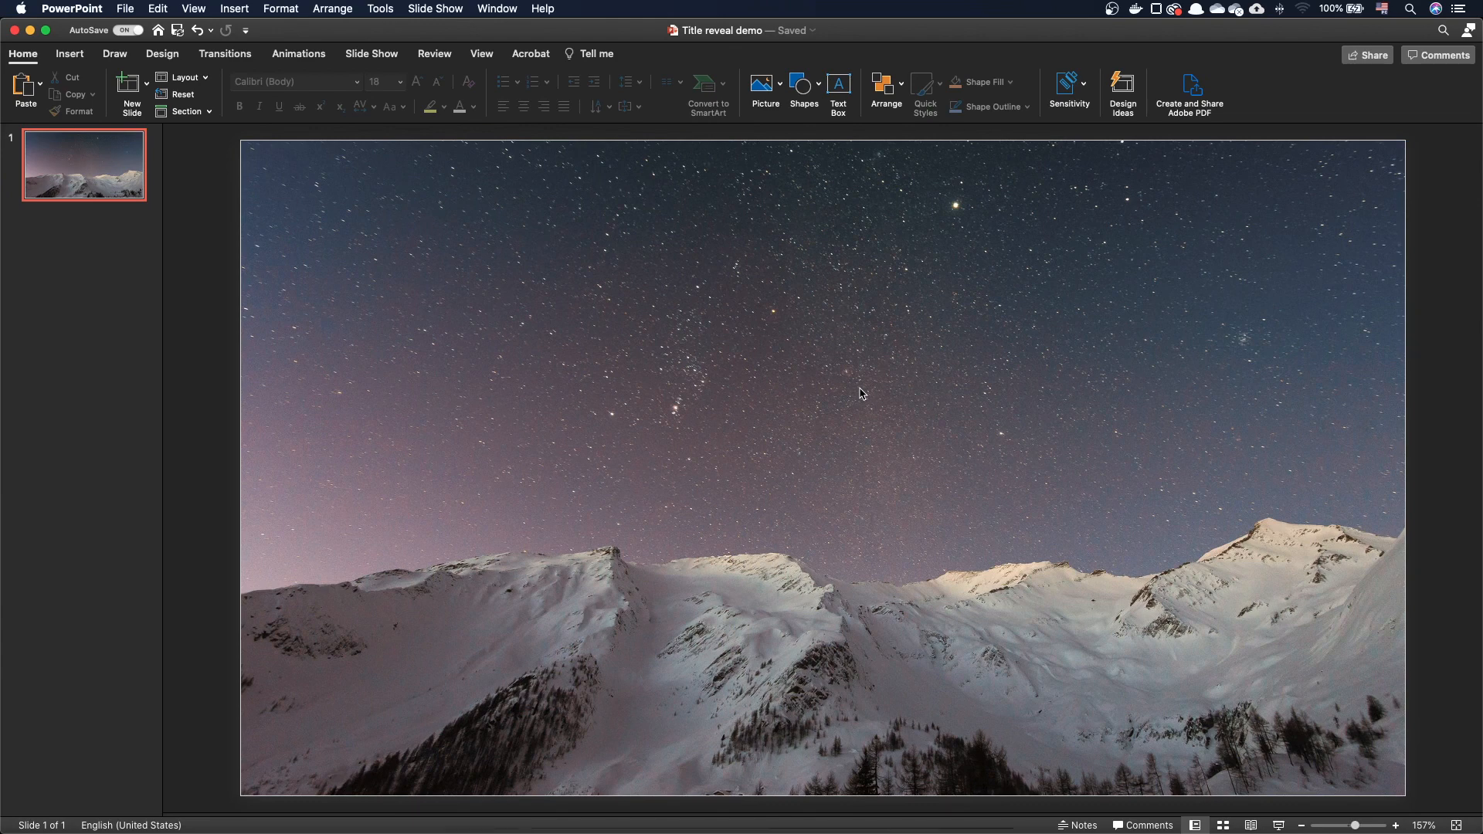
mouse_move(826, 380)
type("TITLE")
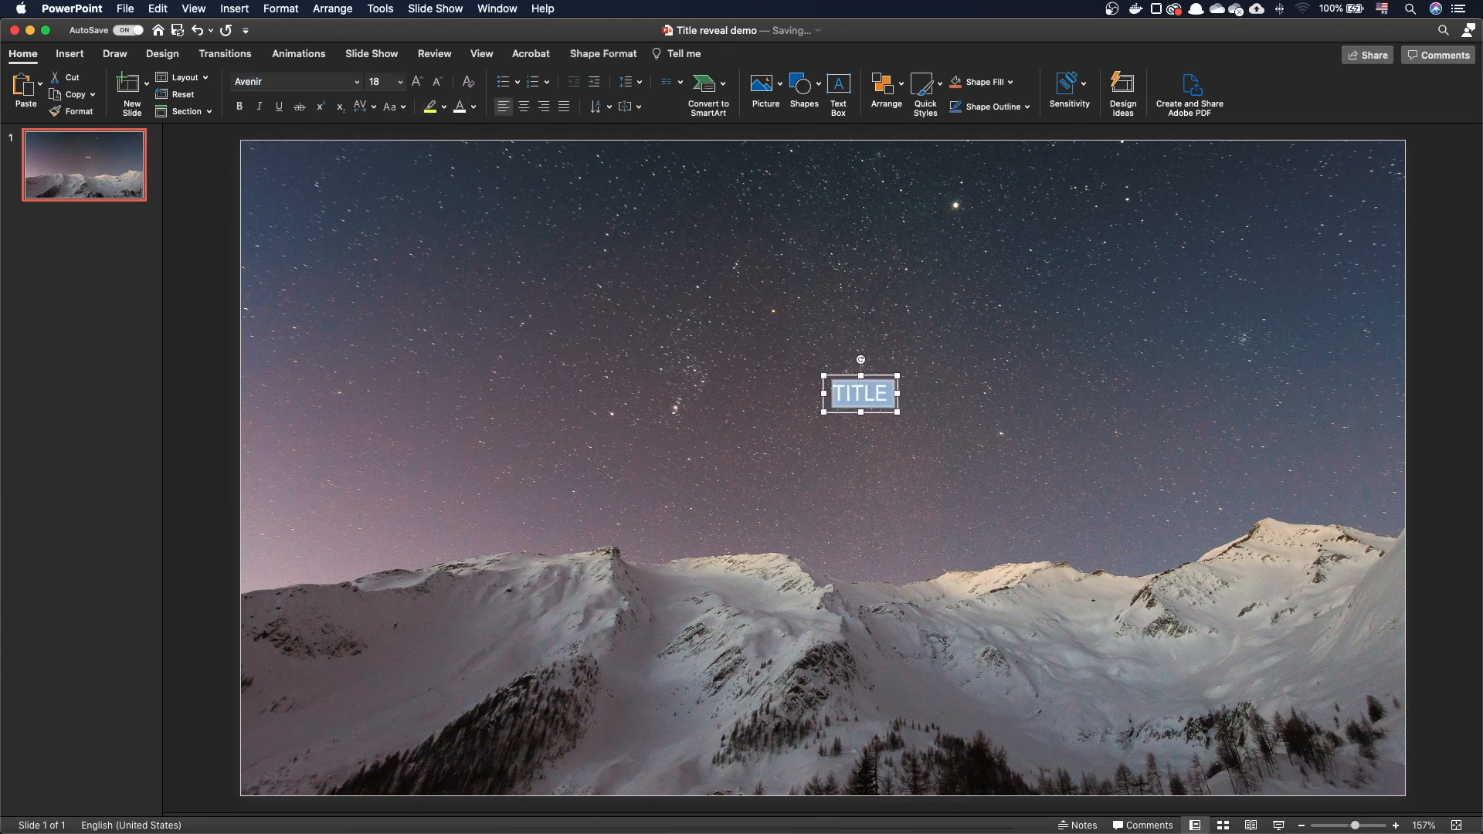
- Set the TITLE text box's font size to 135 points
type("135")
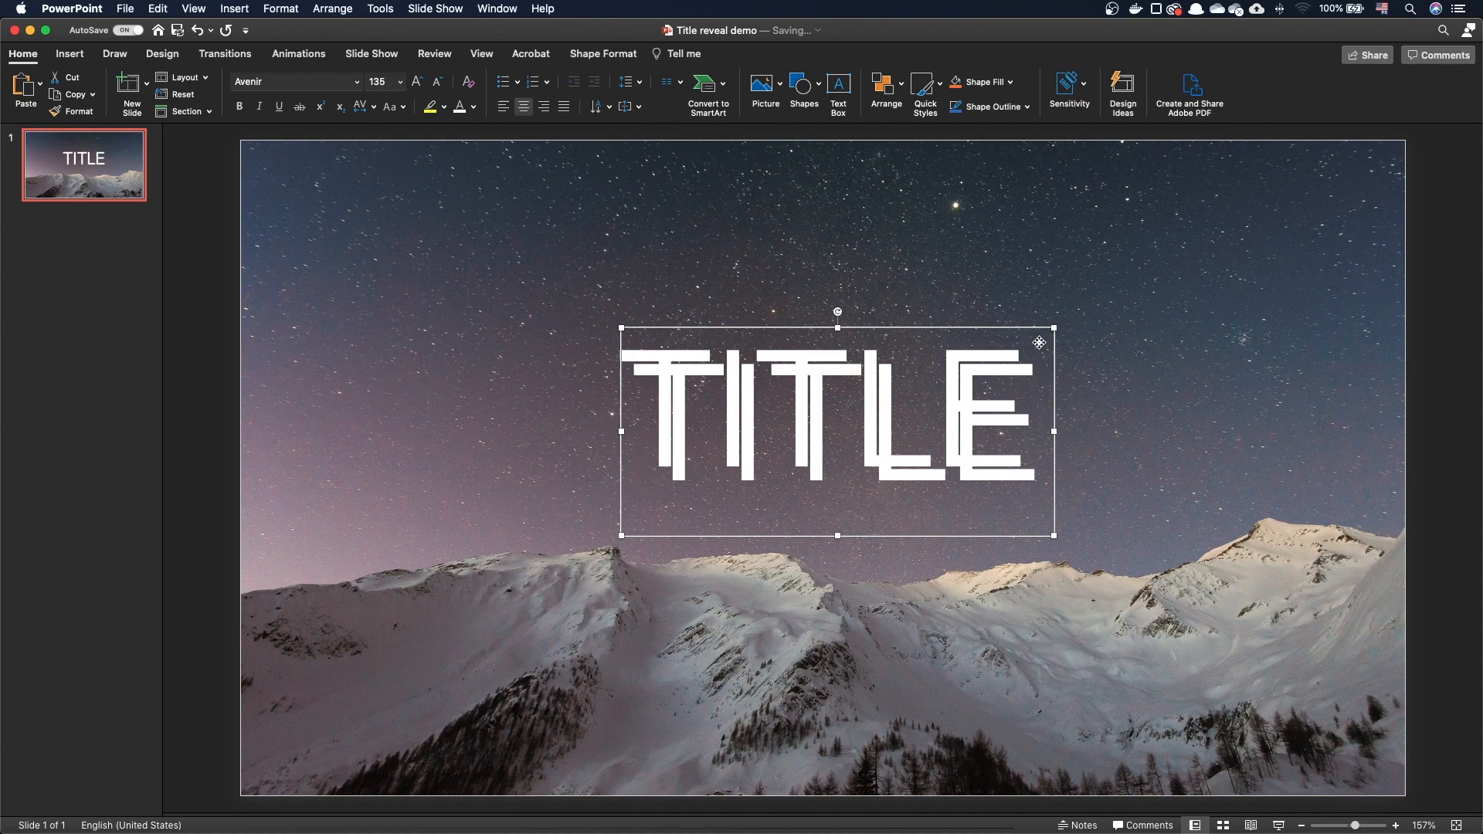
- Add a REVEAL text box under TITLE and select it
type("REVEAL")
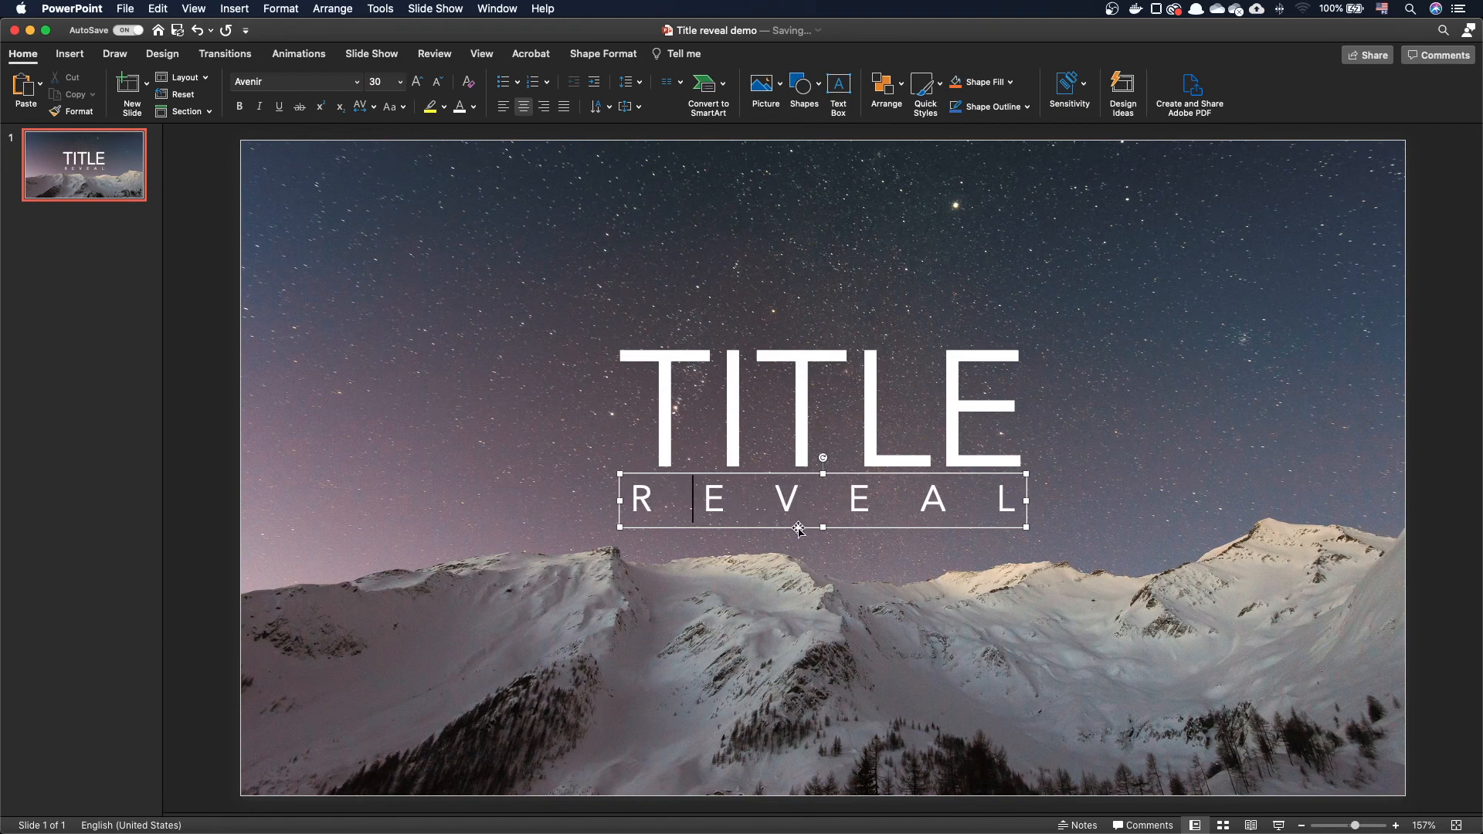
left_click(808, 591)
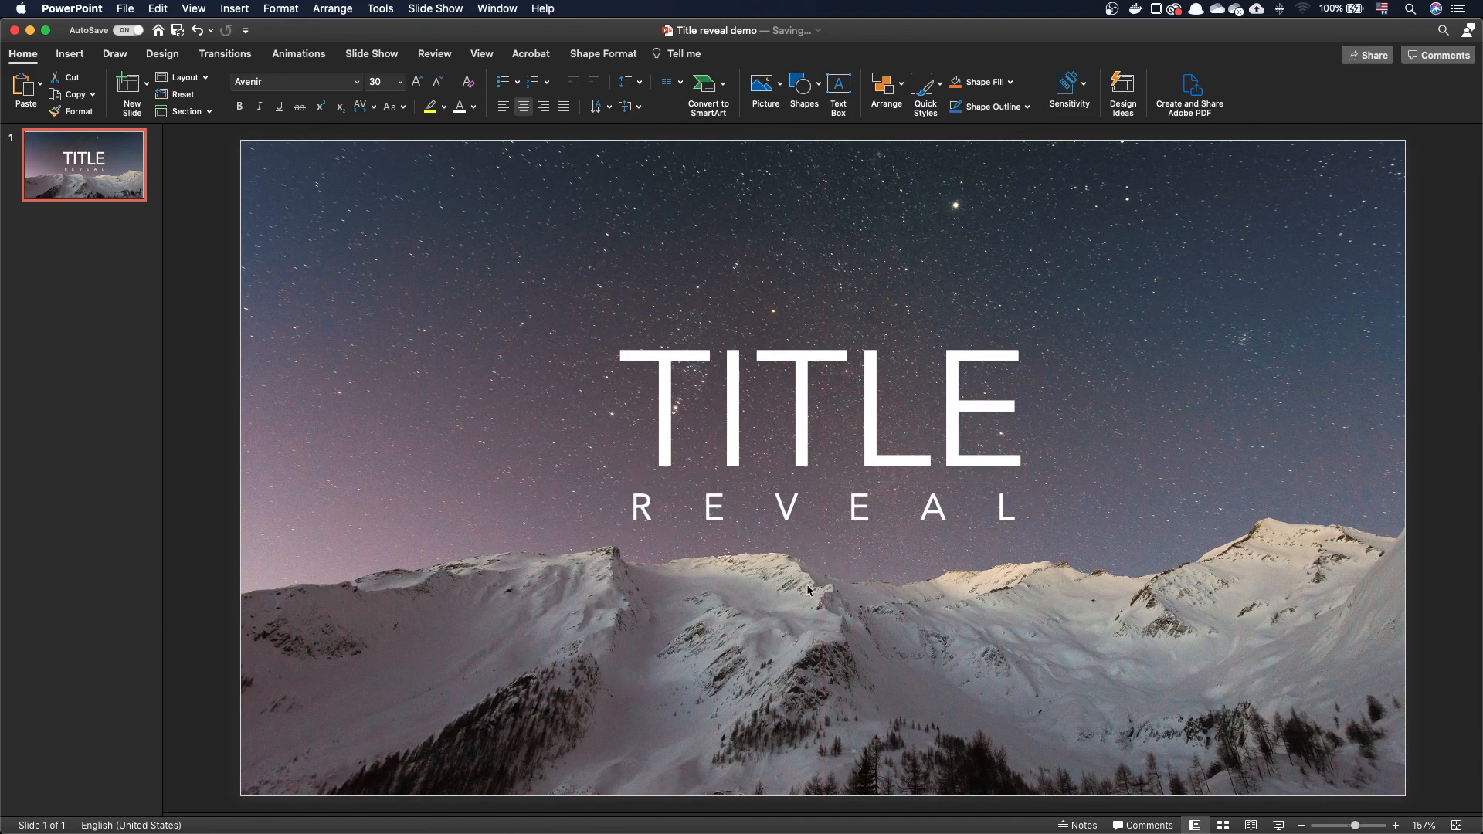
left_click(822, 508)
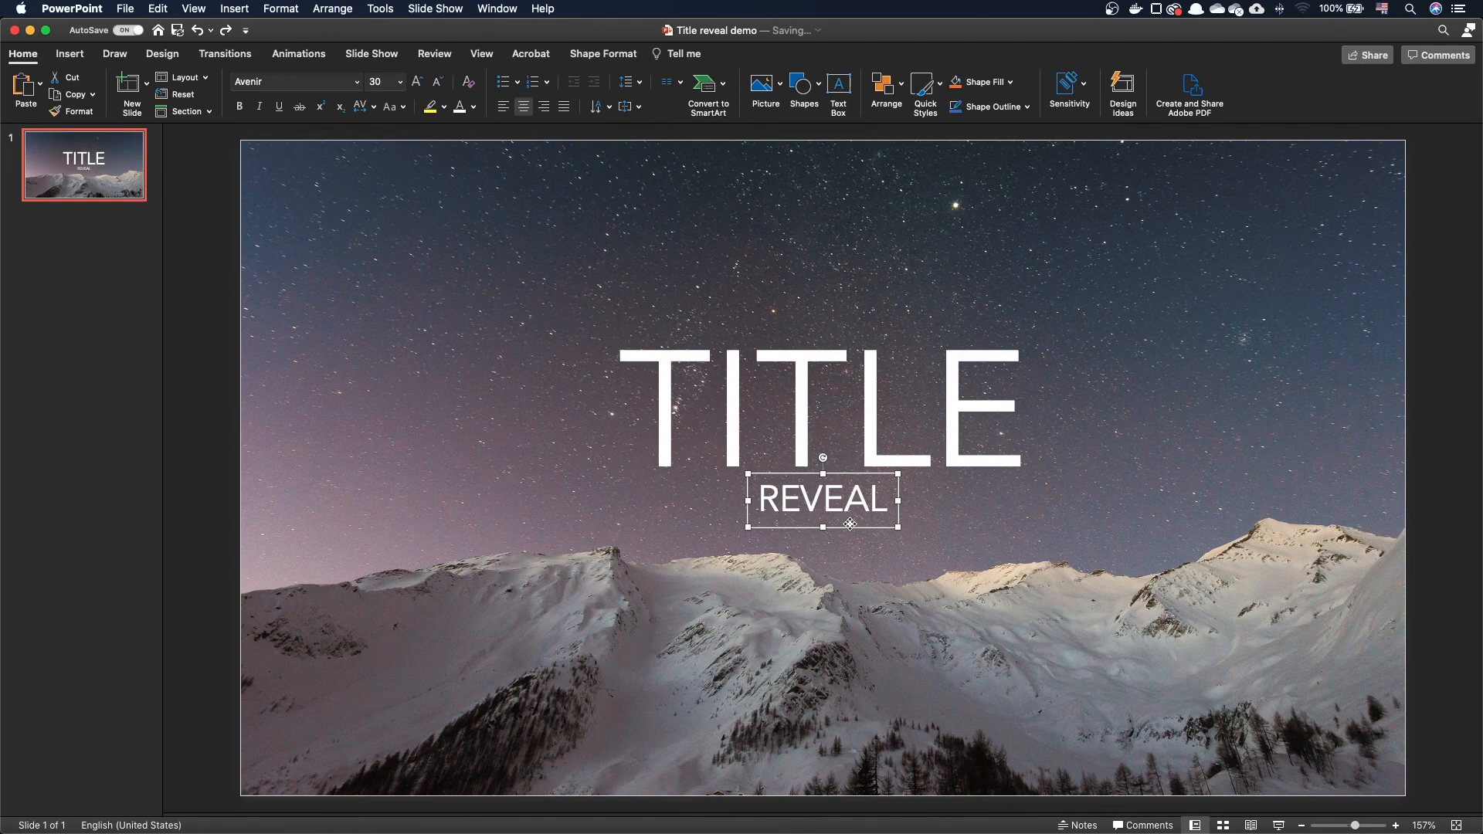
- Give the REVEAL text box 6 columns through Format Shape's Text Box options
right_click(821, 500)
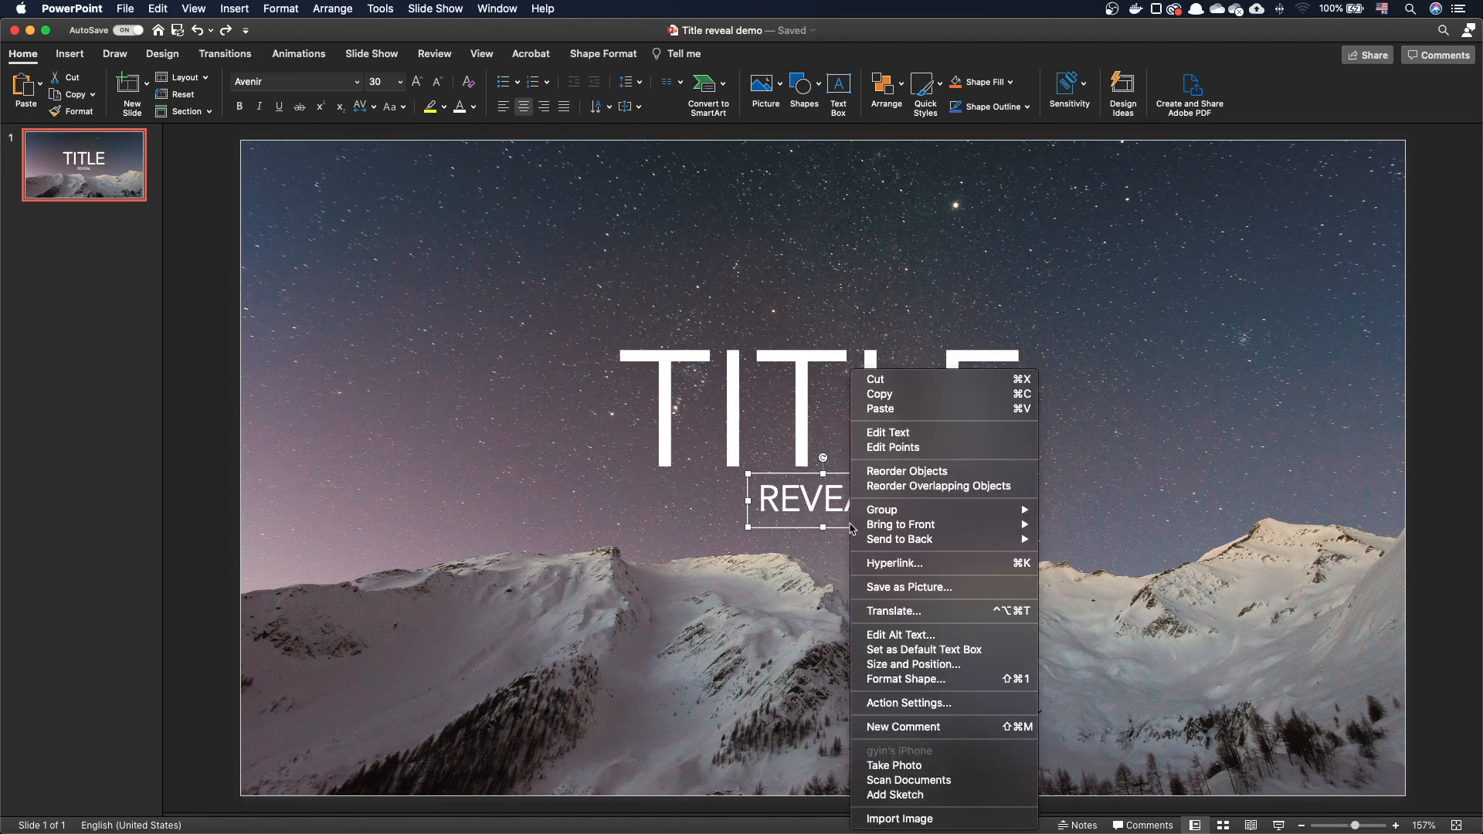
left_click(963, 683)
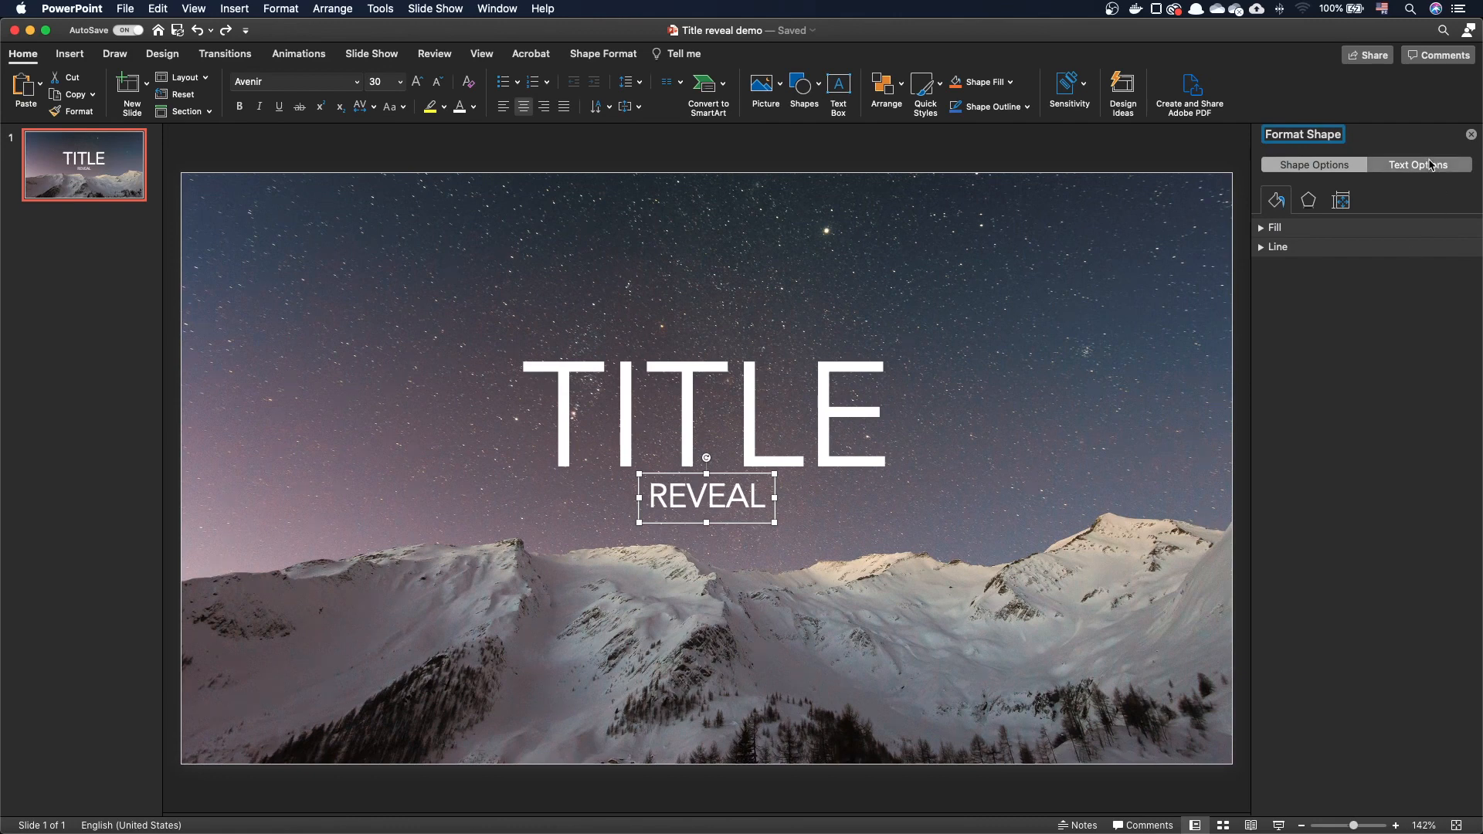
left_click(1340, 199)
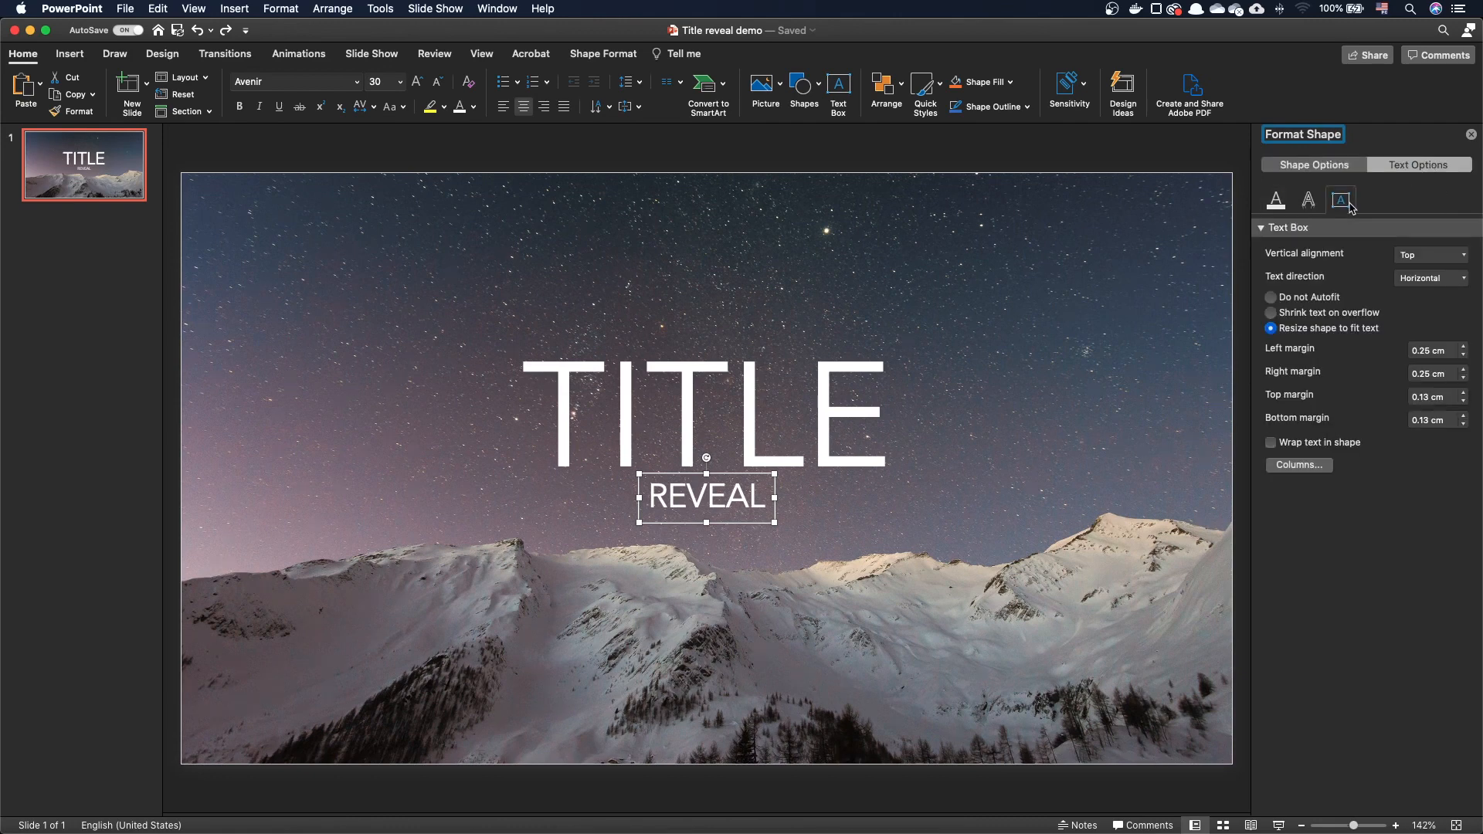
left_click(1298, 464)
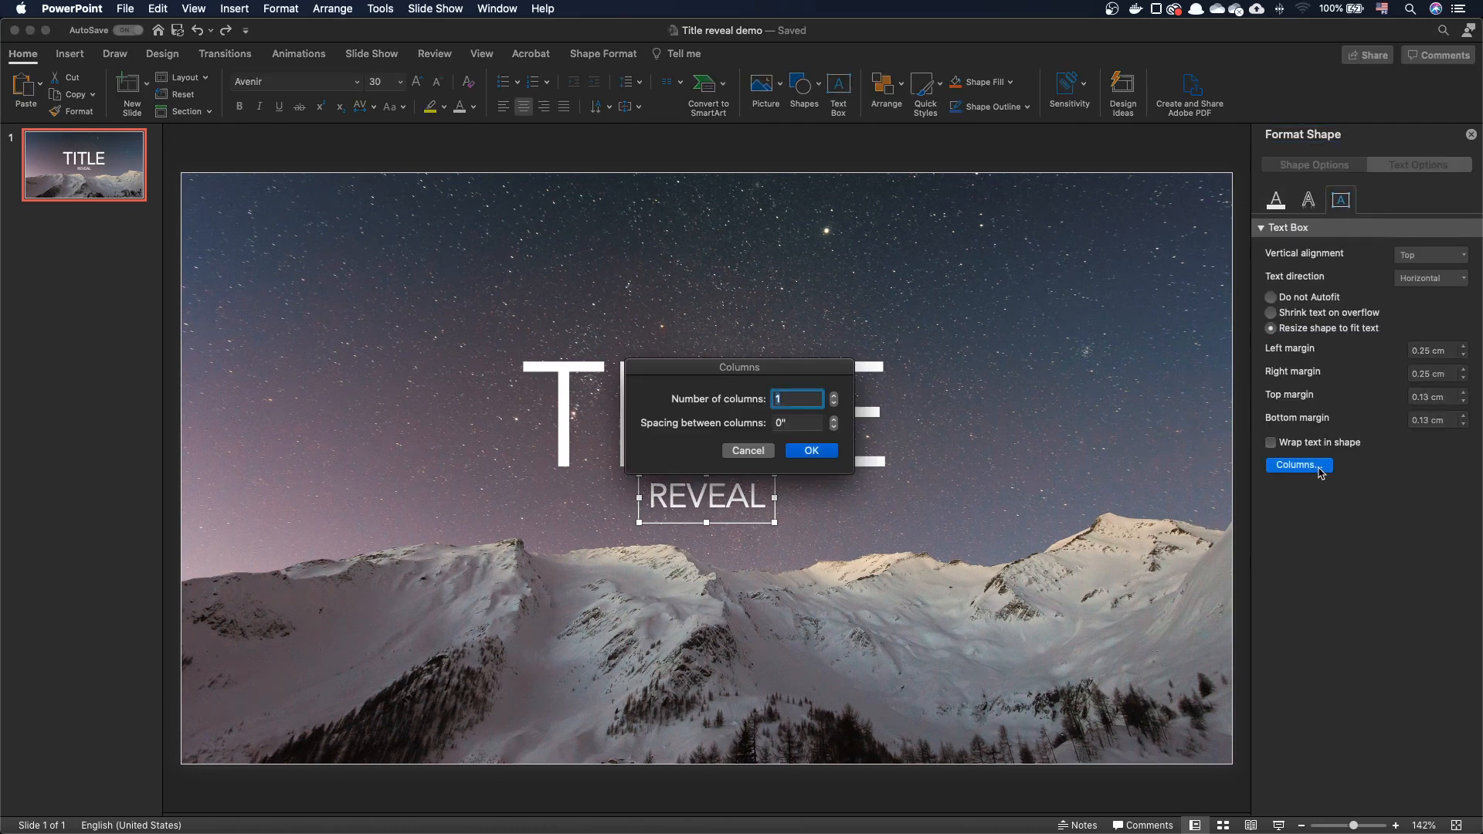
type("6")
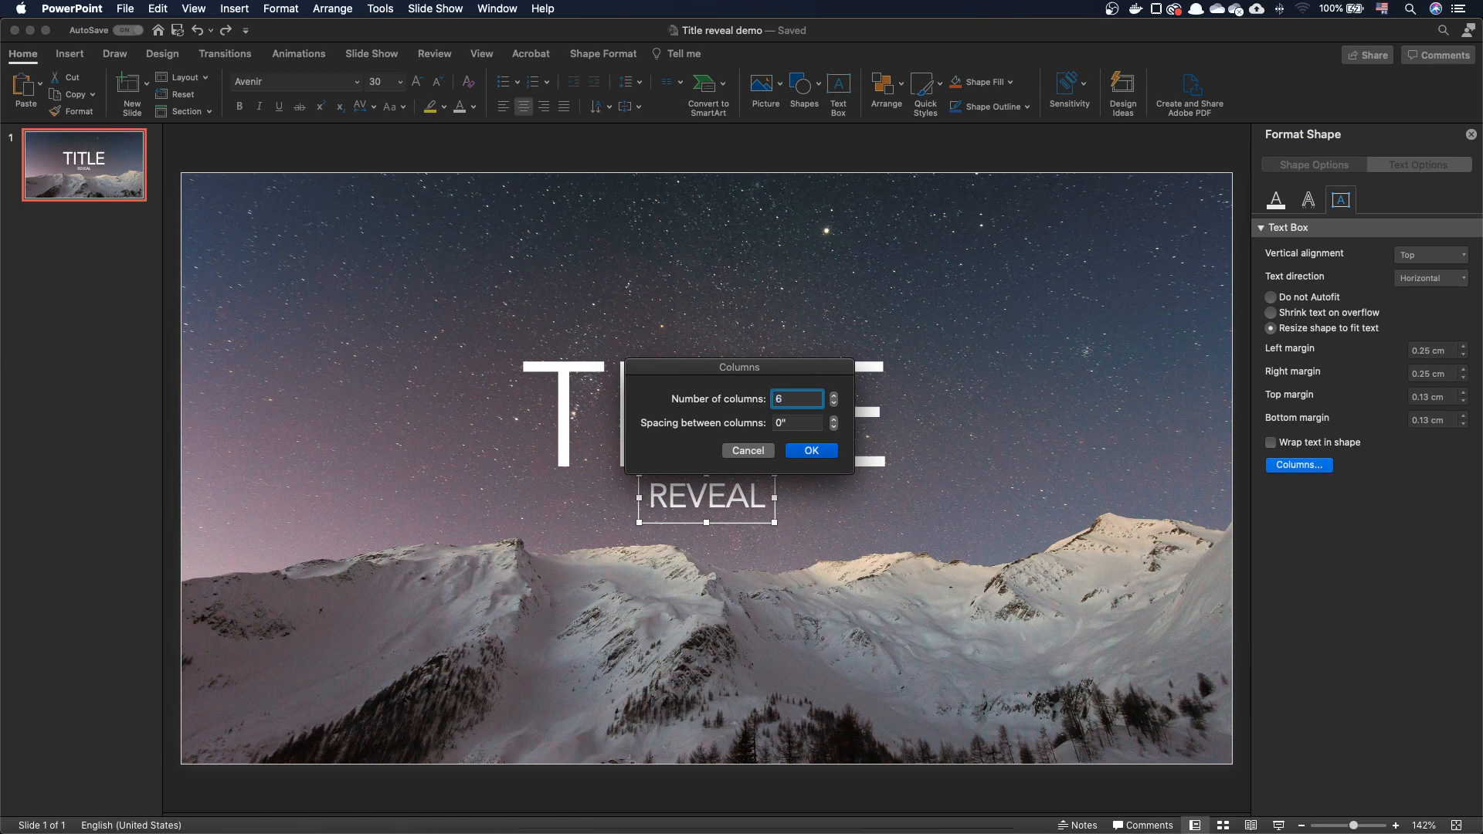
left_click(809, 451)
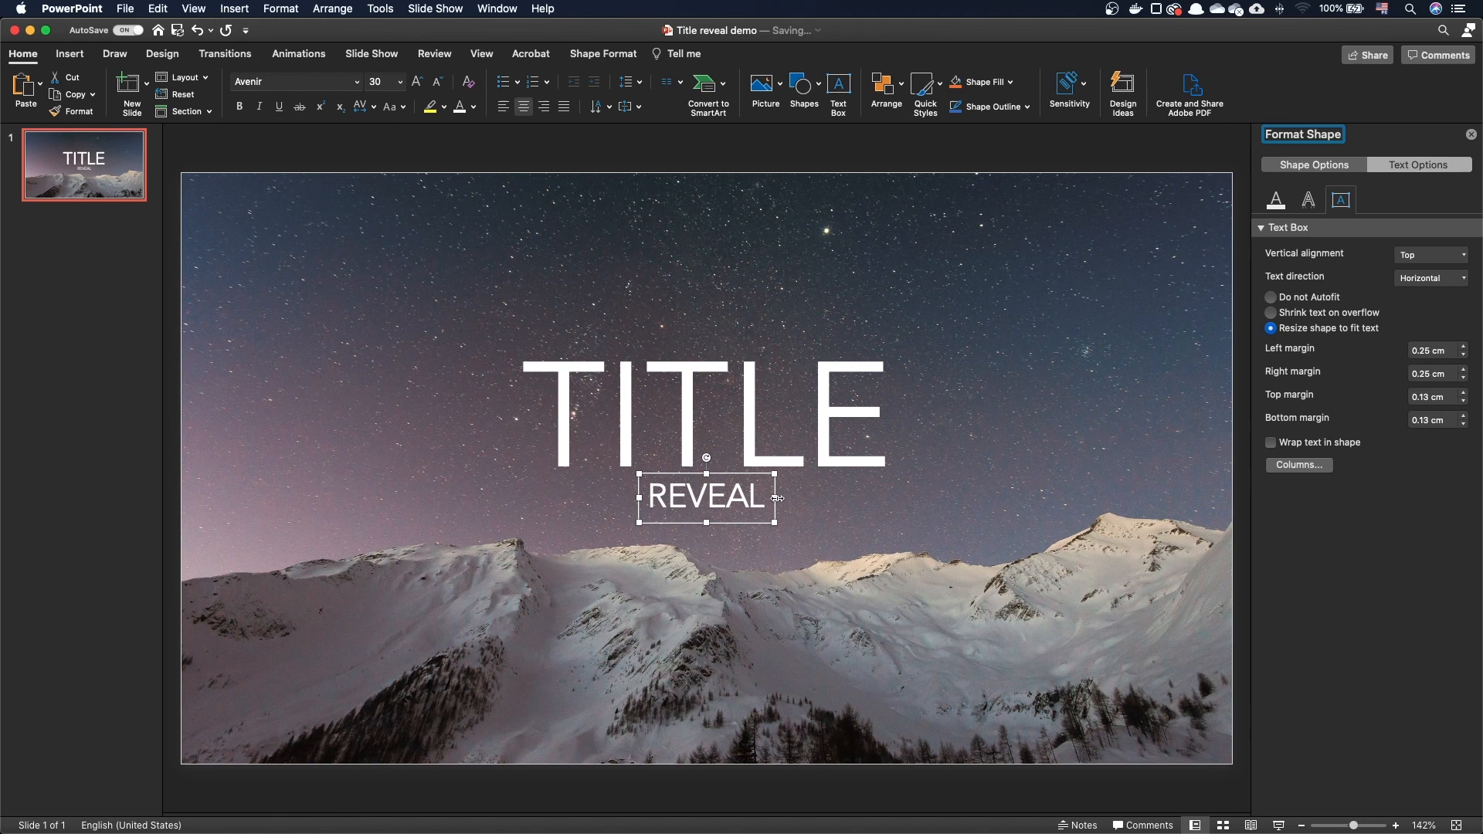
- Turn on text wrapping for REVEAL and resize its box to match TITLE's width
left_click(1269, 443)
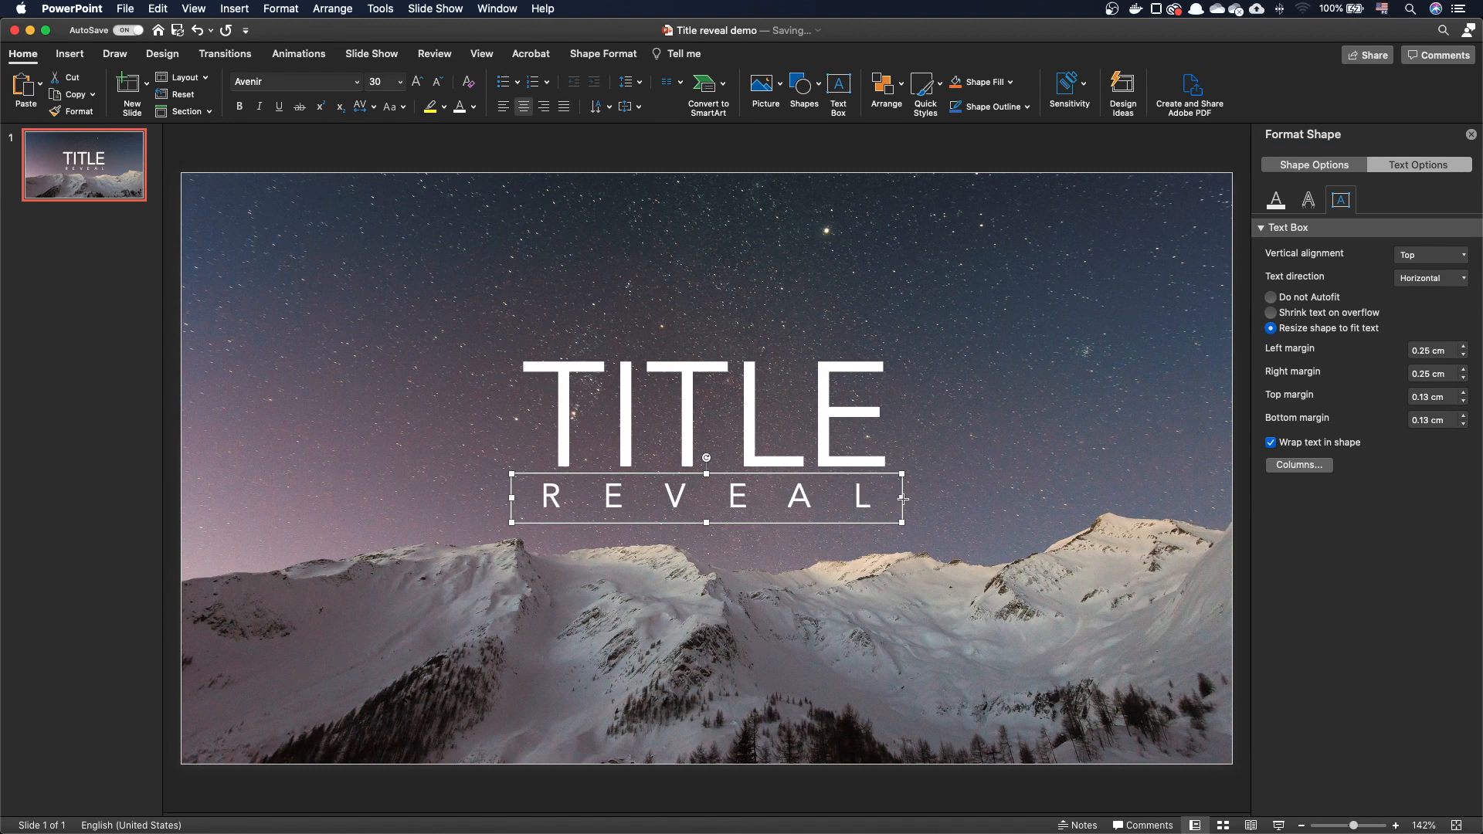
left_click_drag(902, 500, 1088, 500)
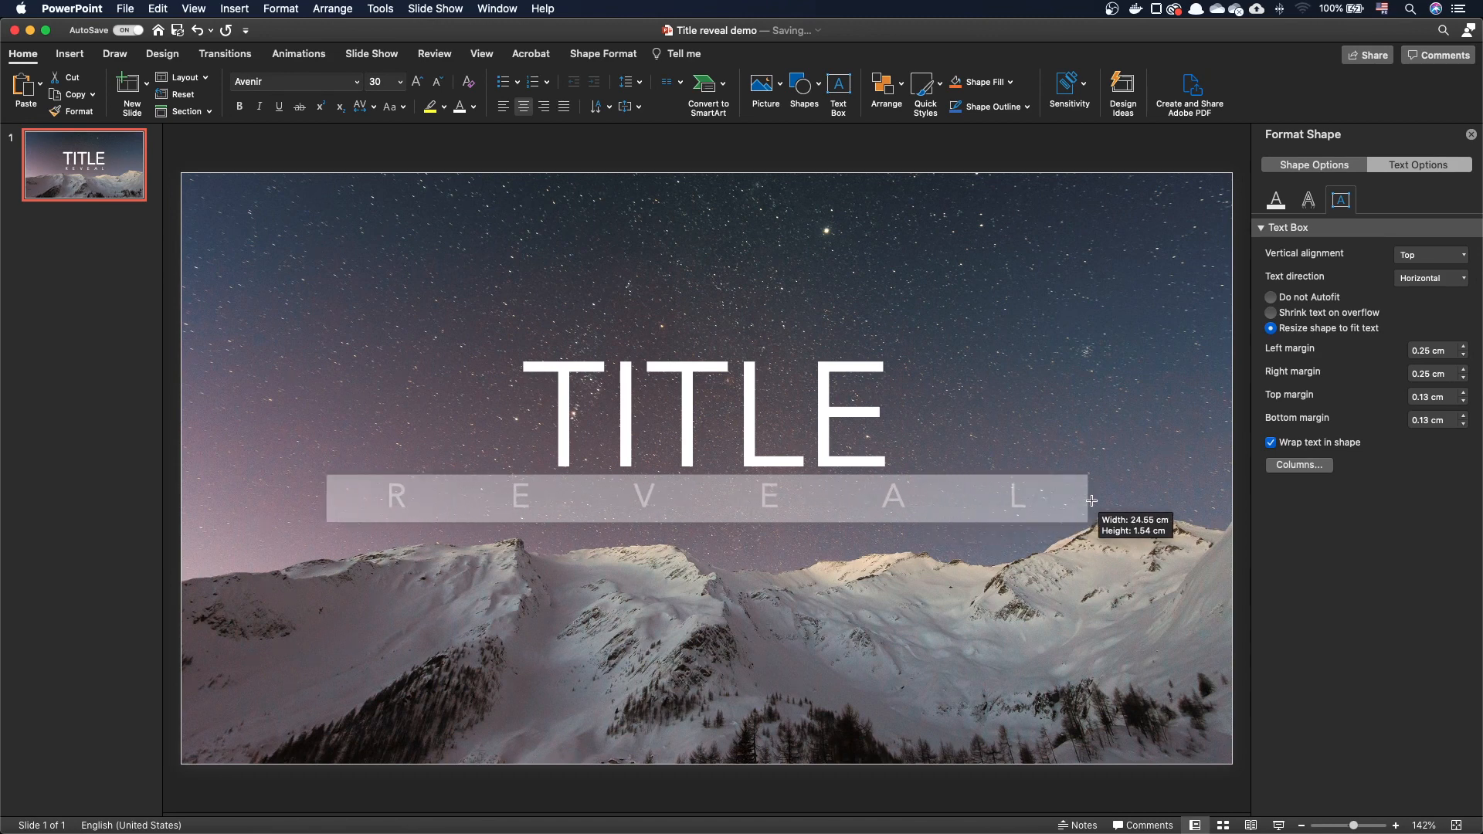
left_click_drag(1088, 498, 1124, 498)
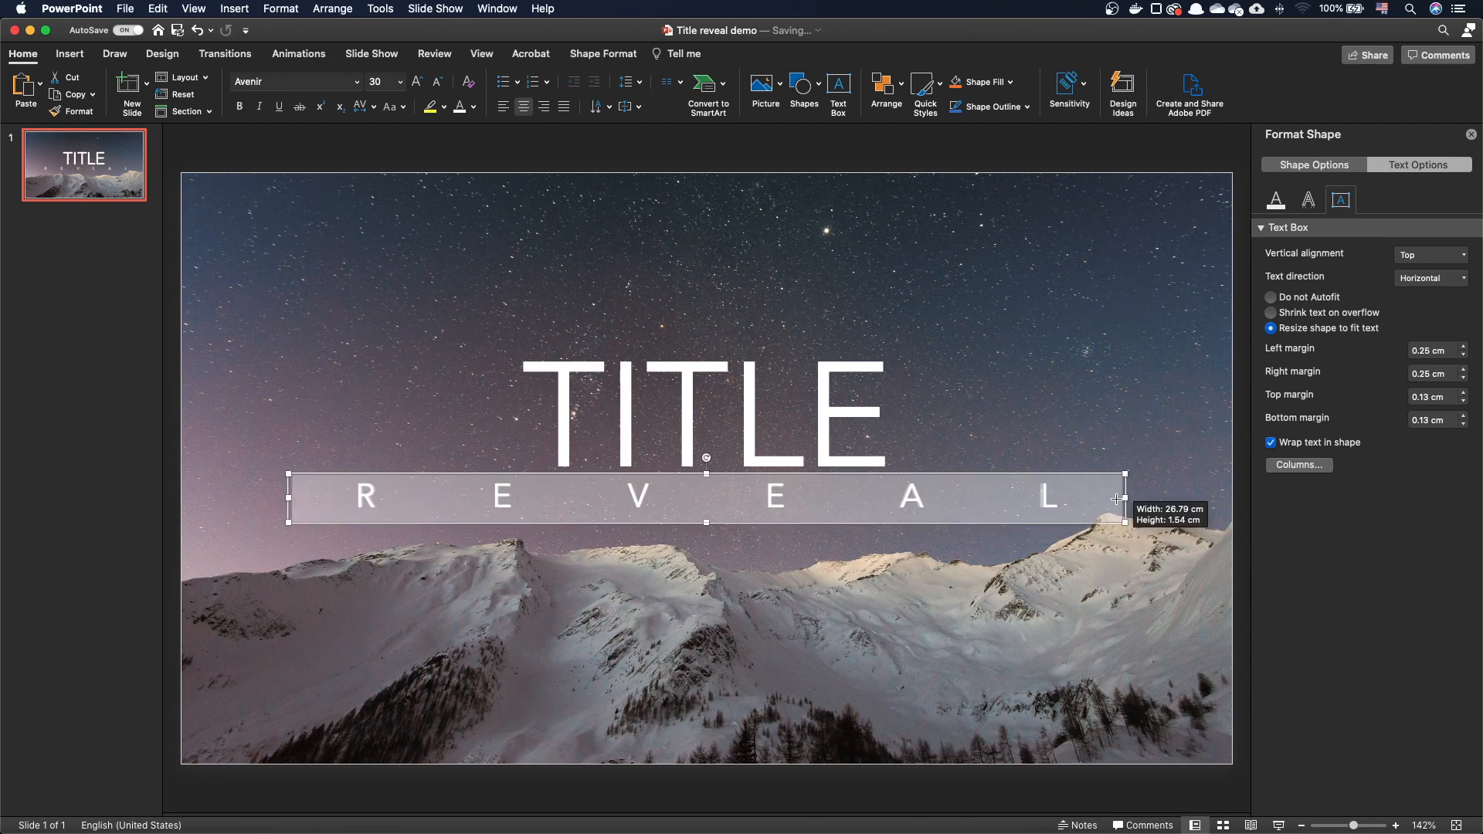
left_click_drag(1123, 500, 910, 504)
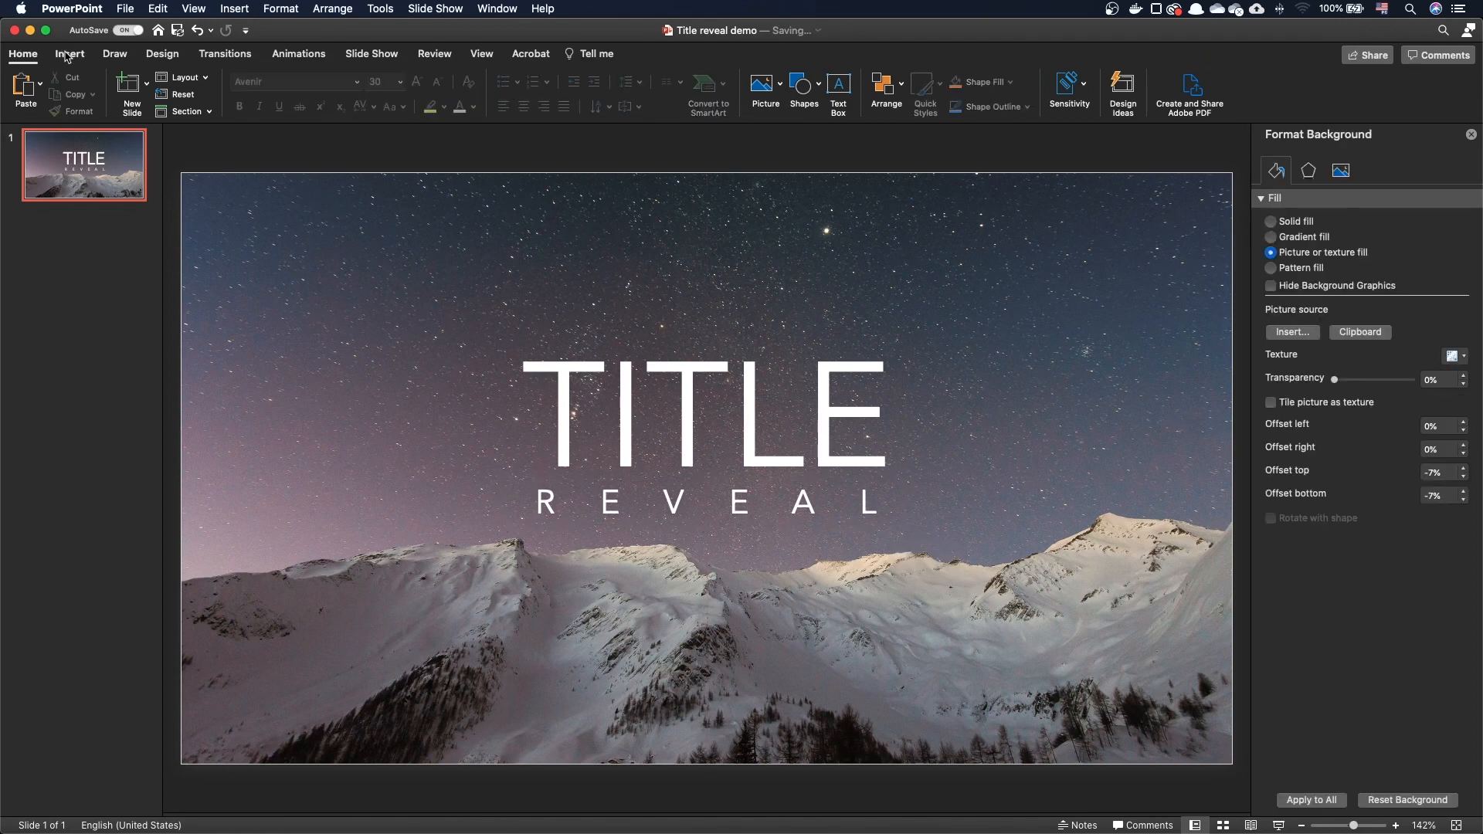
- Draw a title-width line between TITLE and REVEAL, then select all three together
left_click(69, 54)
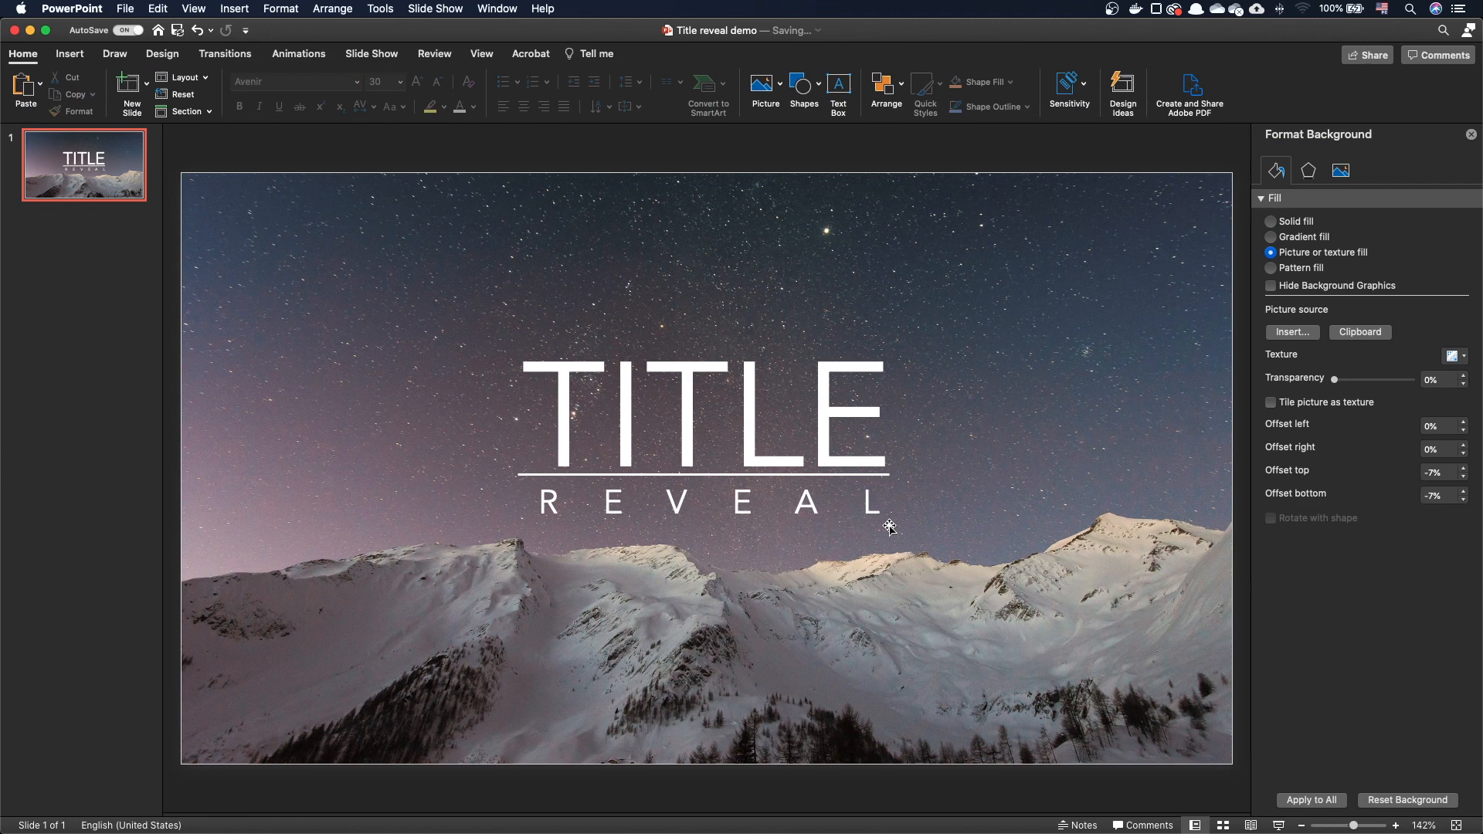
mouse_move(915, 542)
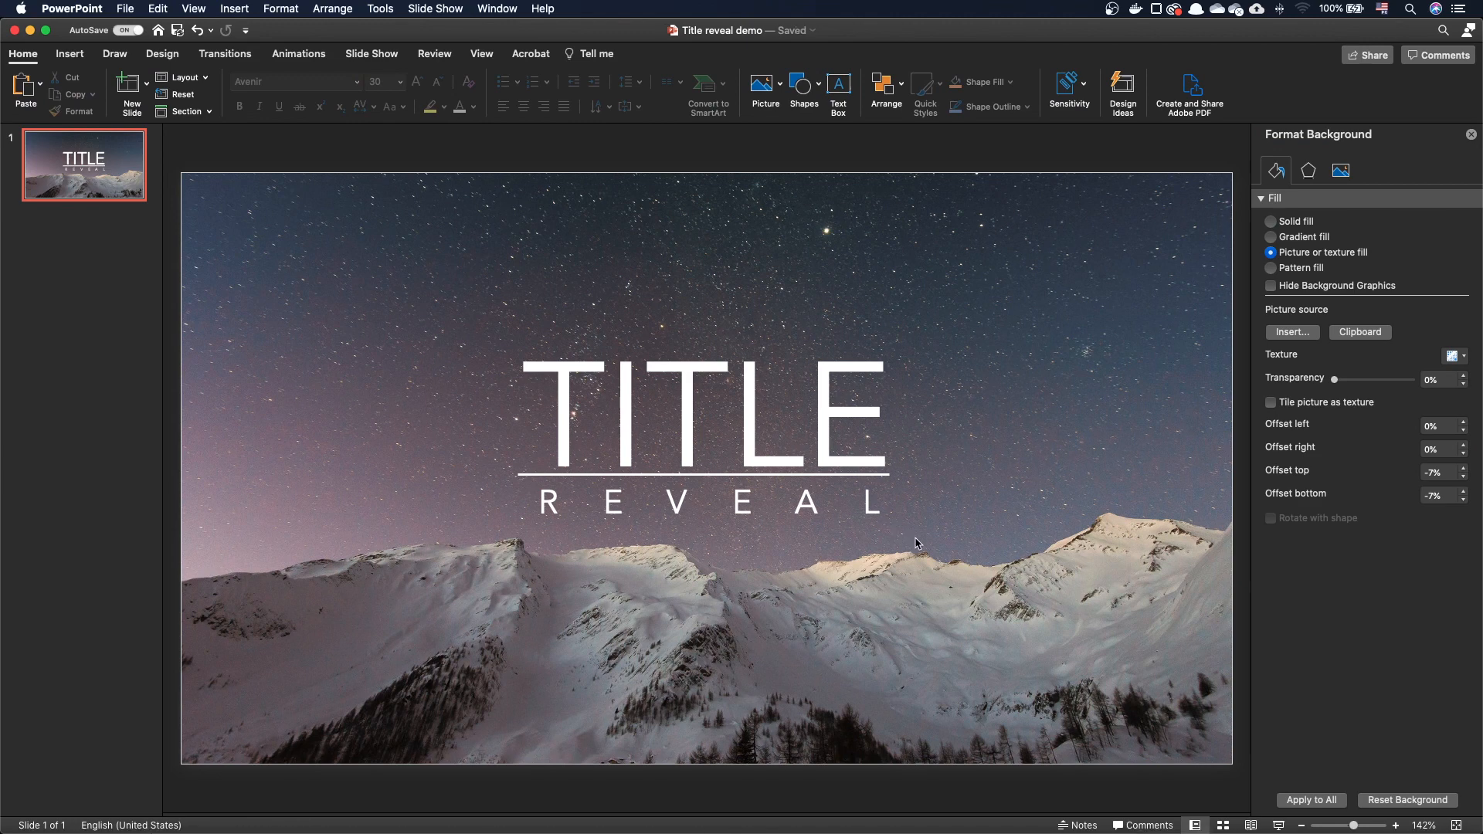
left_click(704, 416)
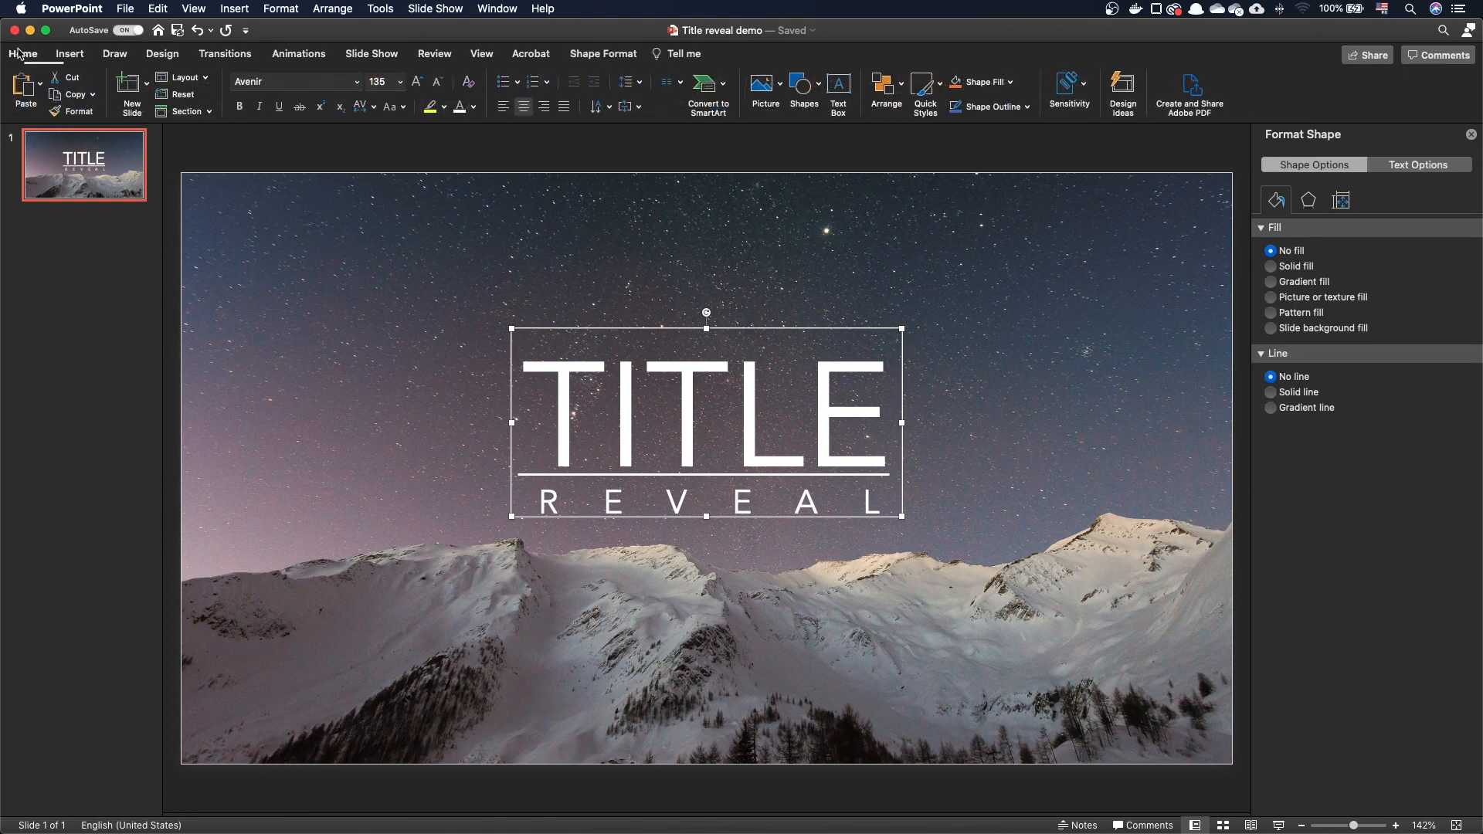
- Paste the title lockup as an aligned picture, then paste REVEAL as a picture
left_click(25, 88)
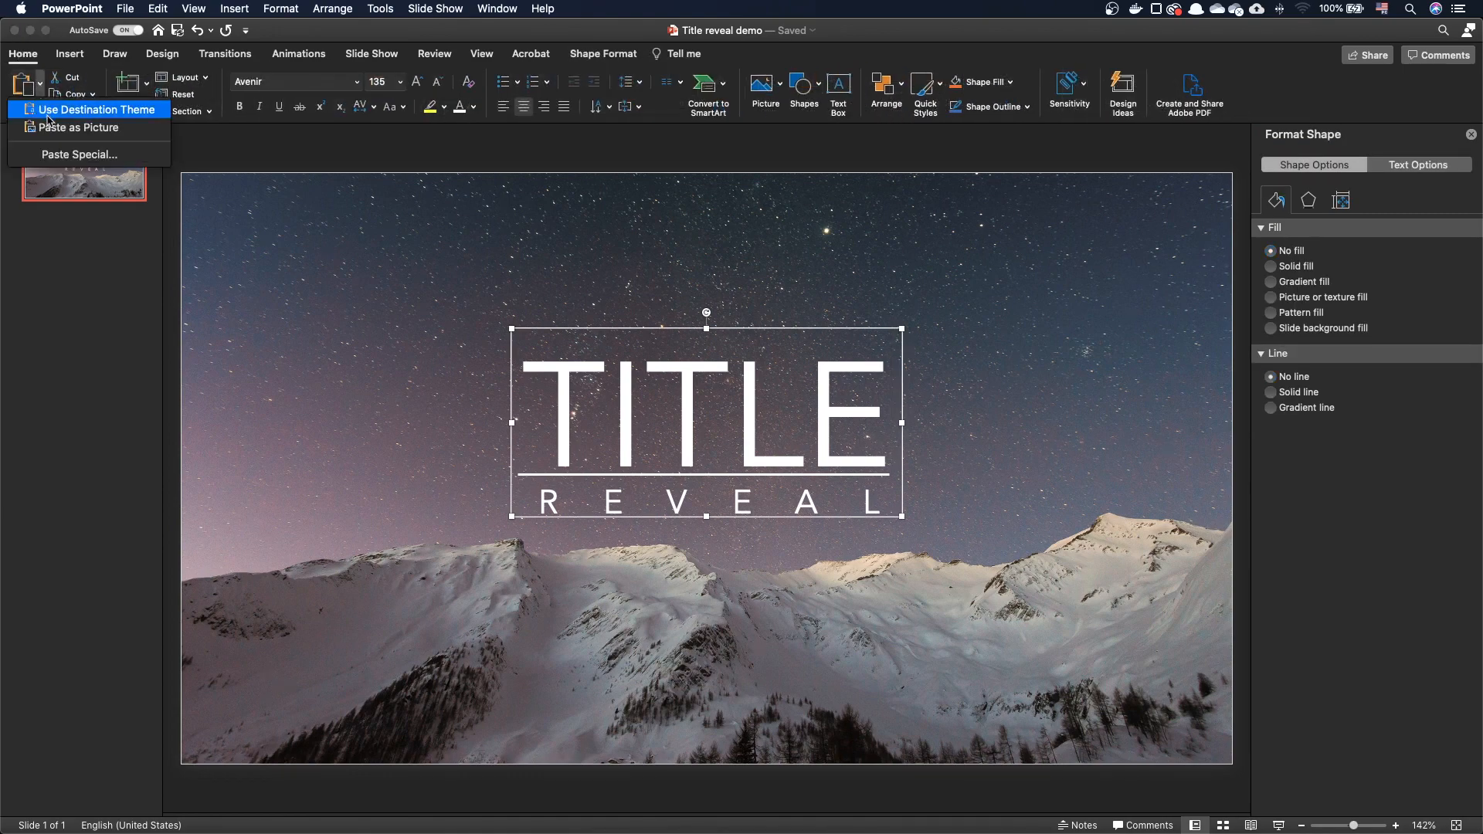
left_click(97, 109)
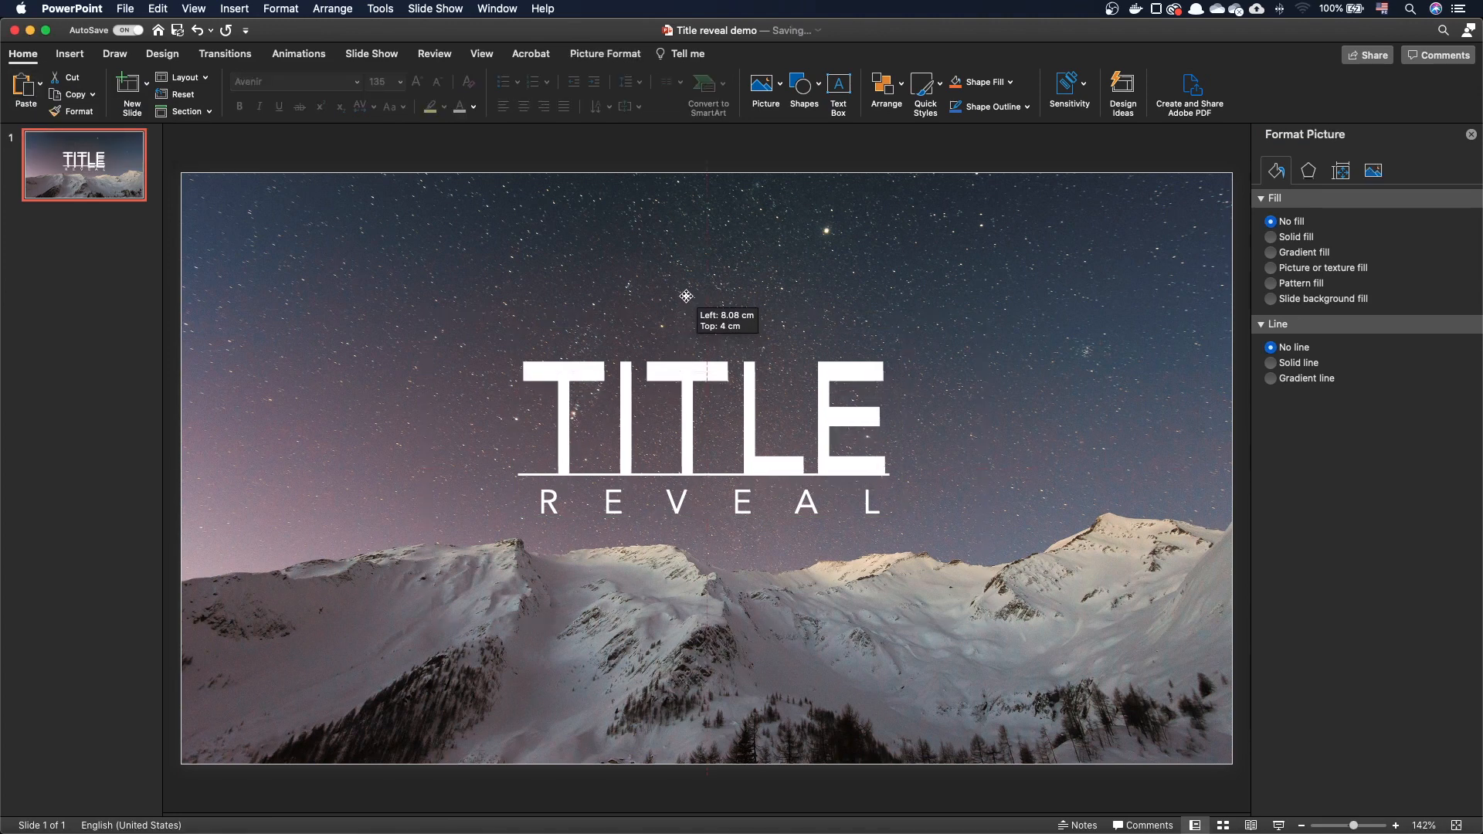
left_click_drag(685, 295, 682, 288)
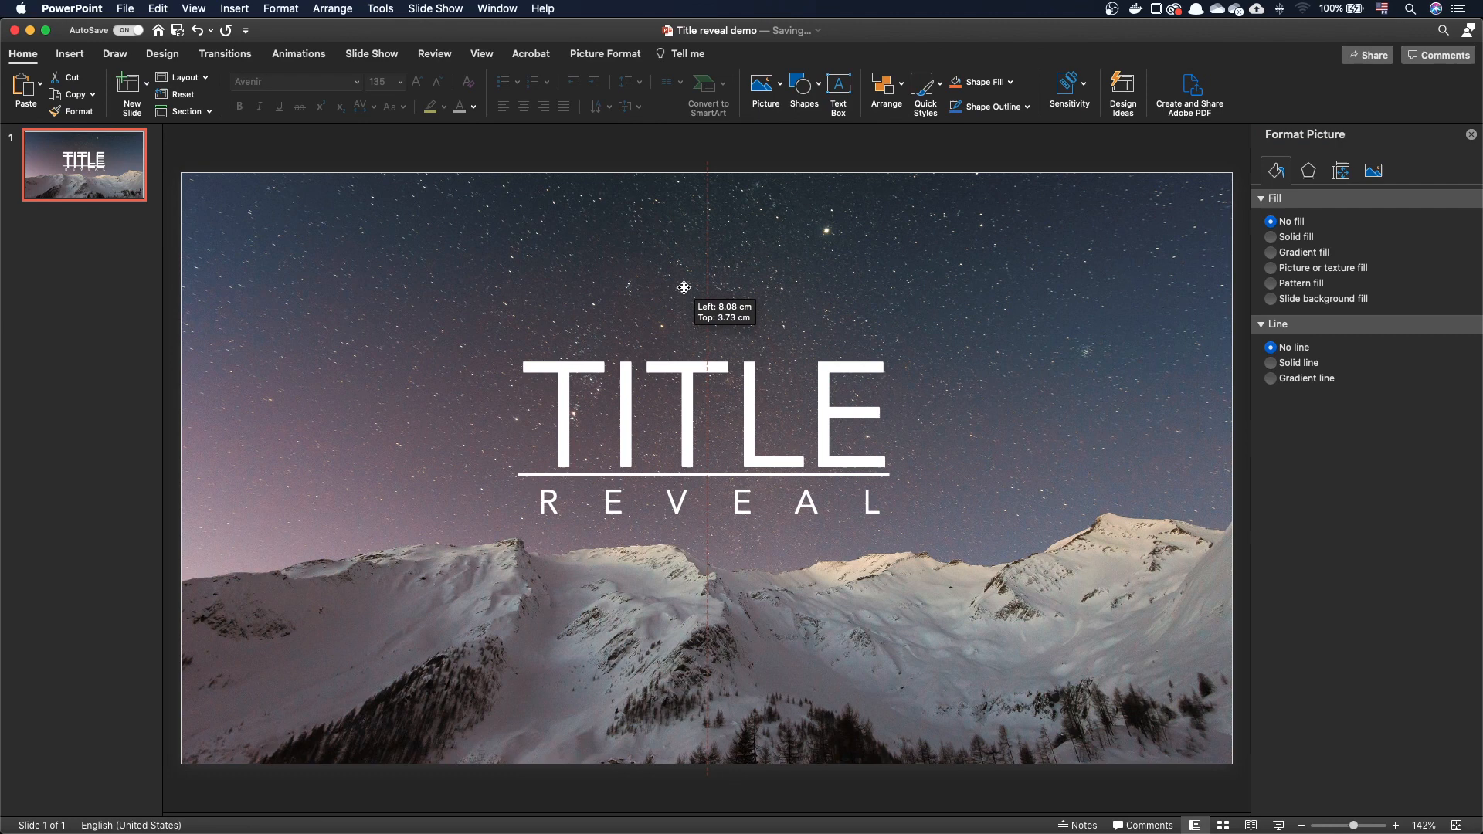
left_click(709, 502)
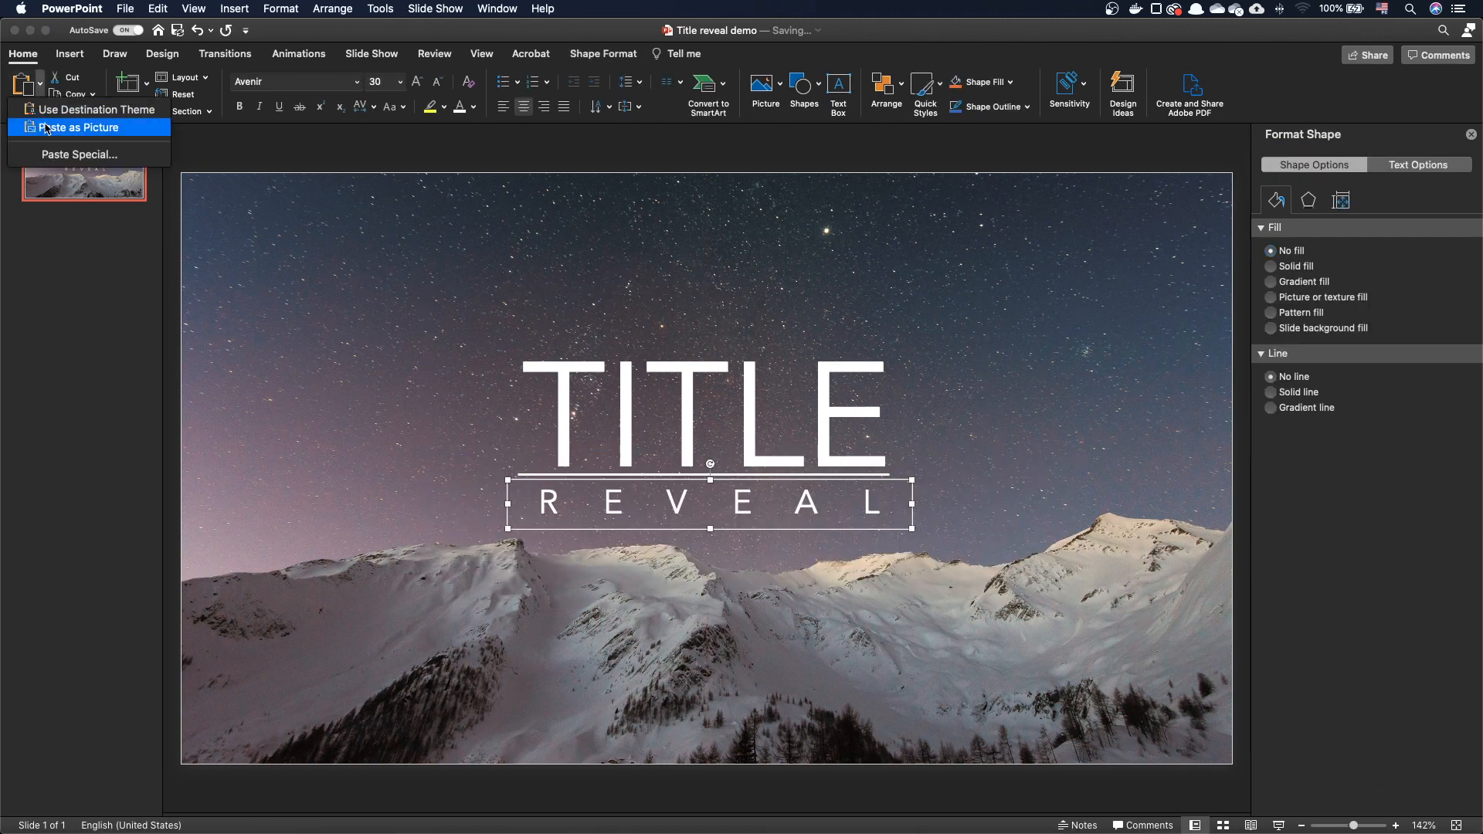
left_click(76, 126)
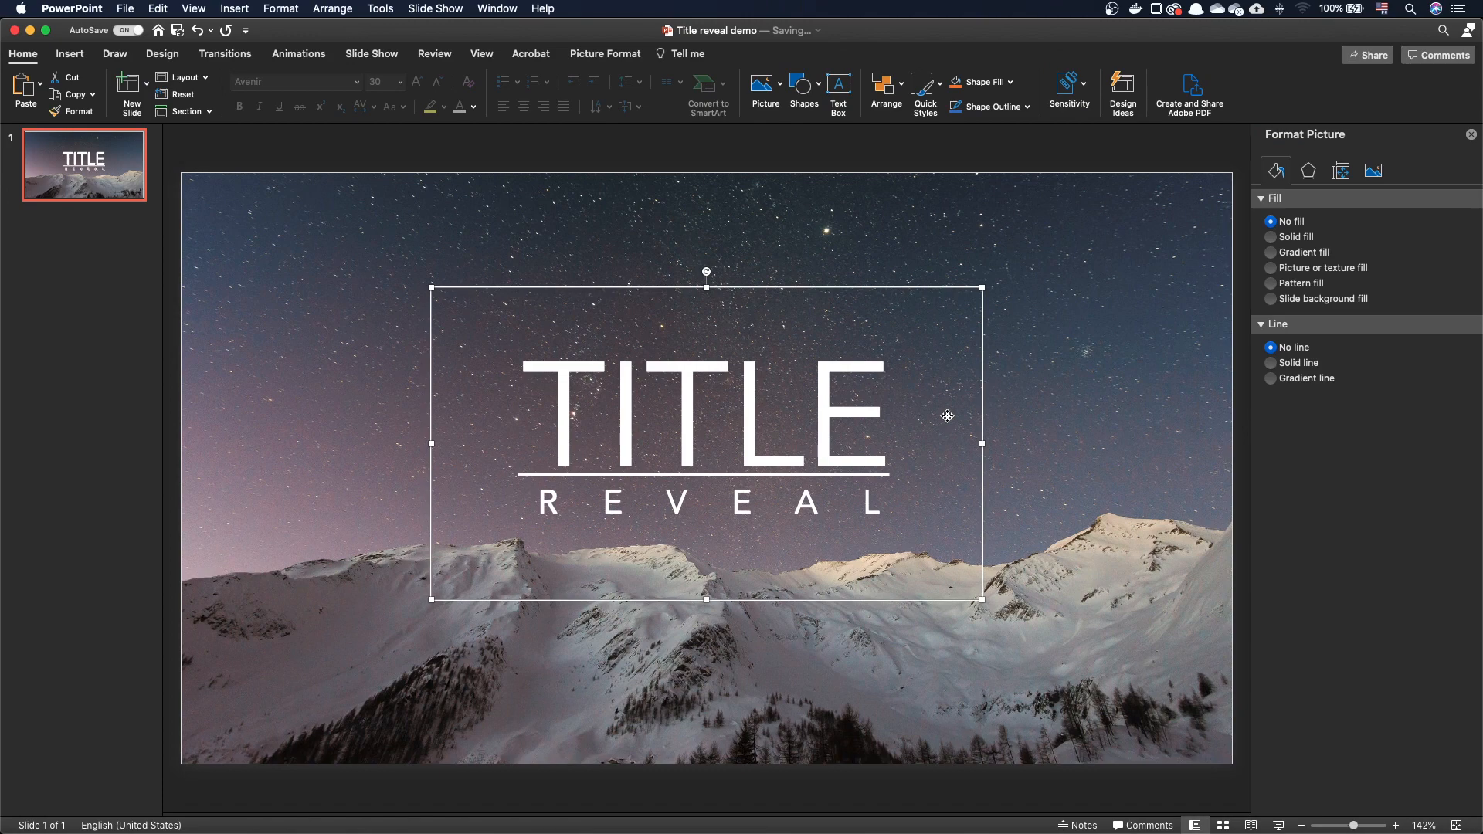
mouse_move(933, 359)
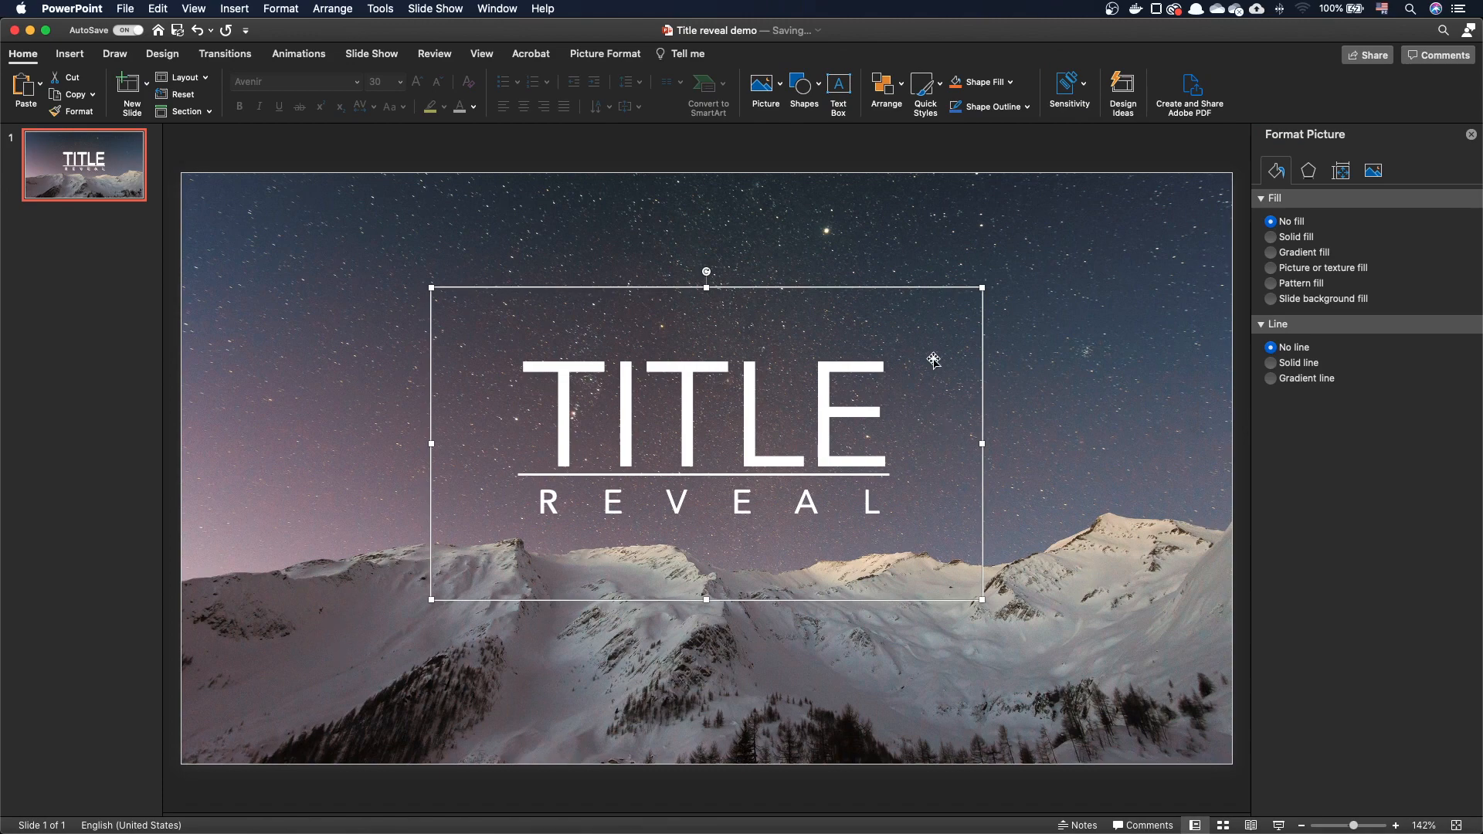
- Hide TextBox 9 and TextBox 2 in the Selection Pane
left_click(880, 83)
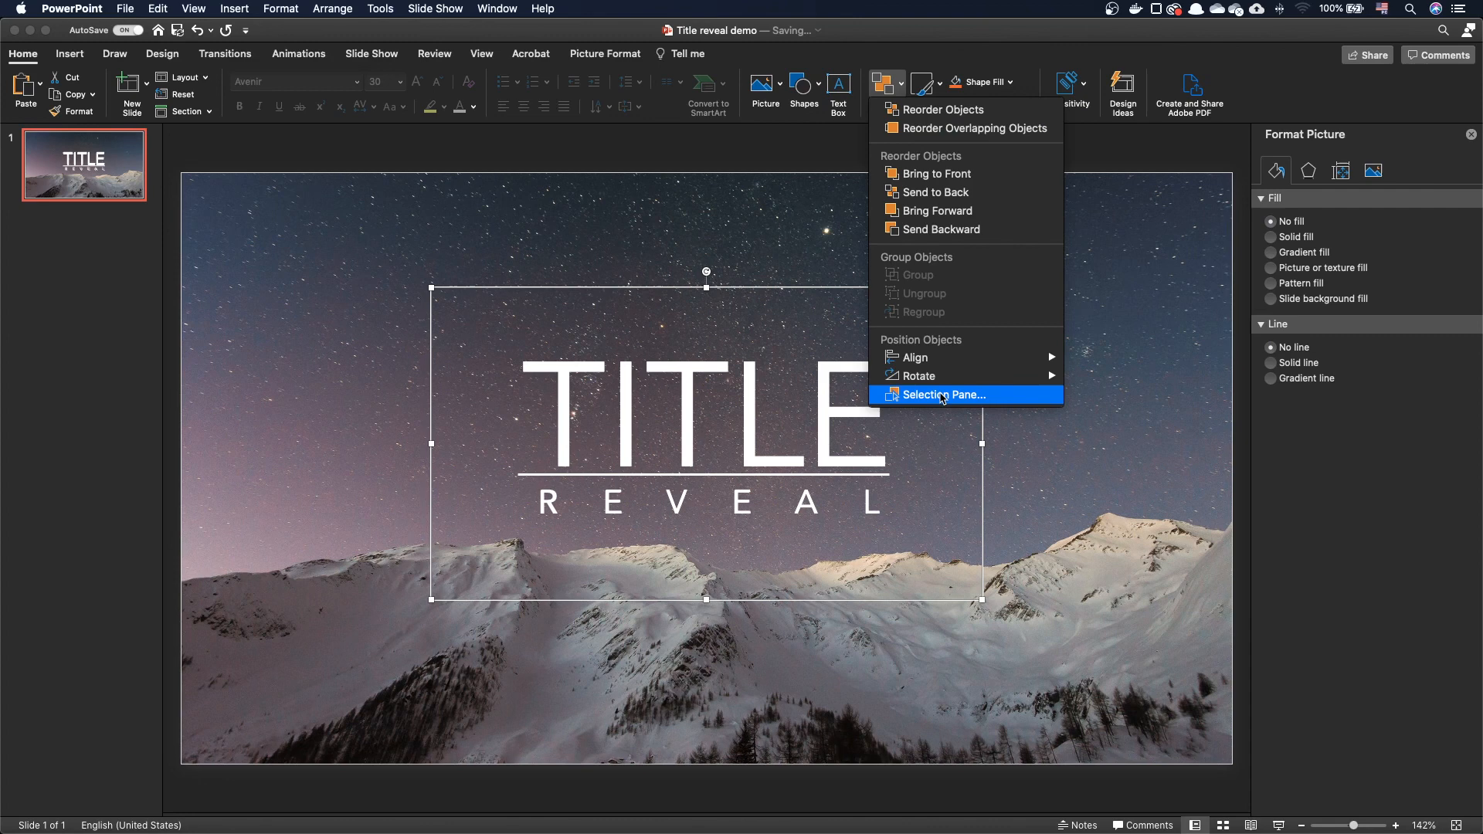
left_click(944, 394)
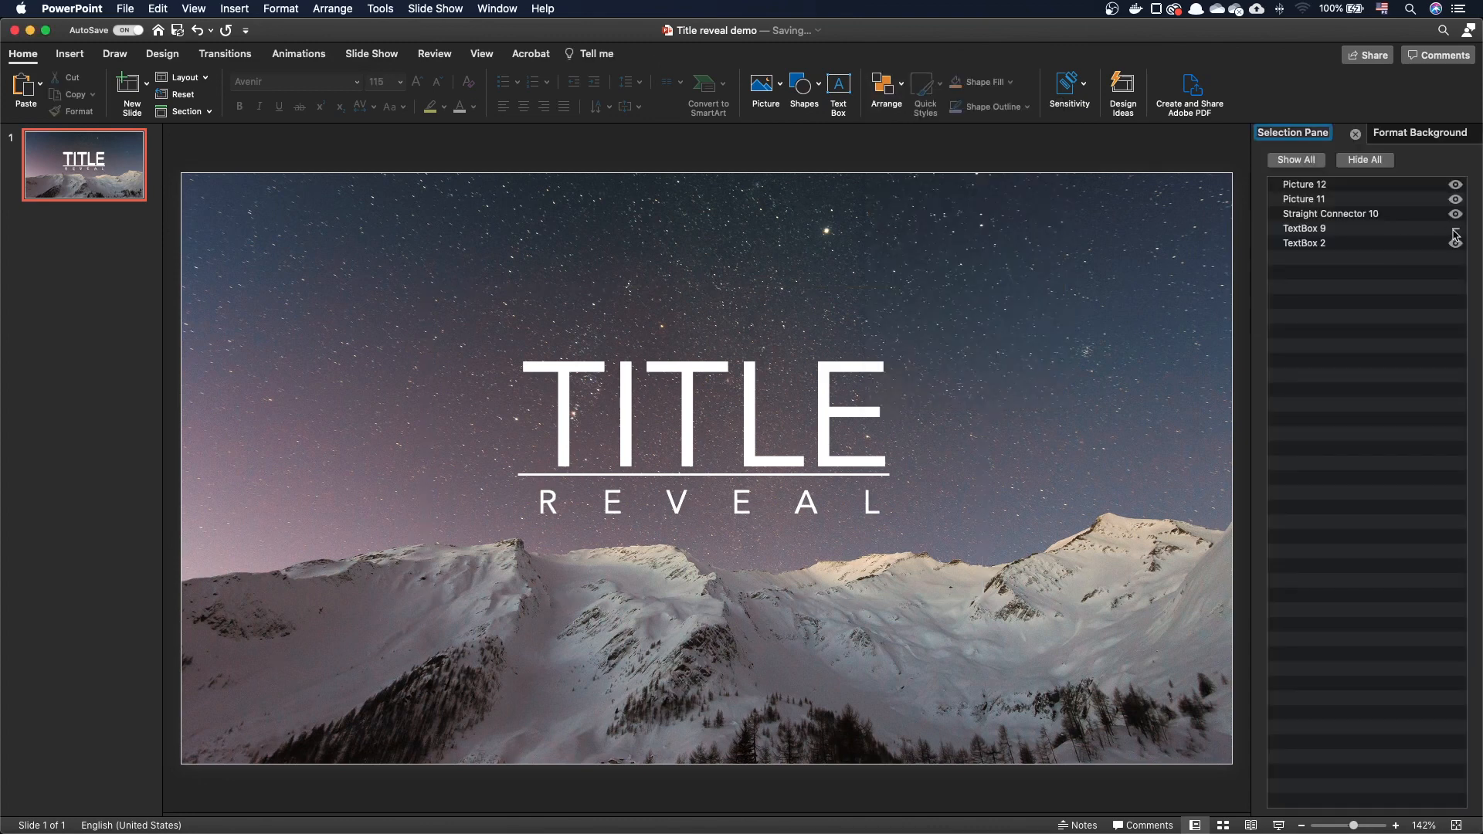
left_click(1454, 228)
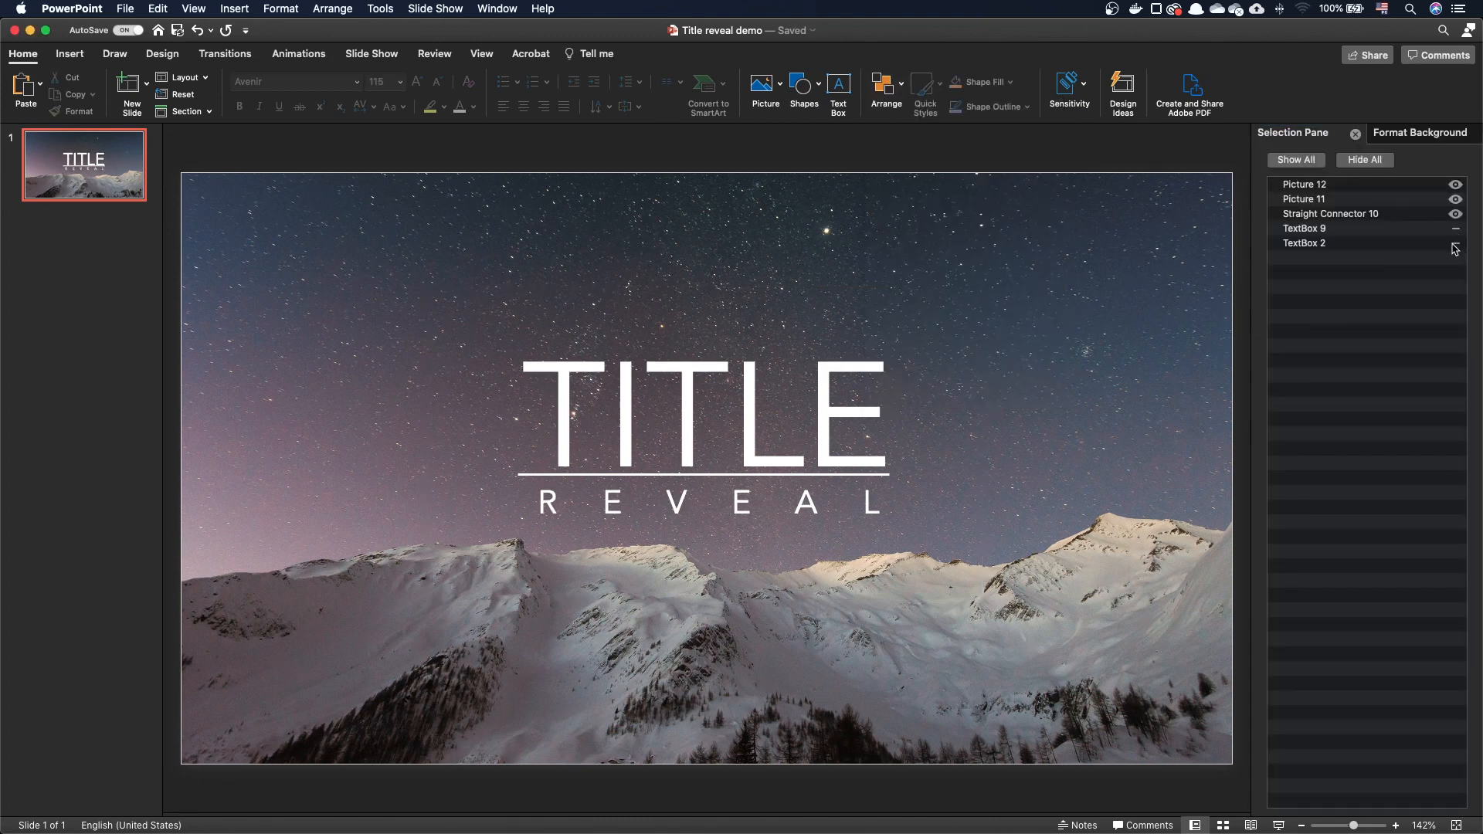
left_click(1302, 199)
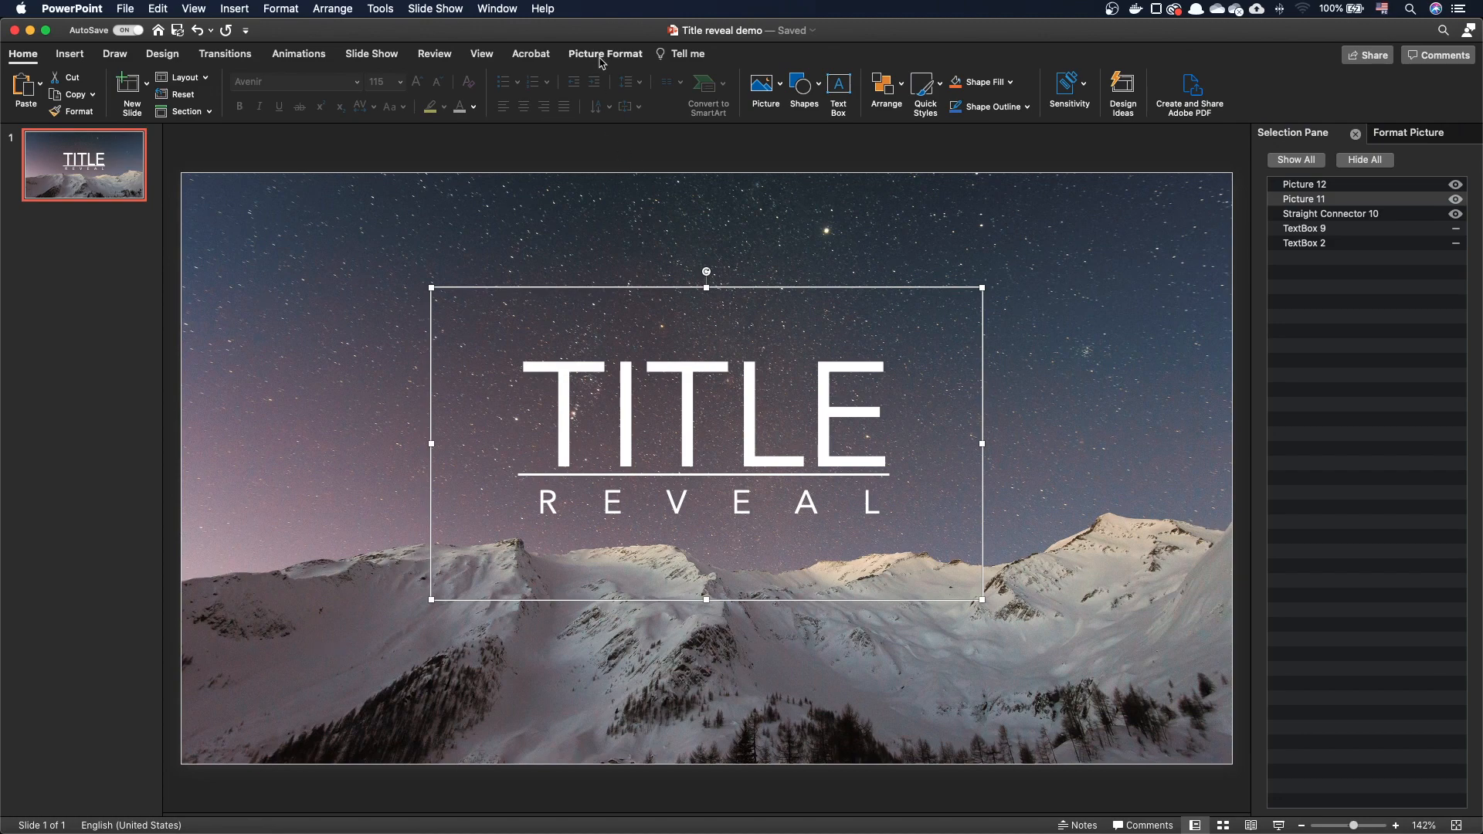
left_click(606, 54)
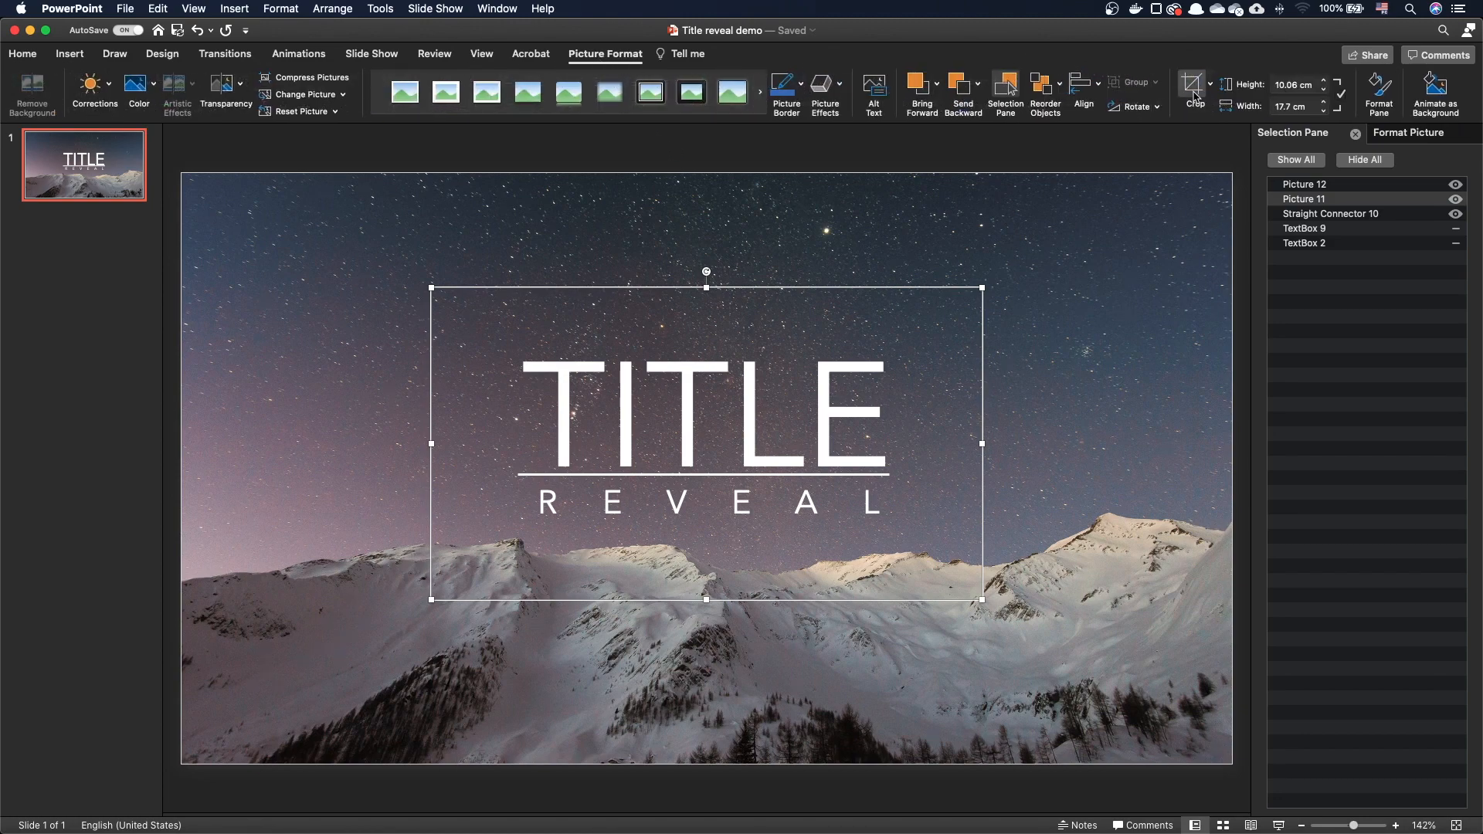
- Crop the title picture to end at the line, then duplicate slide 1
left_click(1193, 88)
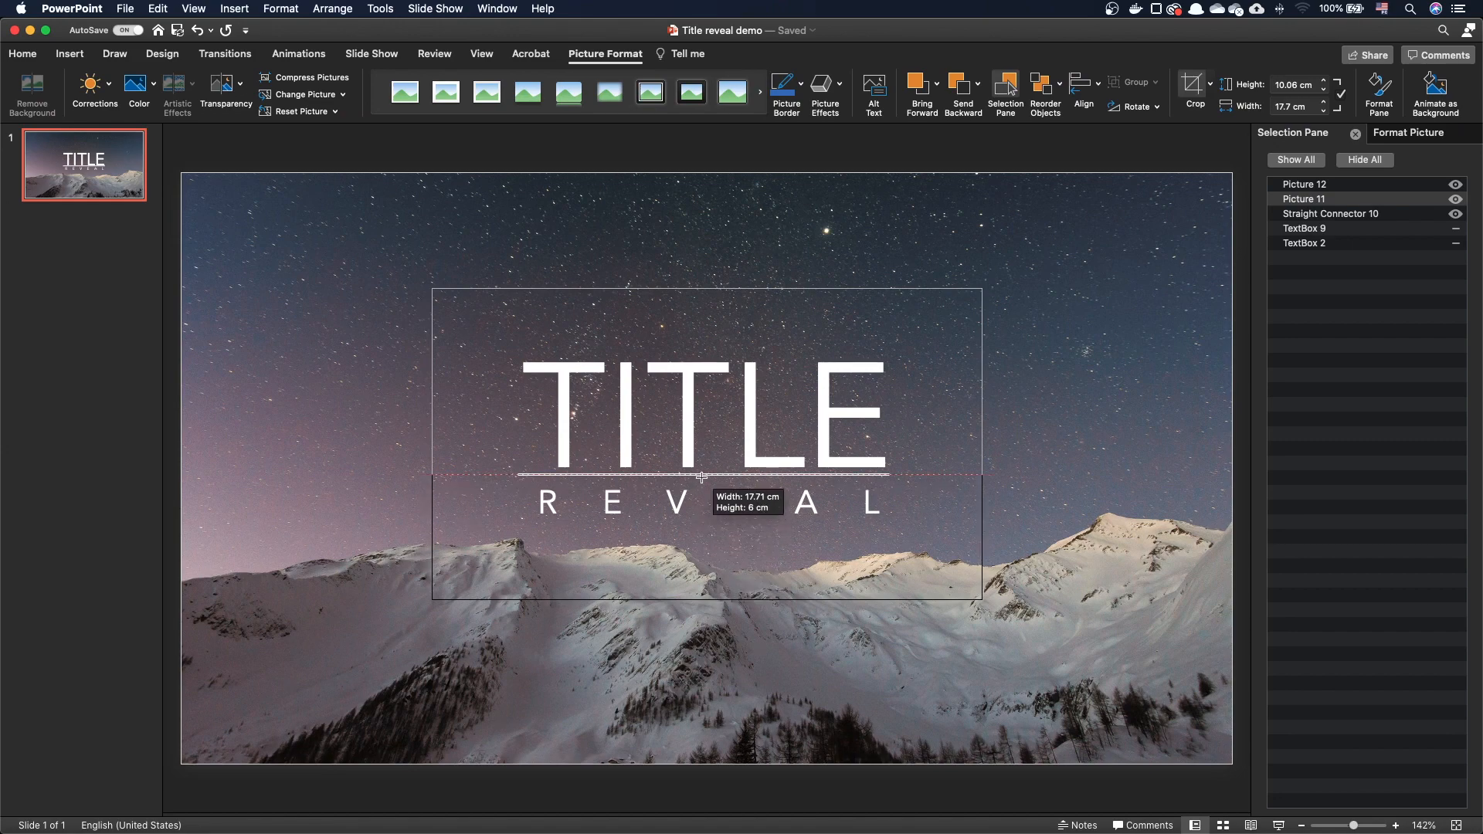
left_click_drag(704, 476, 703, 598)
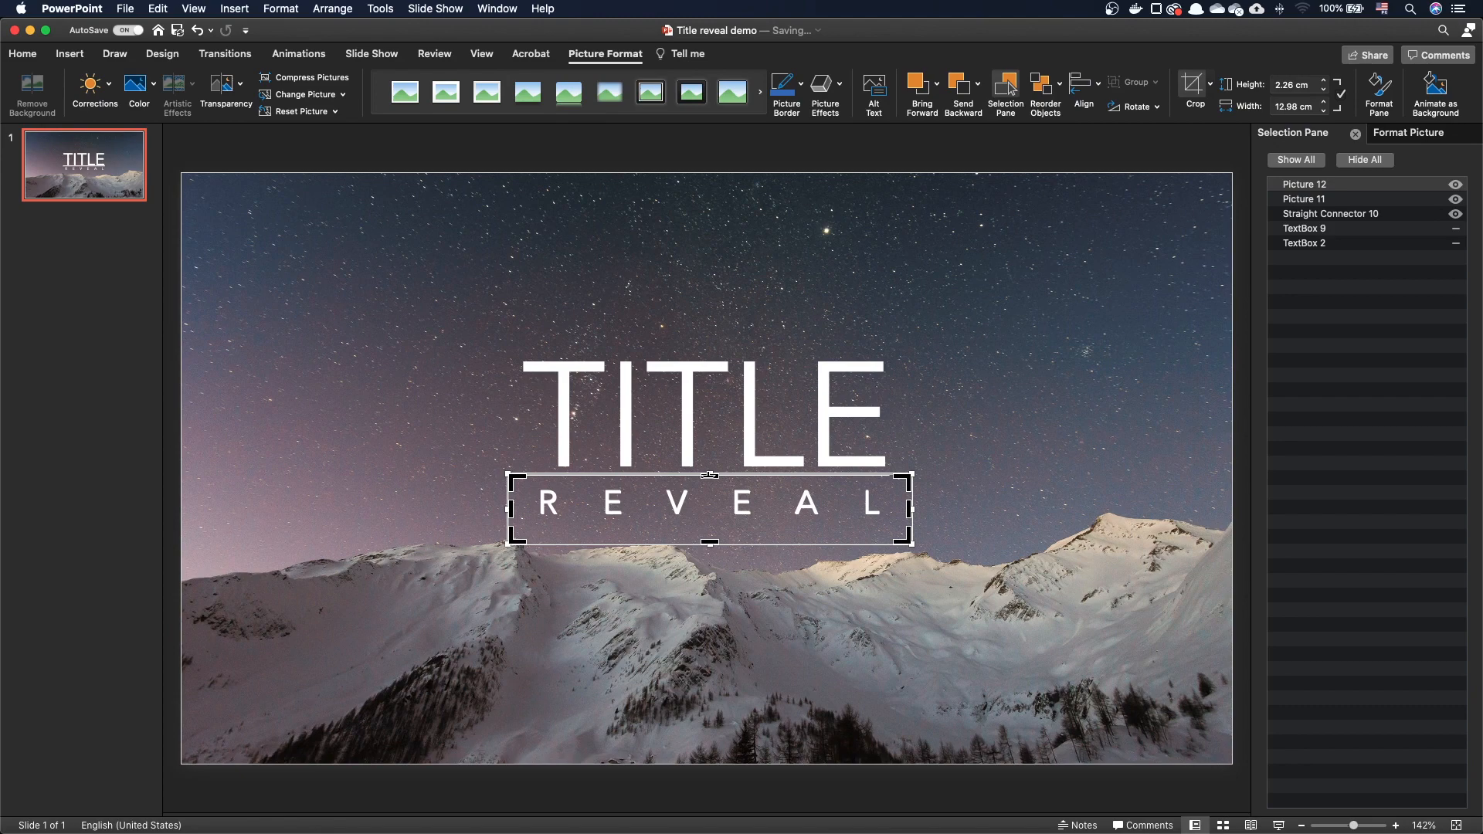
mouse_move(708, 478)
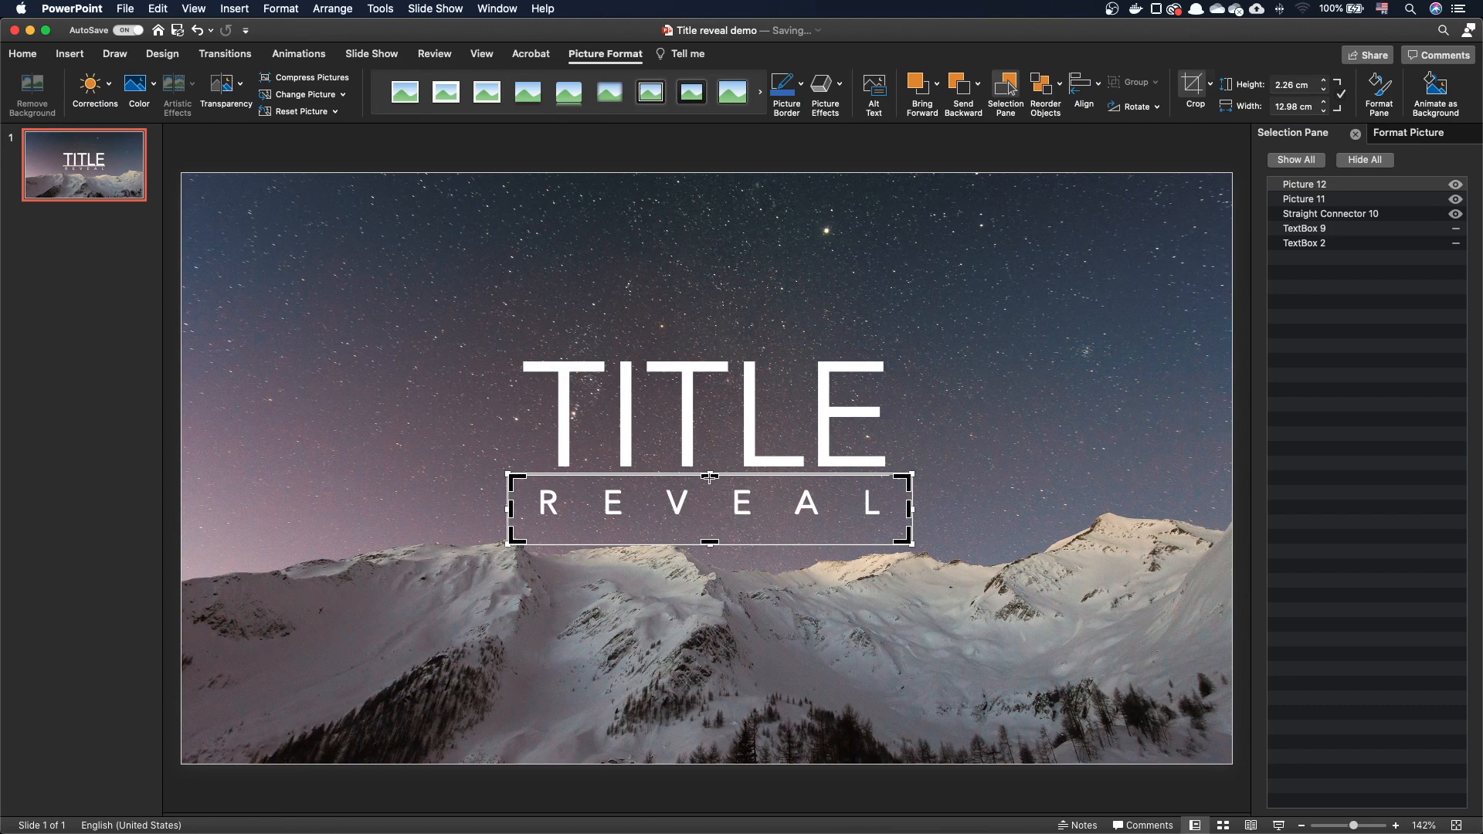
left_click(122, 193)
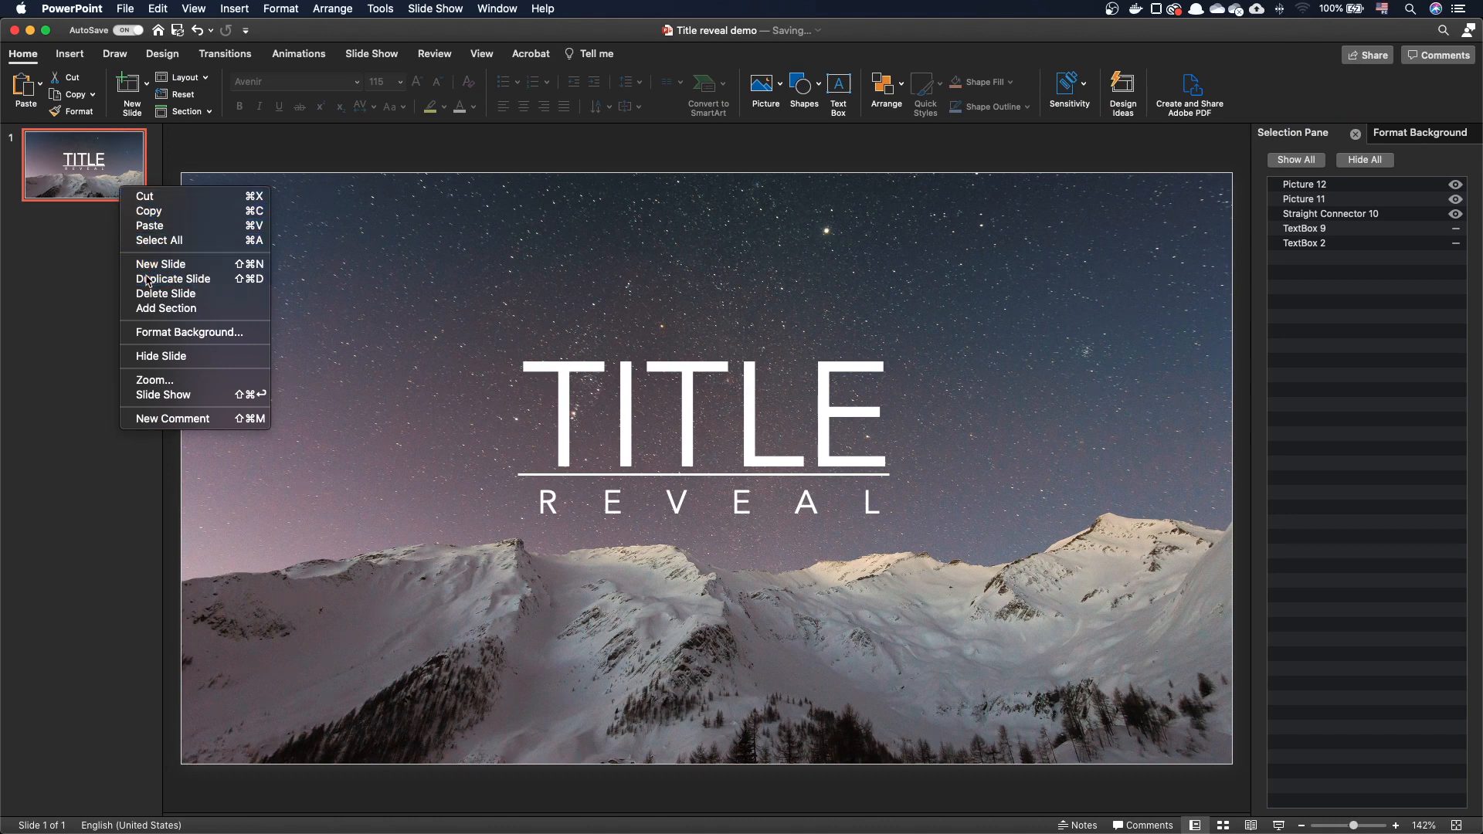
left_click(173, 278)
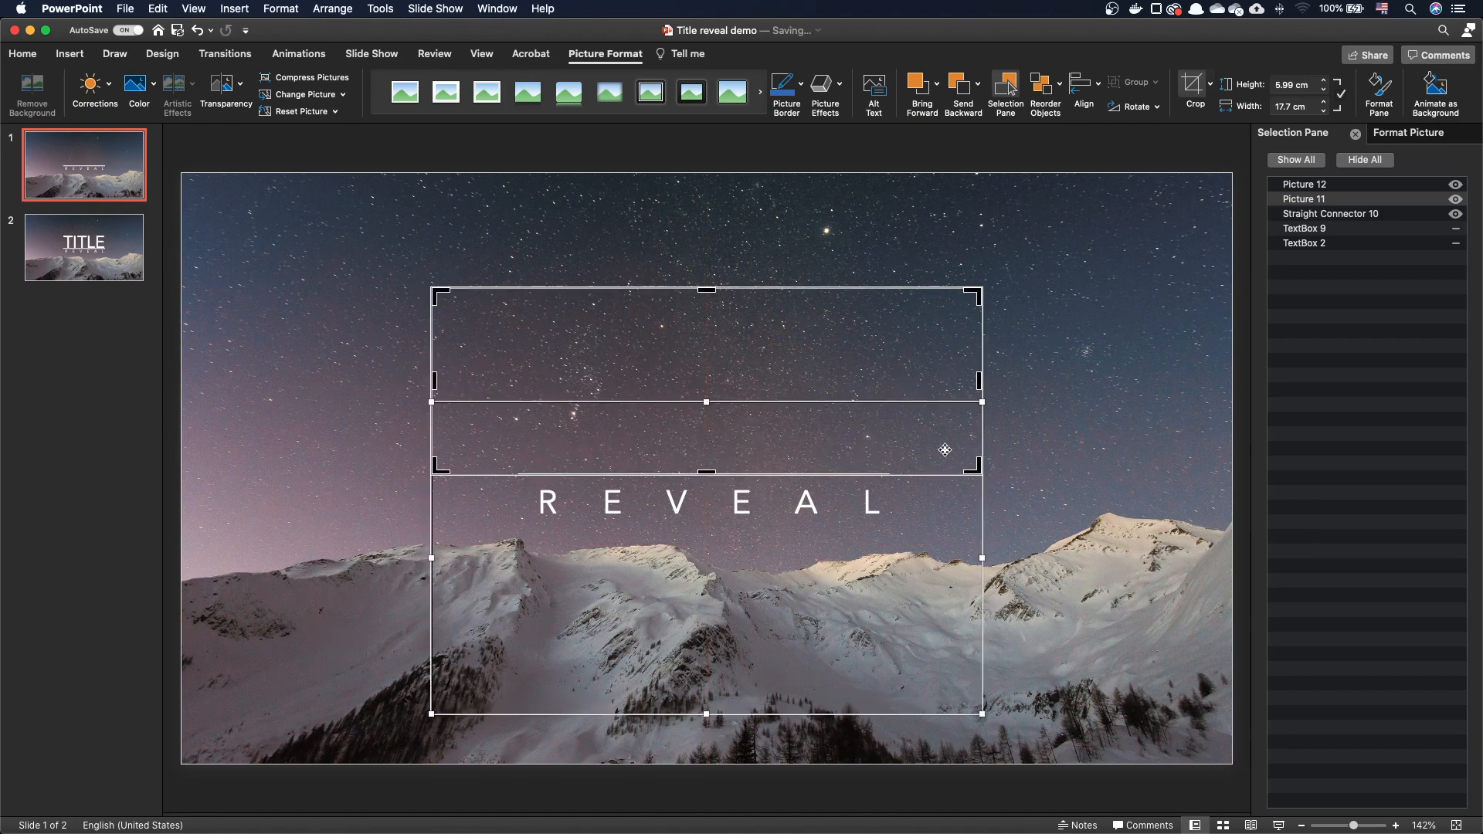
- Cover the TITLE and REVEAL text on slide 1 with background pieces
left_click(1091, 454)
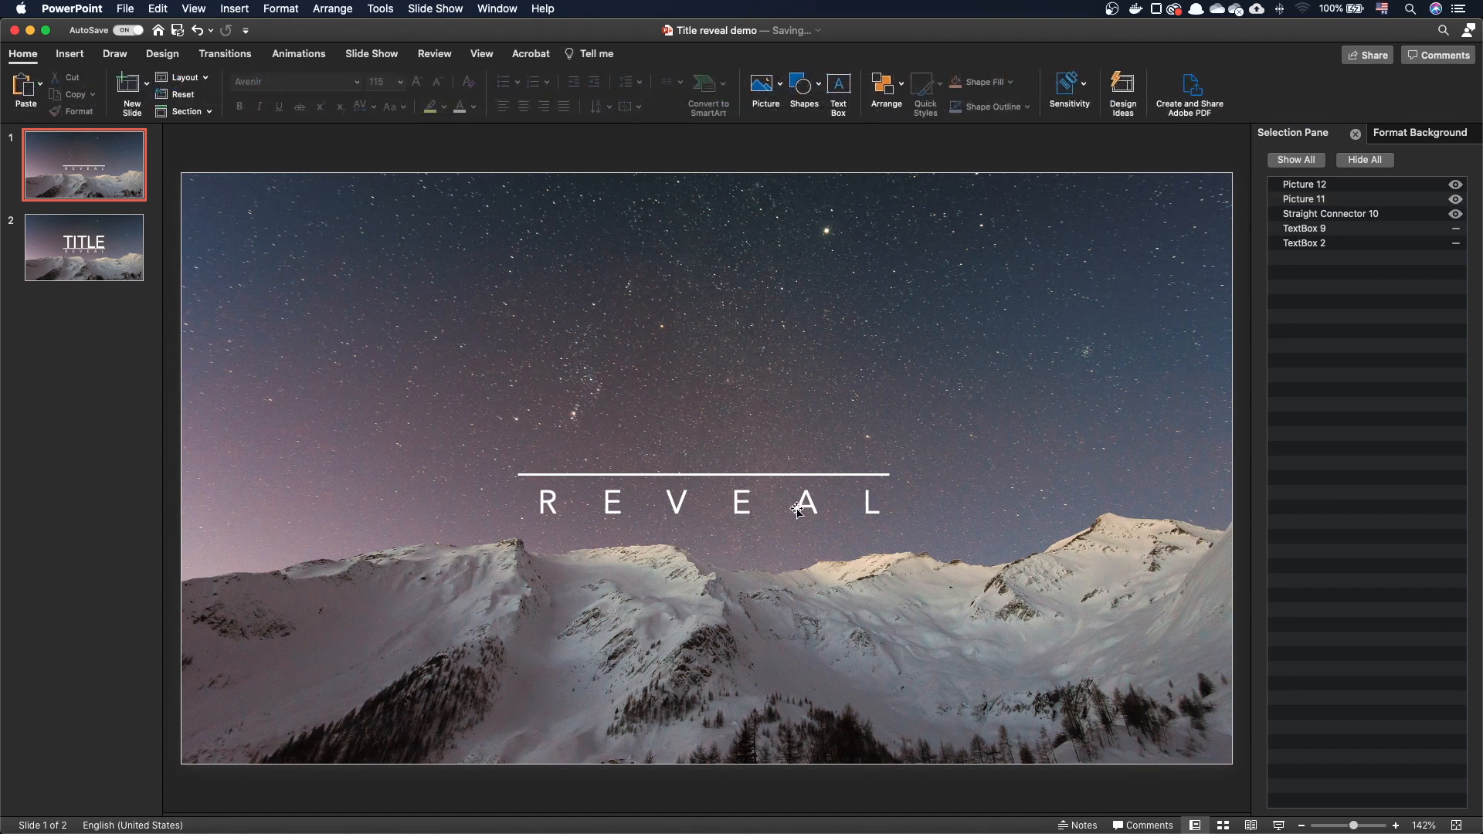
left_click(797, 501)
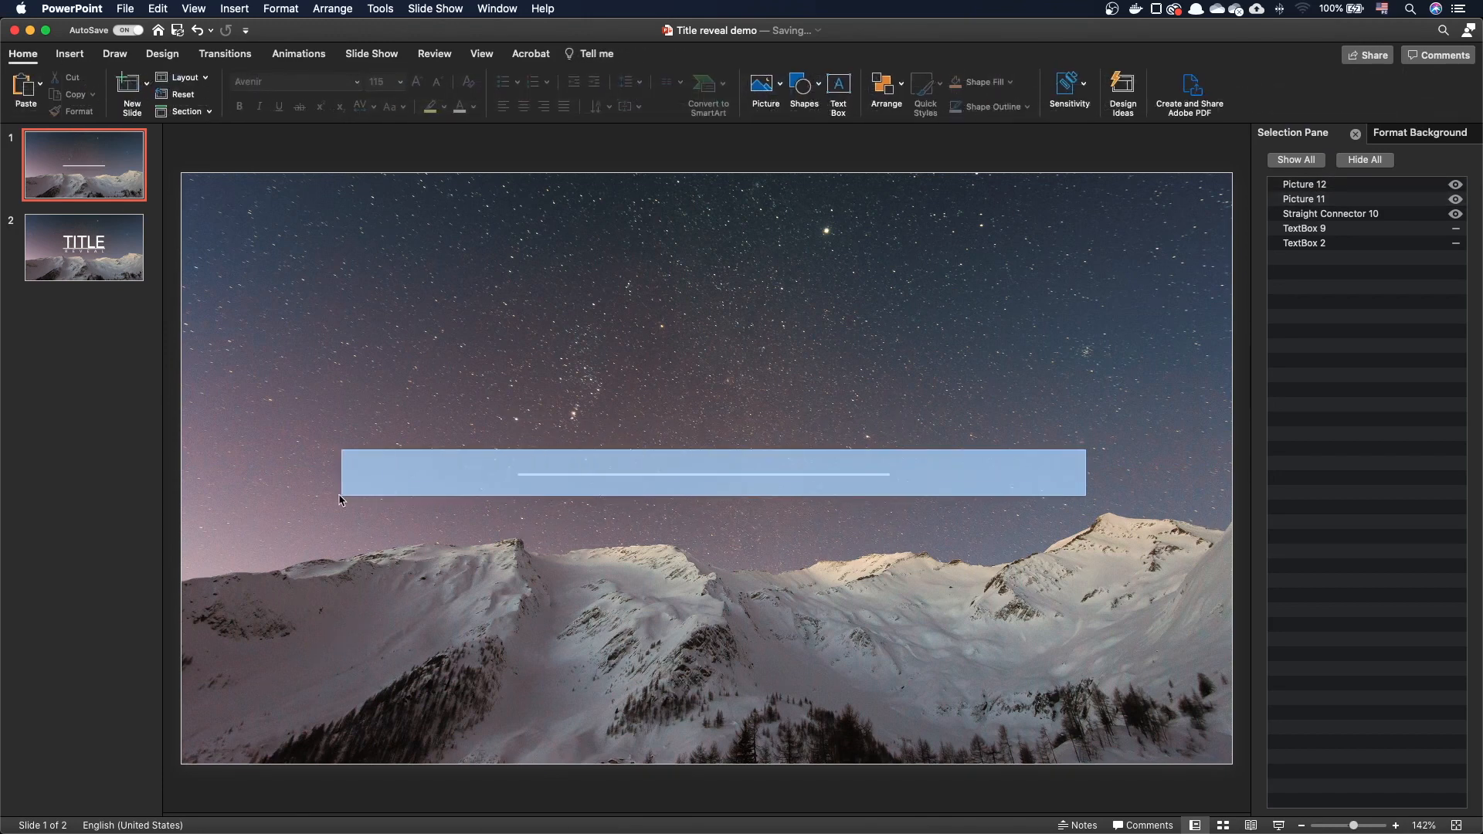
- Give the line a Fly In from Left, With Previous, with Bounce End
left_click(298, 54)
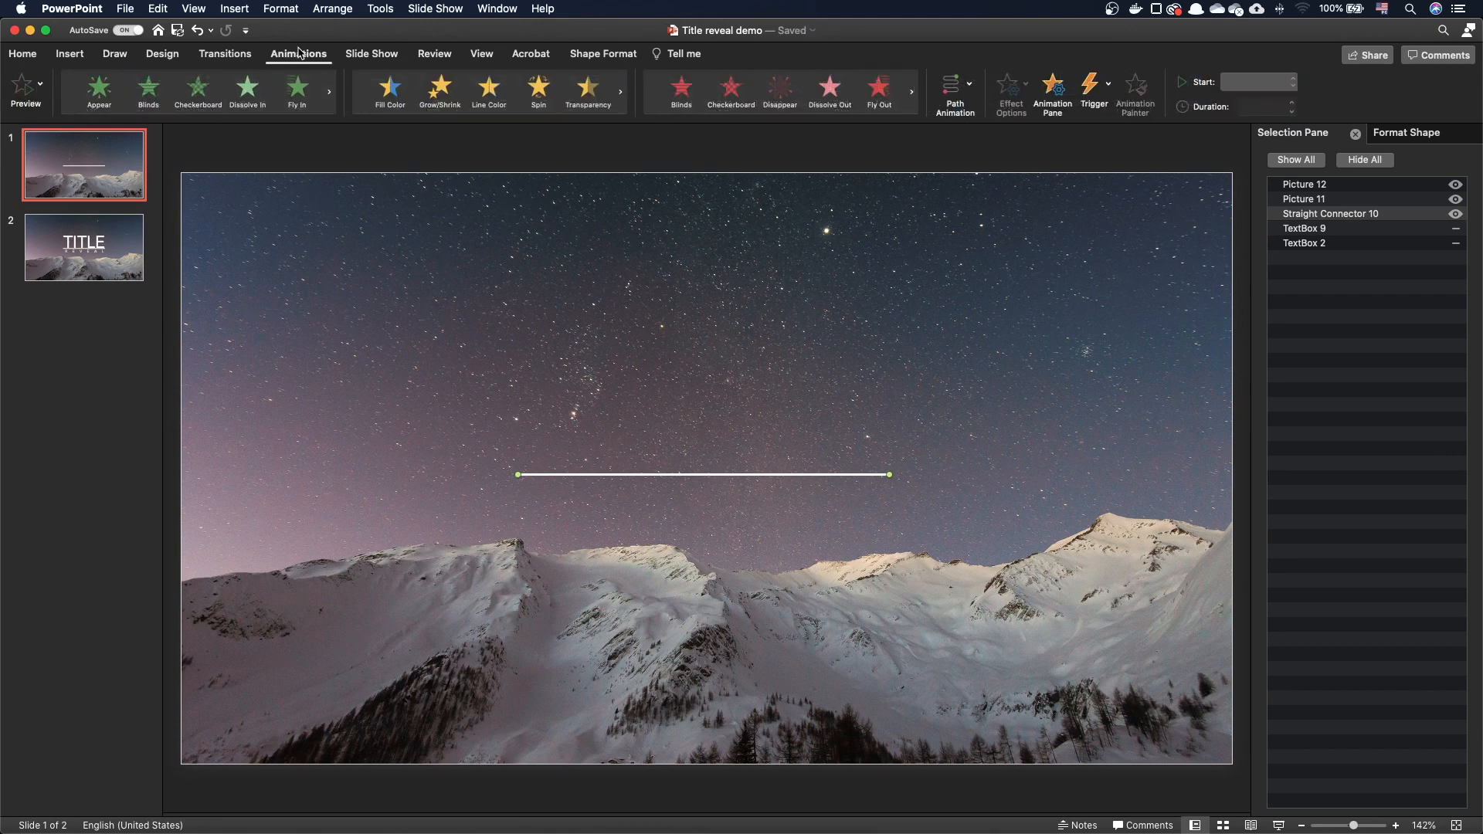
left_click(296, 88)
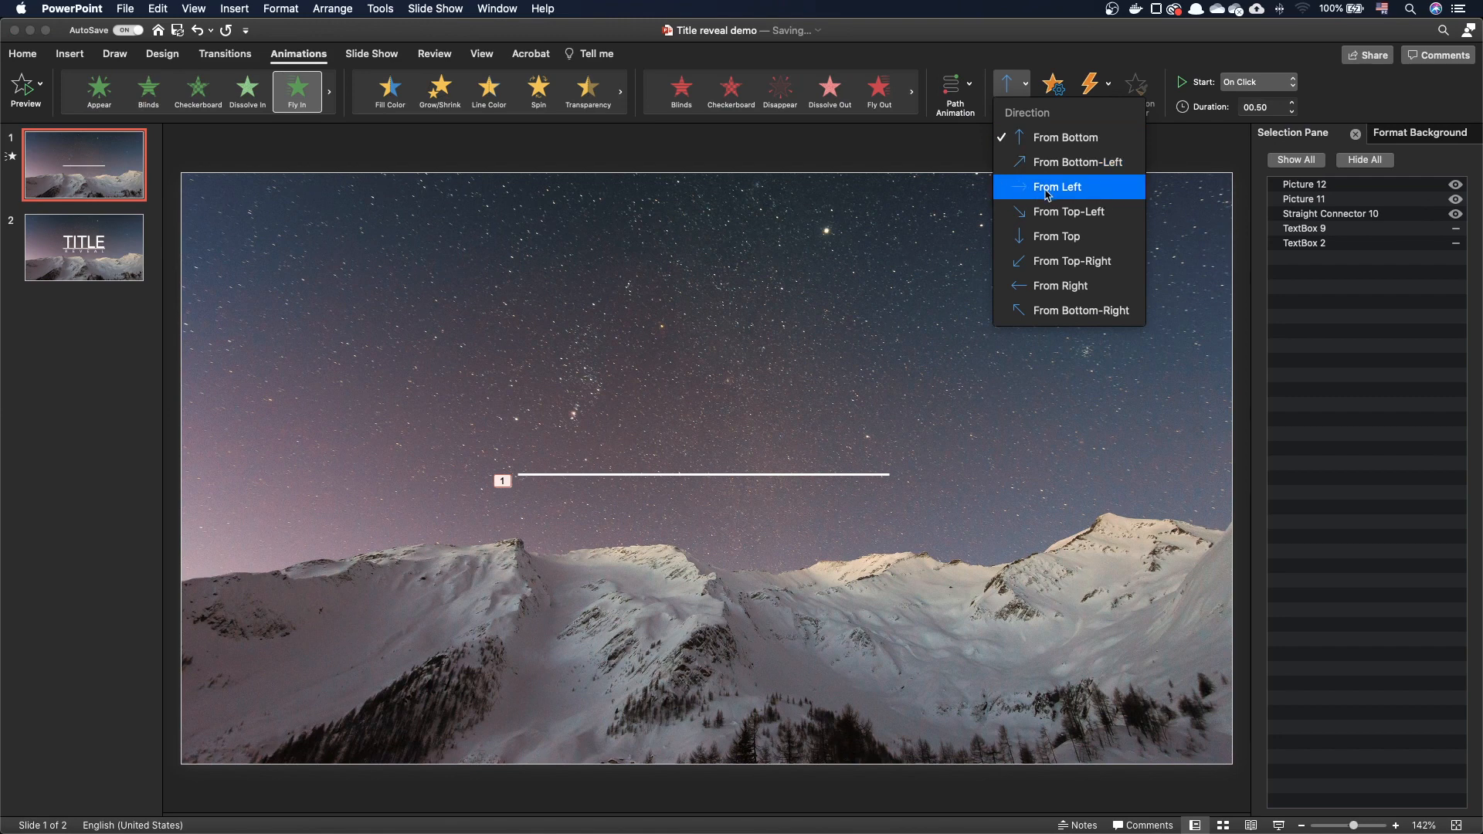
left_click(1057, 186)
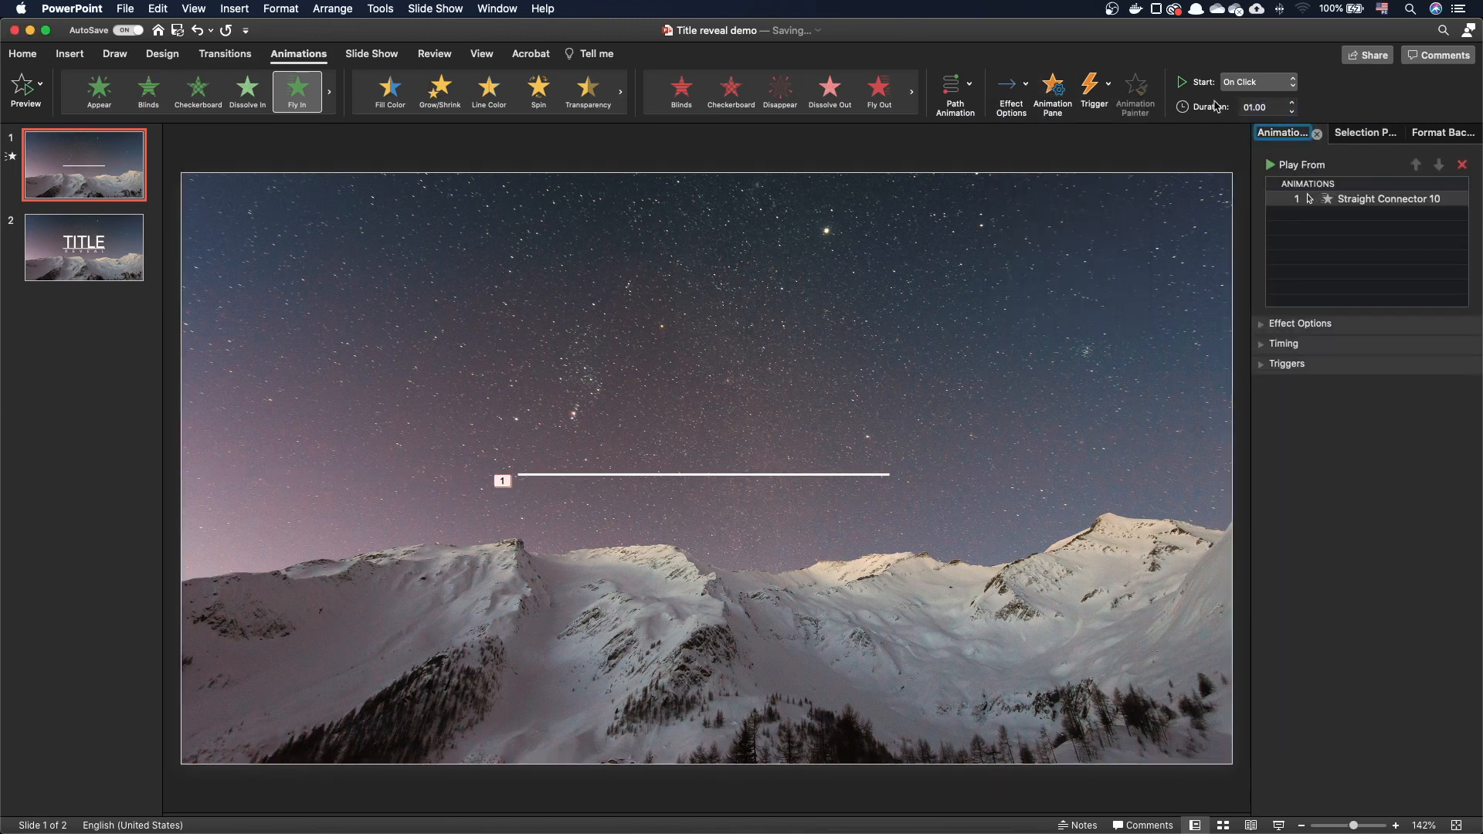
left_click(1256, 81)
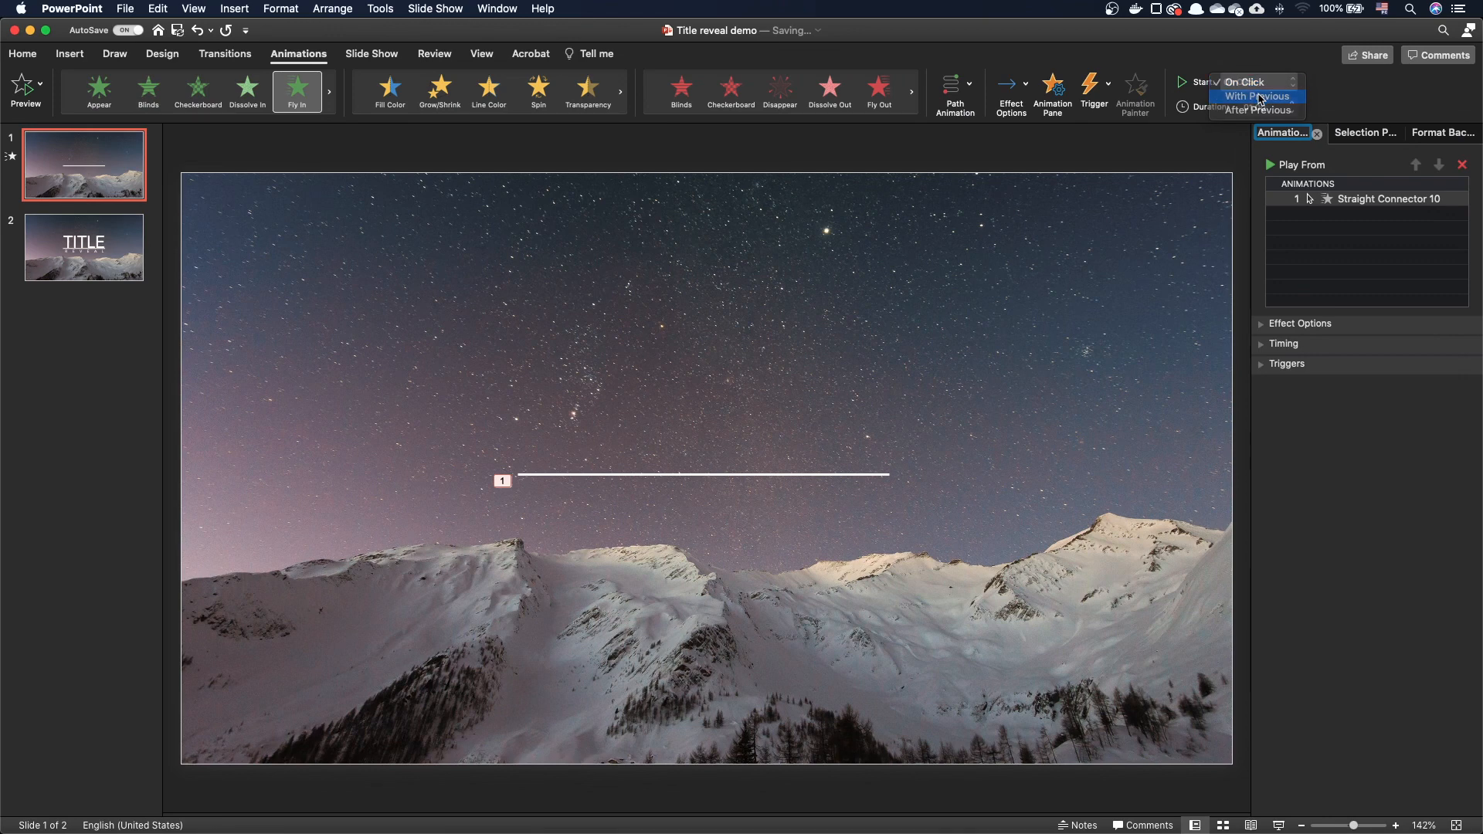
left_click(1254, 96)
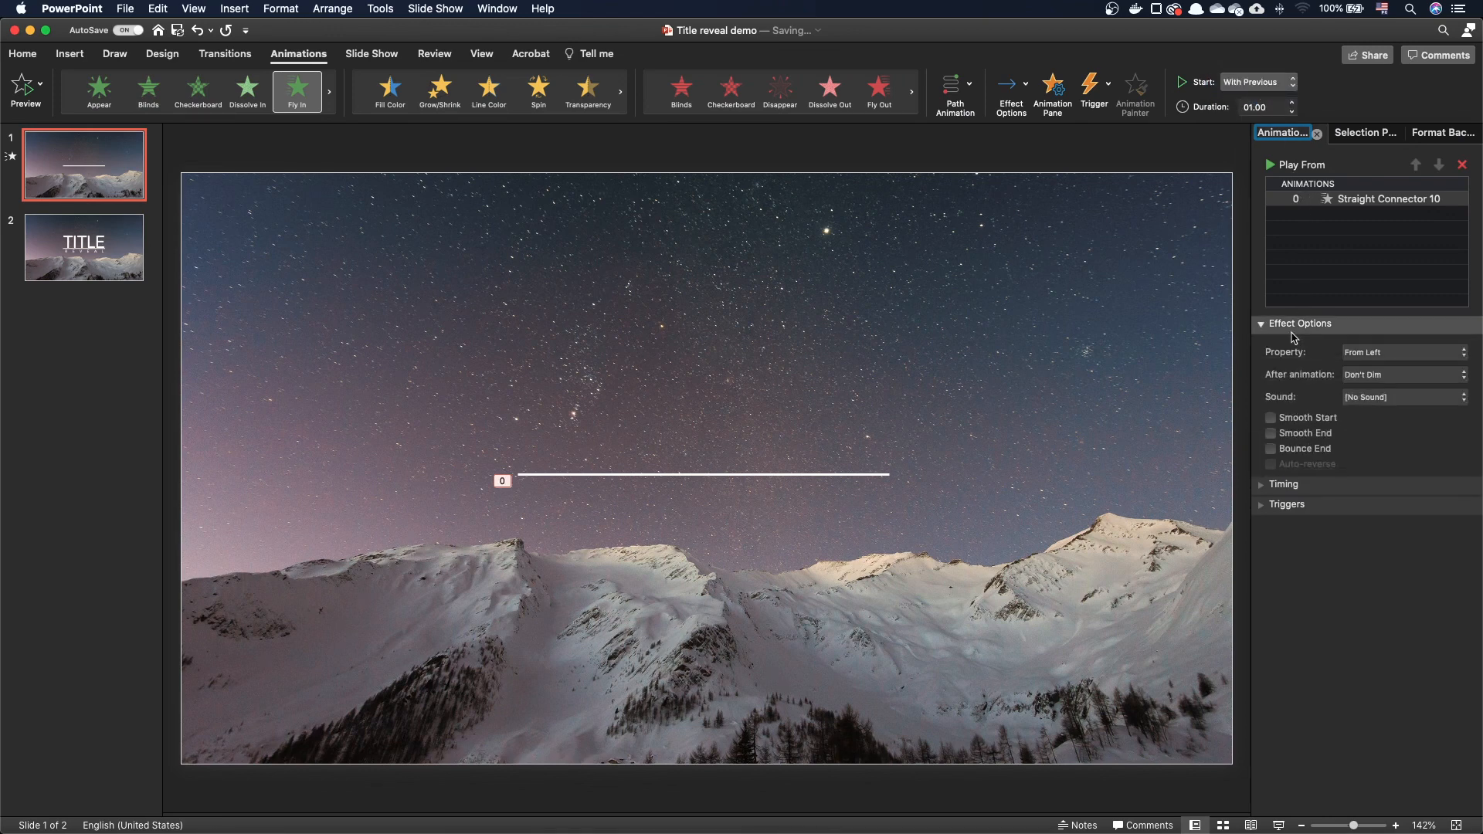
left_click(1269, 448)
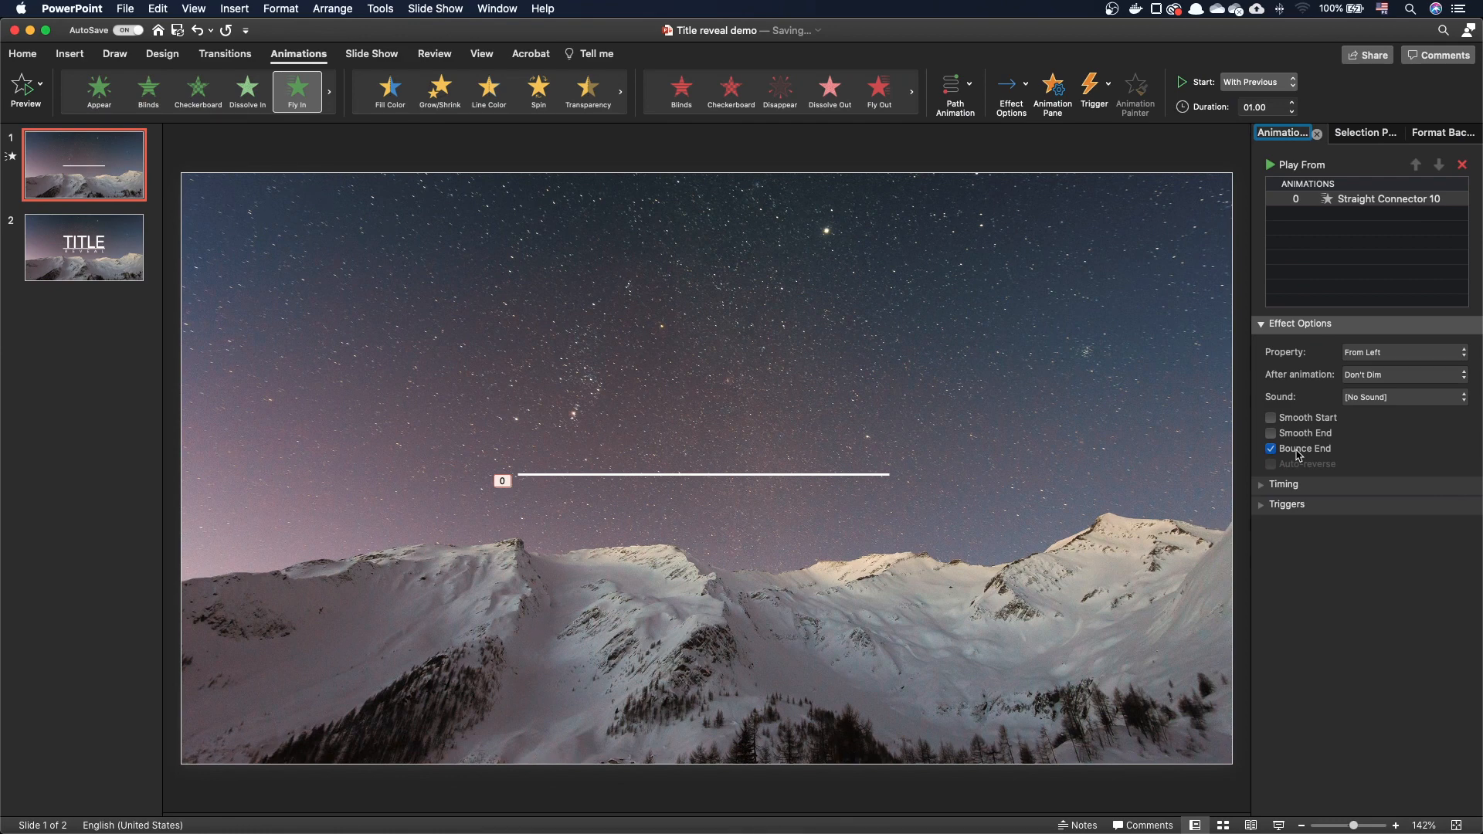
mouse_move(1296, 456)
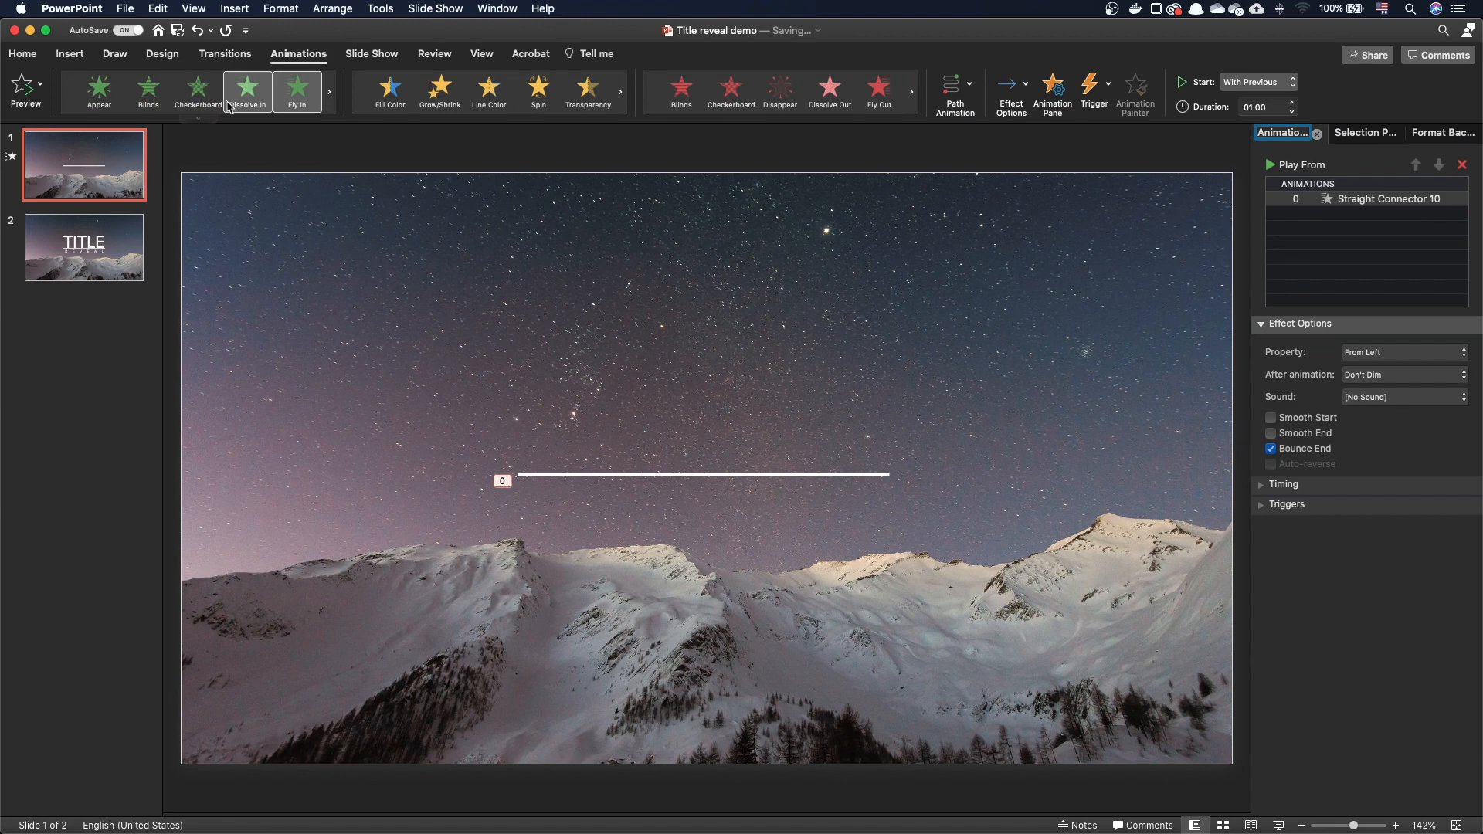
- Make slide 1 advance automatically After 00.00 instead of On Mouse Click, then view slide 2
left_click(224, 54)
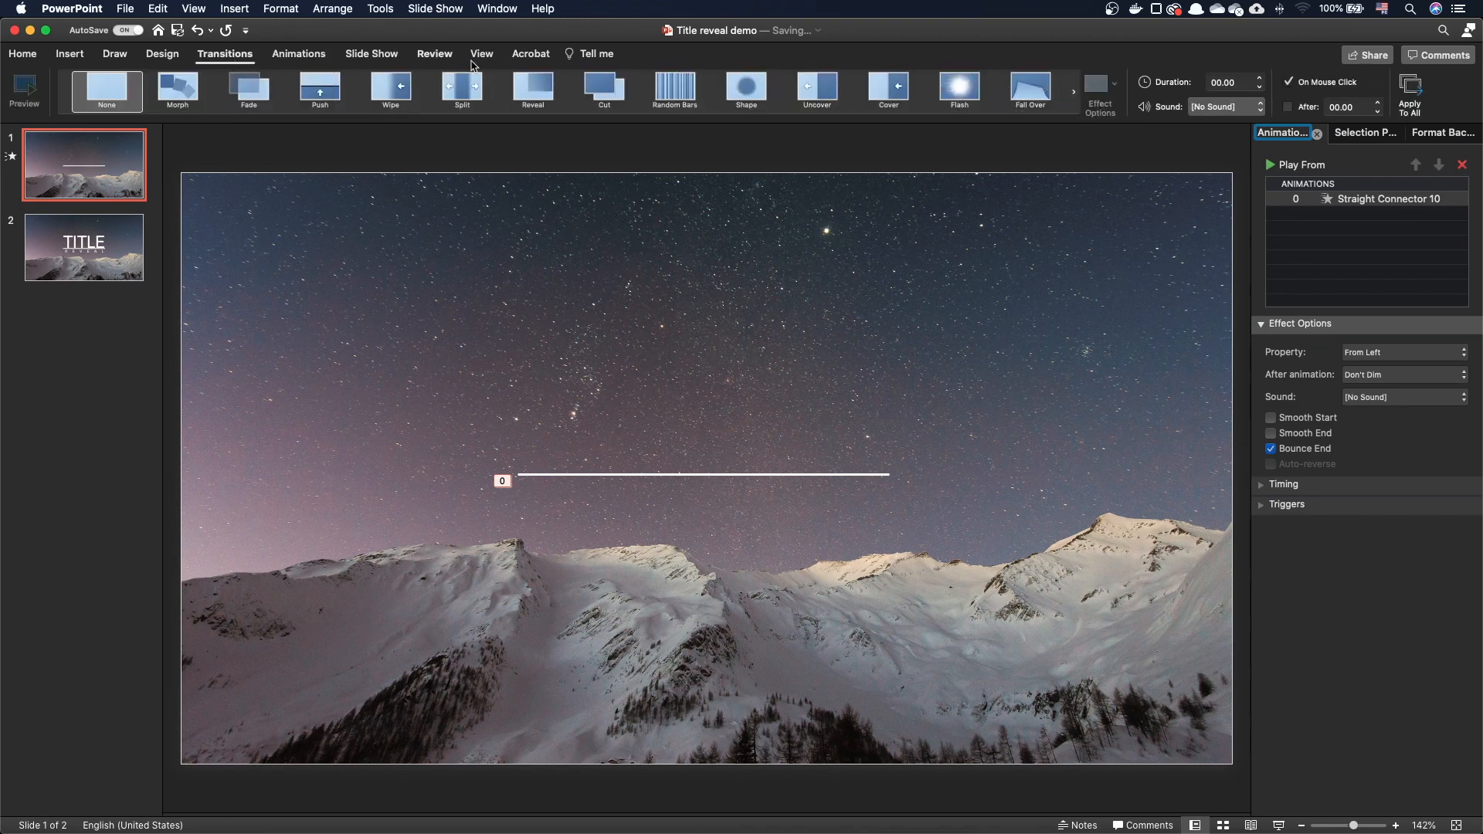
left_click(1289, 81)
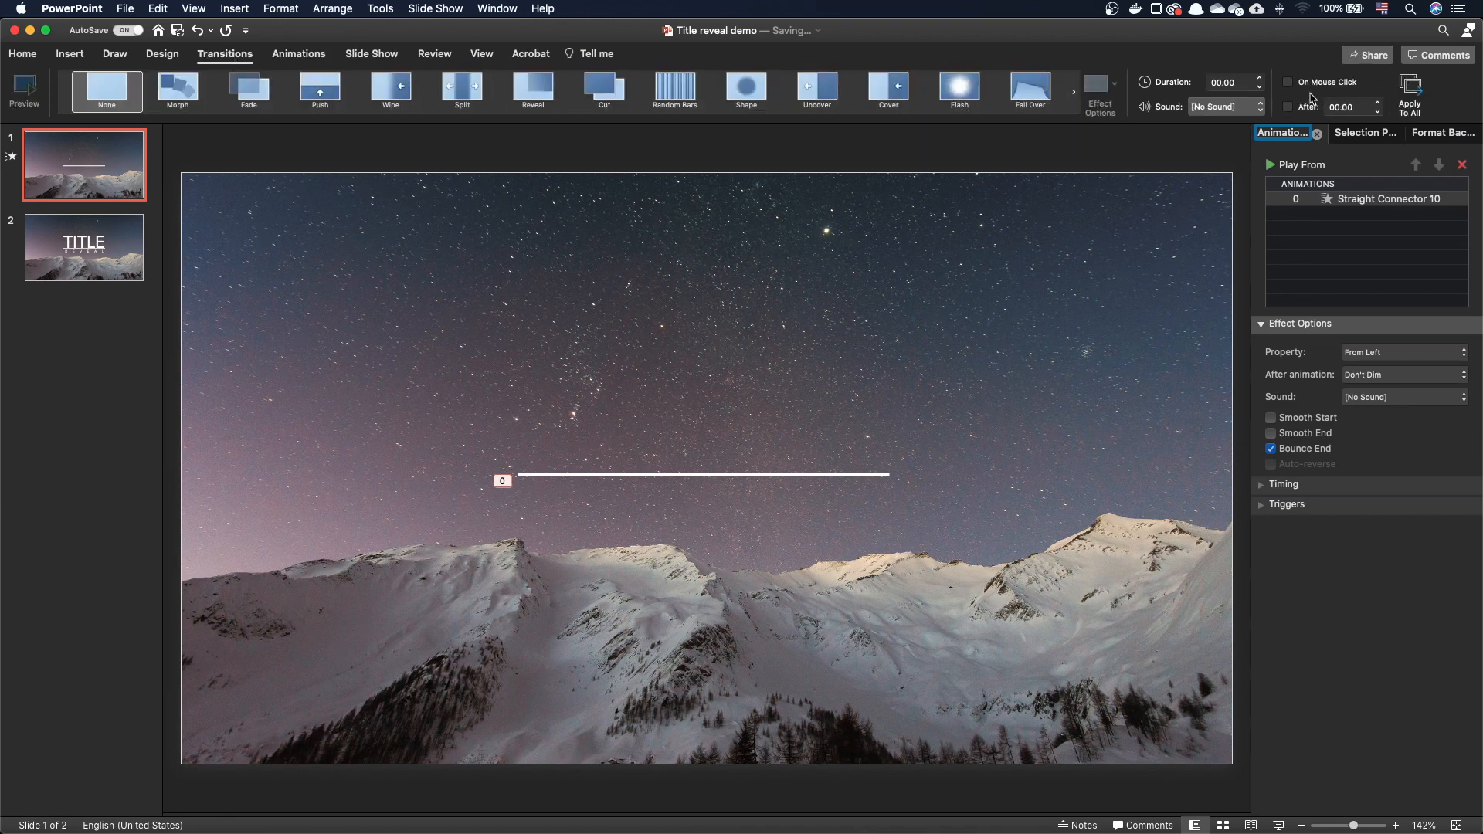
left_click(1288, 106)
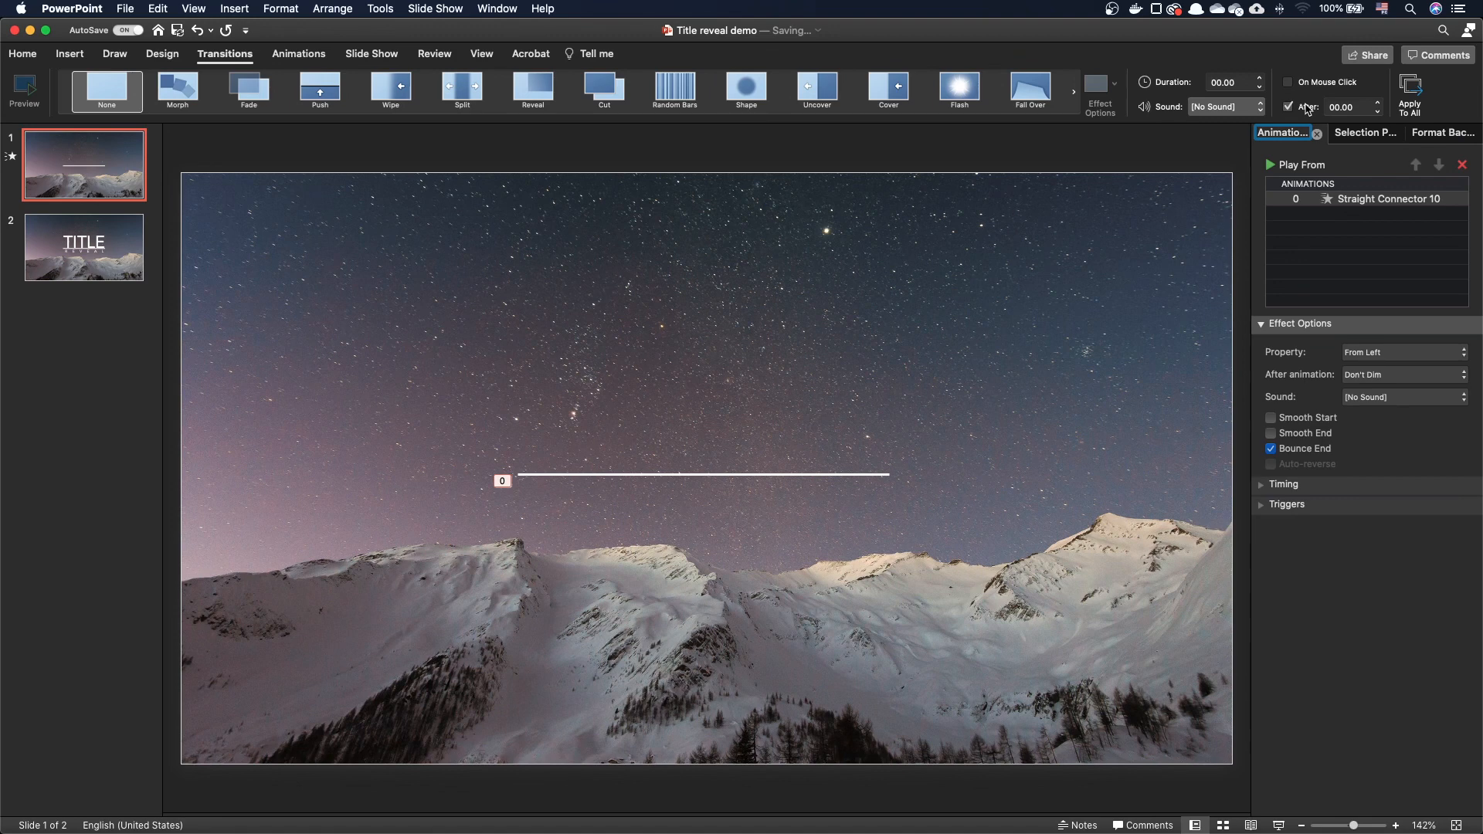
left_click(1288, 106)
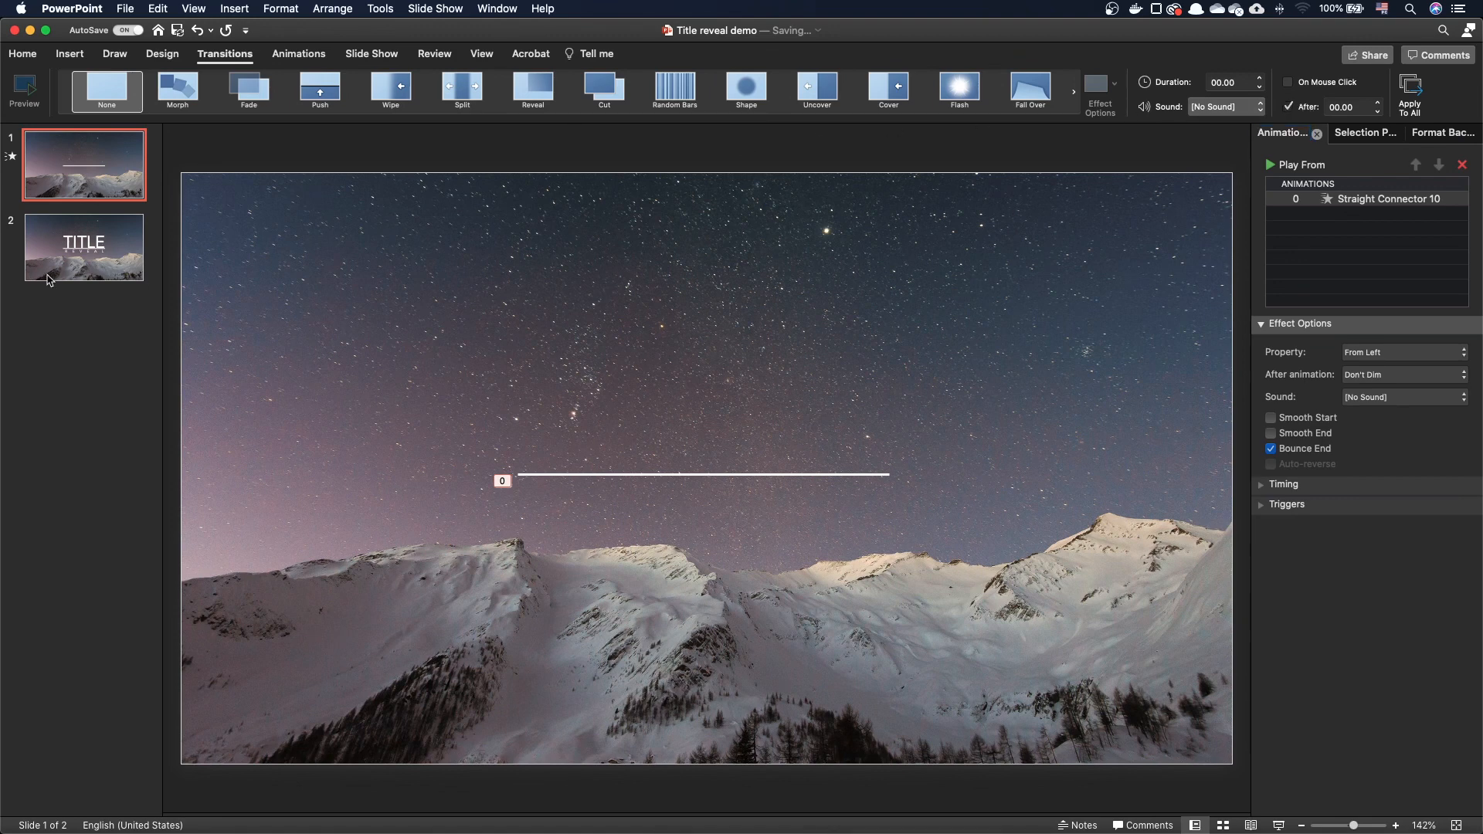
left_click(83, 247)
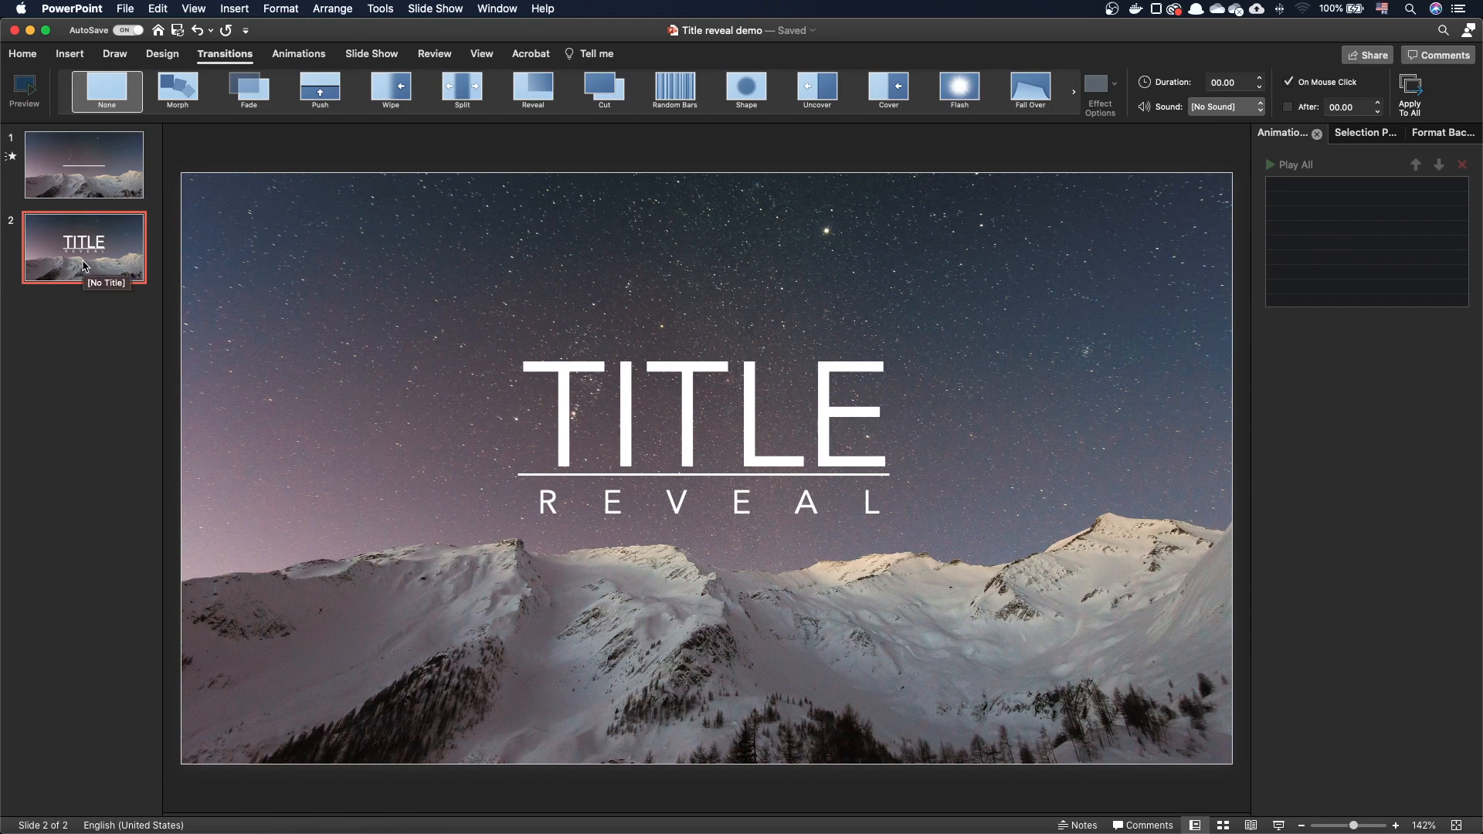
- Give slide 2 a 01.00-second Morph transition and bring up thumbnail options to duplicate a slide
left_click(177, 91)
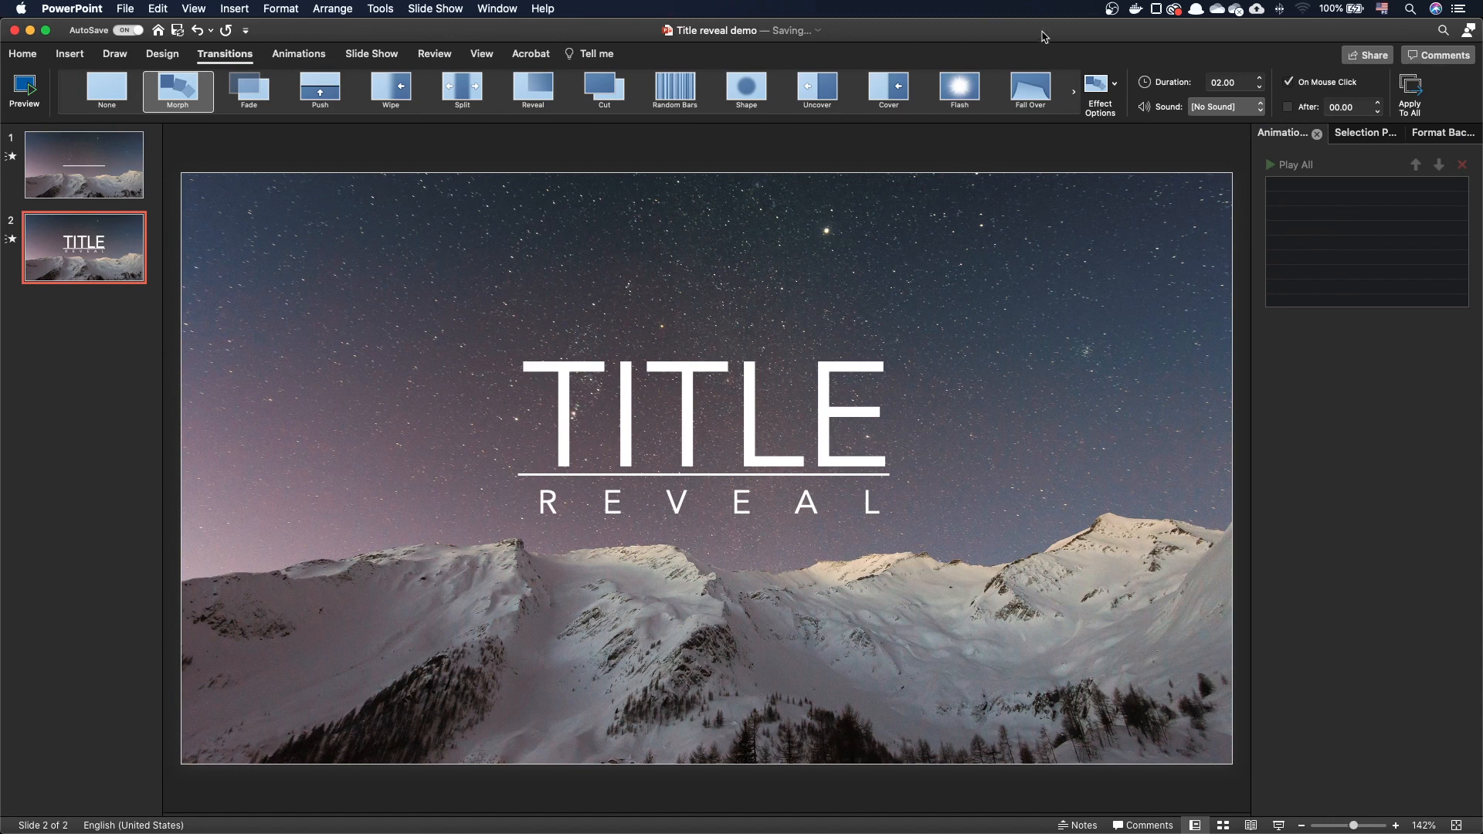
left_click(1260, 85)
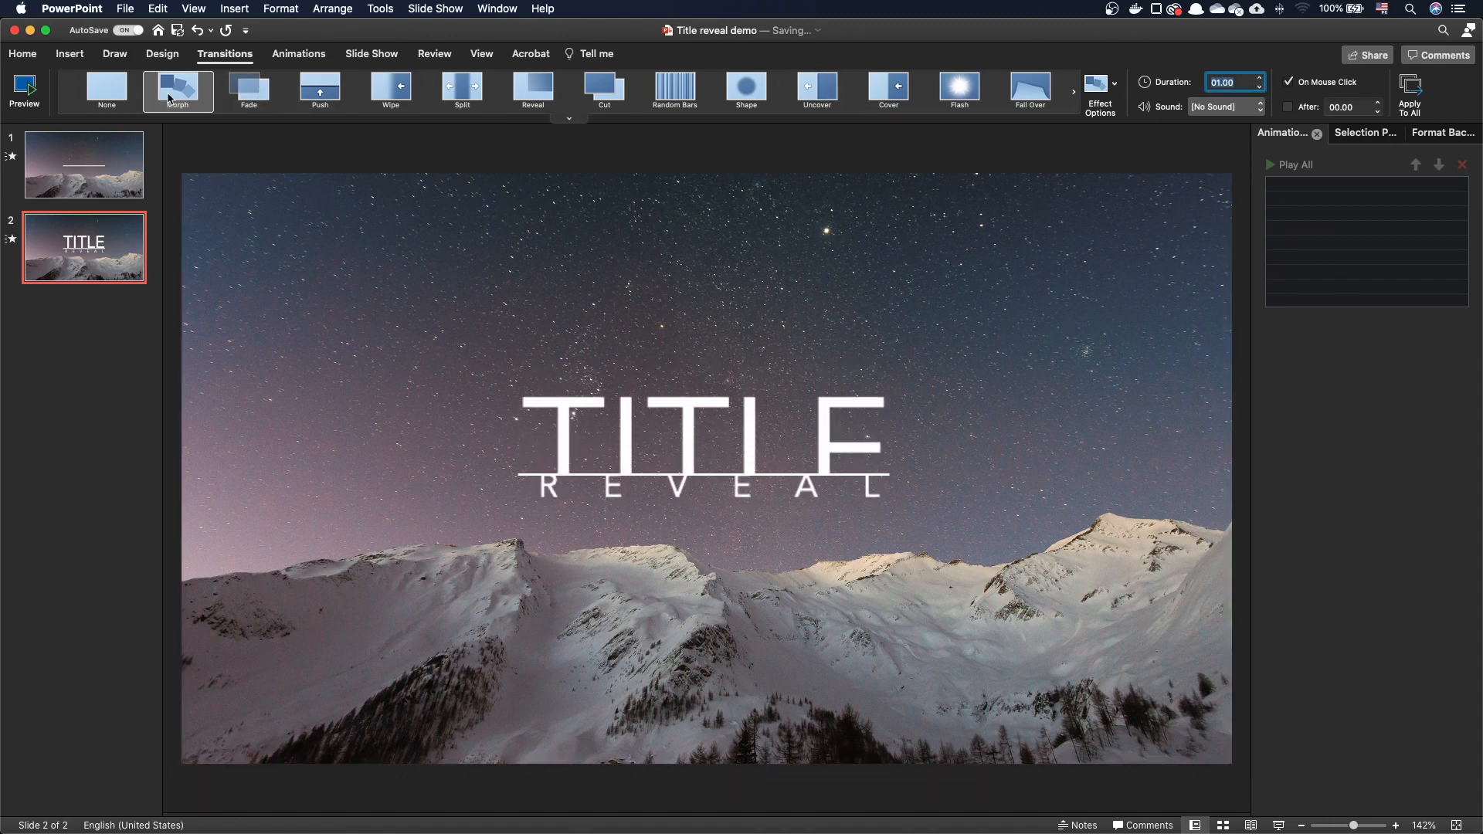
right_click(83, 164)
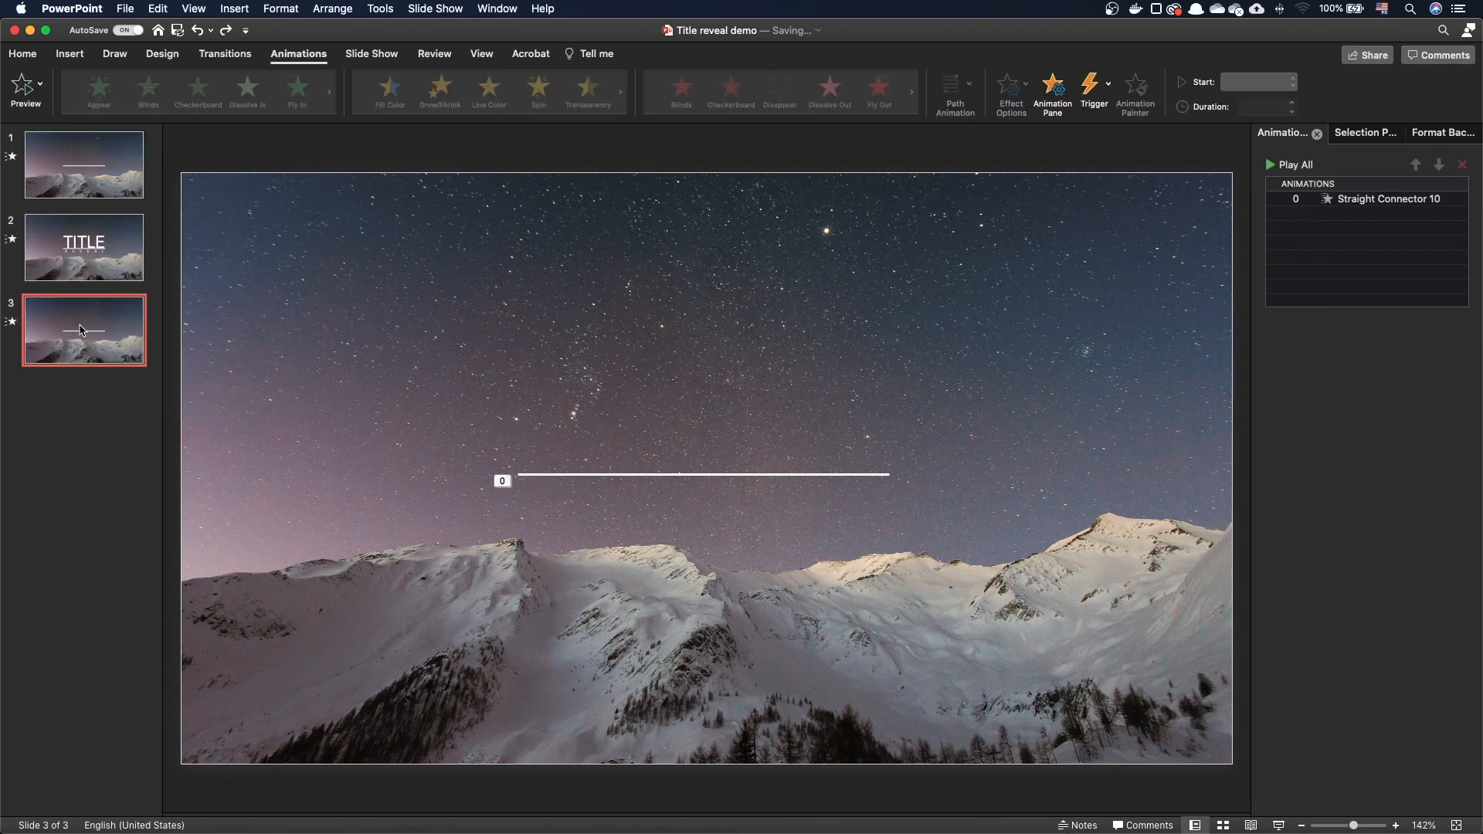
mouse_move(296, 279)
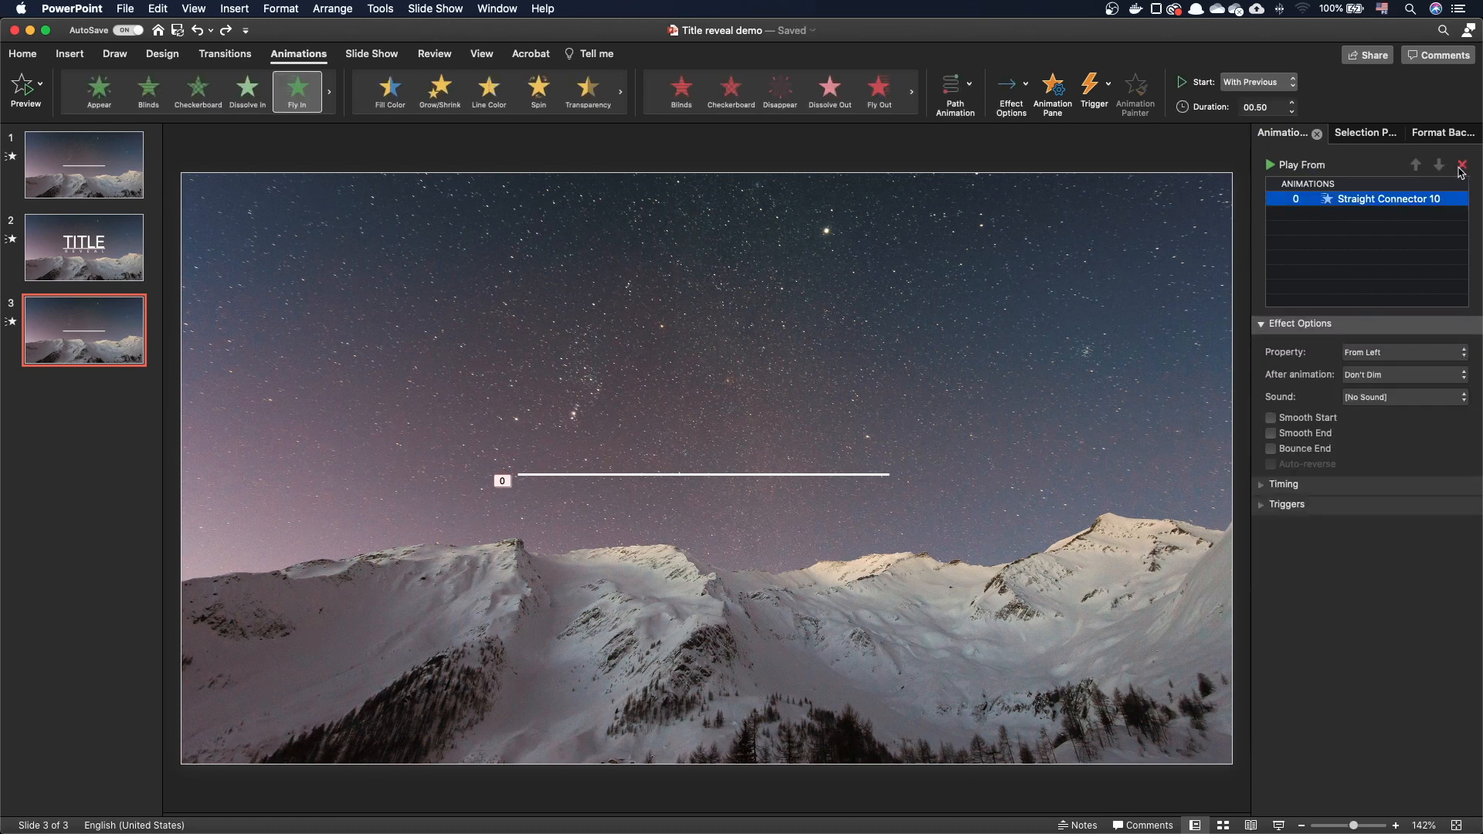
- Replace the line's Fly In on slide 3 with a Split exit starting With Previous
left_click(1460, 164)
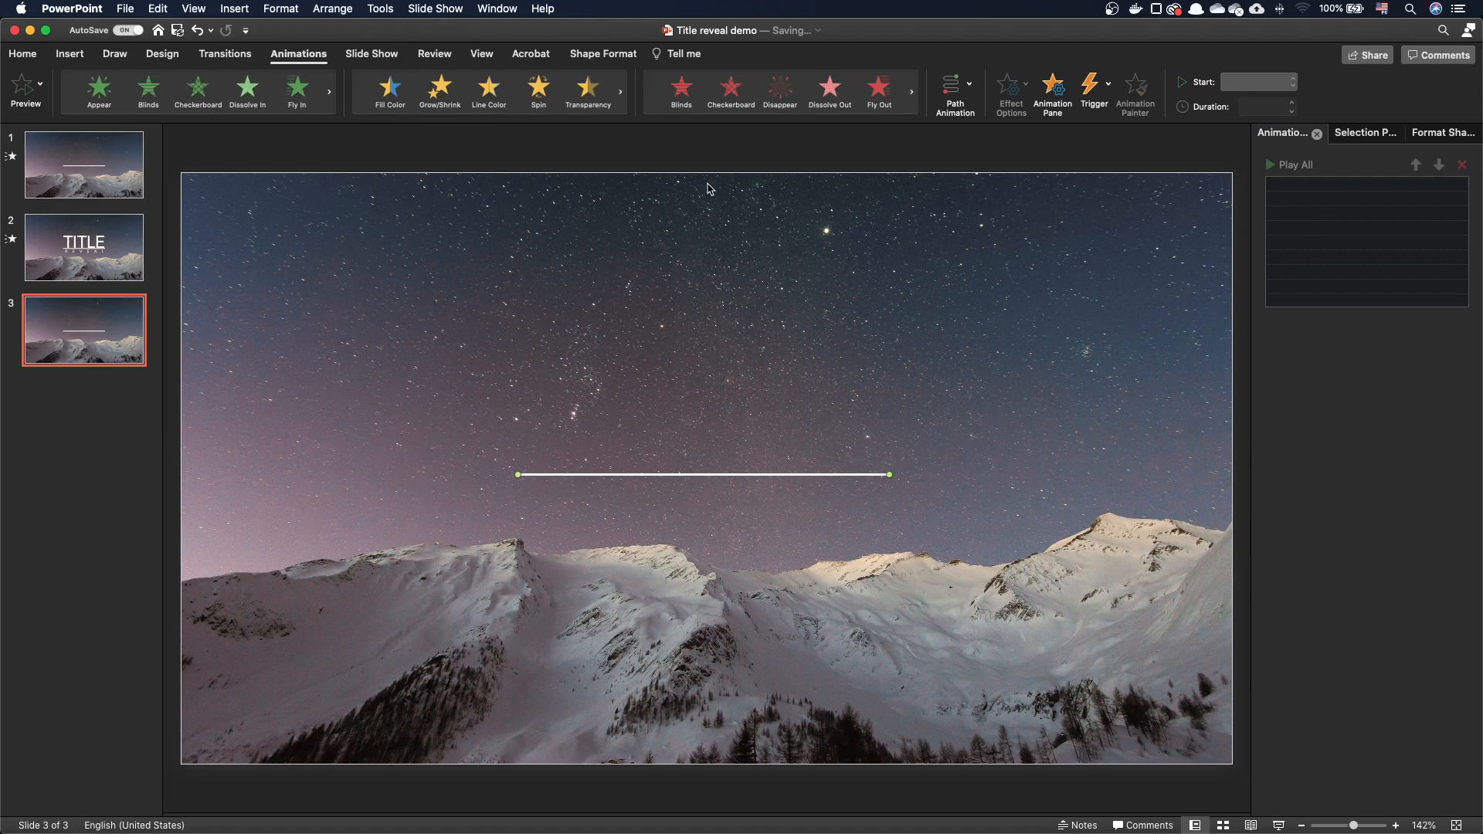
left_click(829, 87)
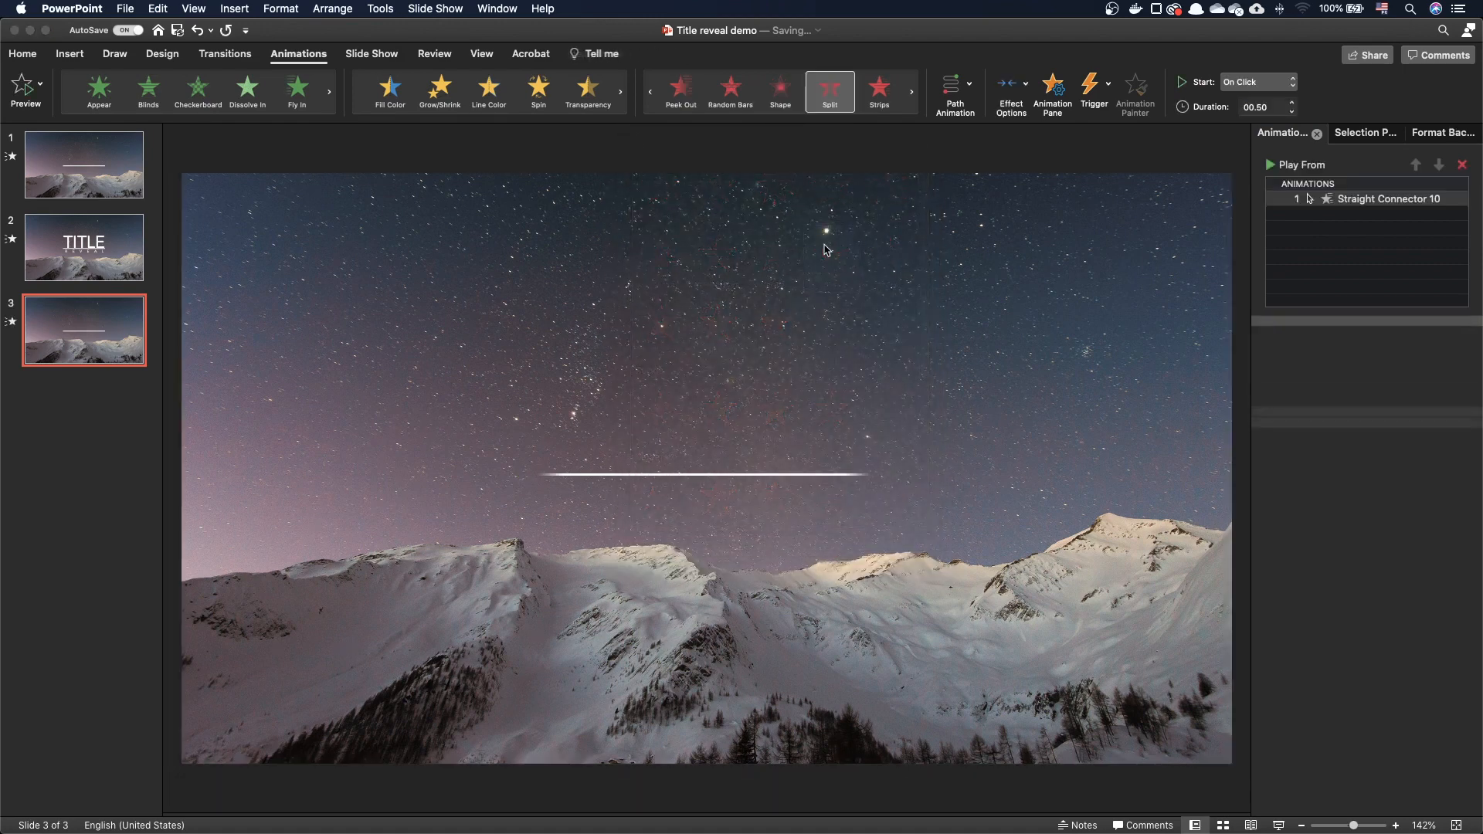
left_click(1010, 90)
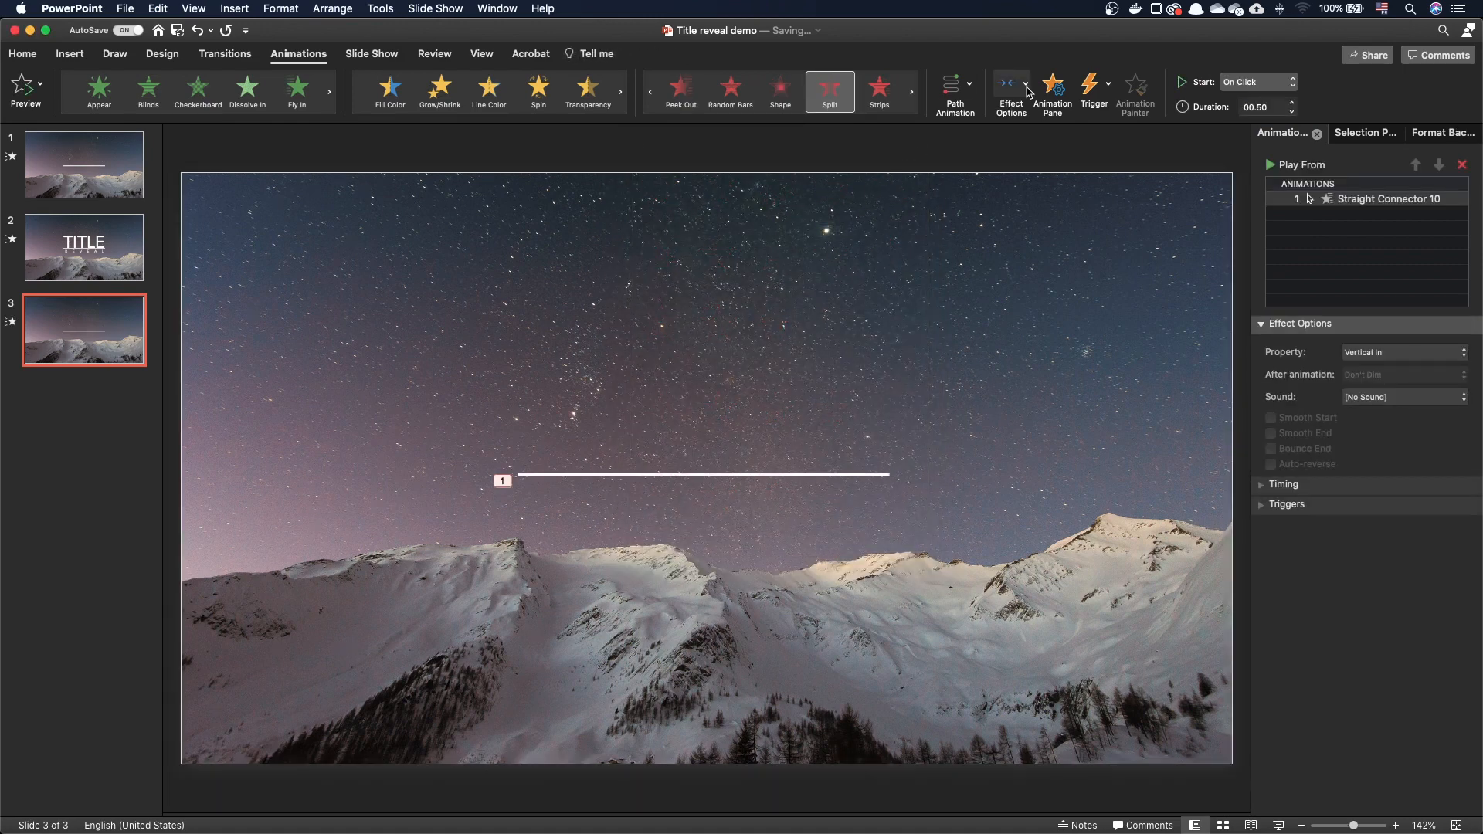
left_click(1010, 92)
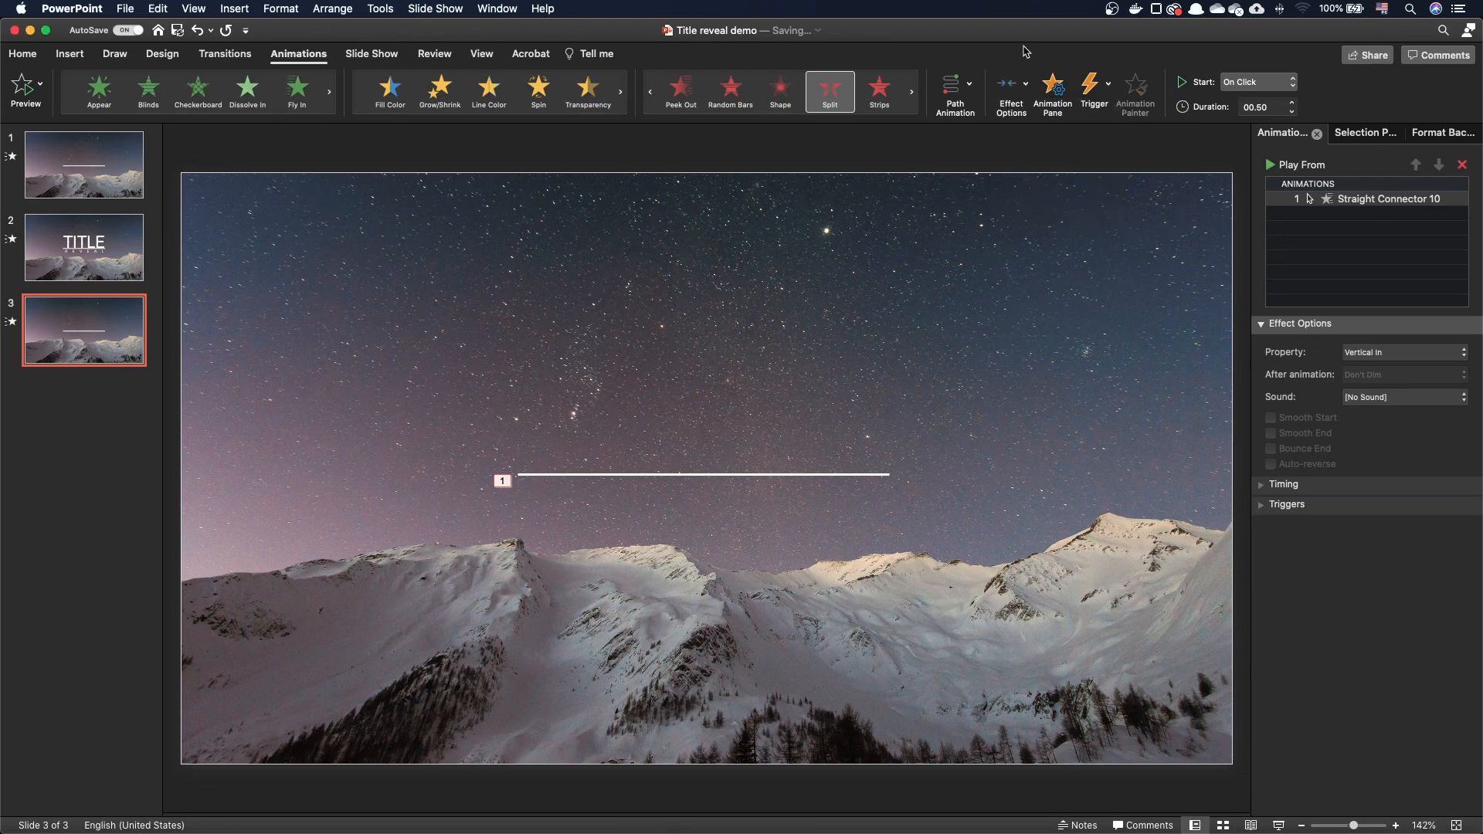
left_click(1256, 81)
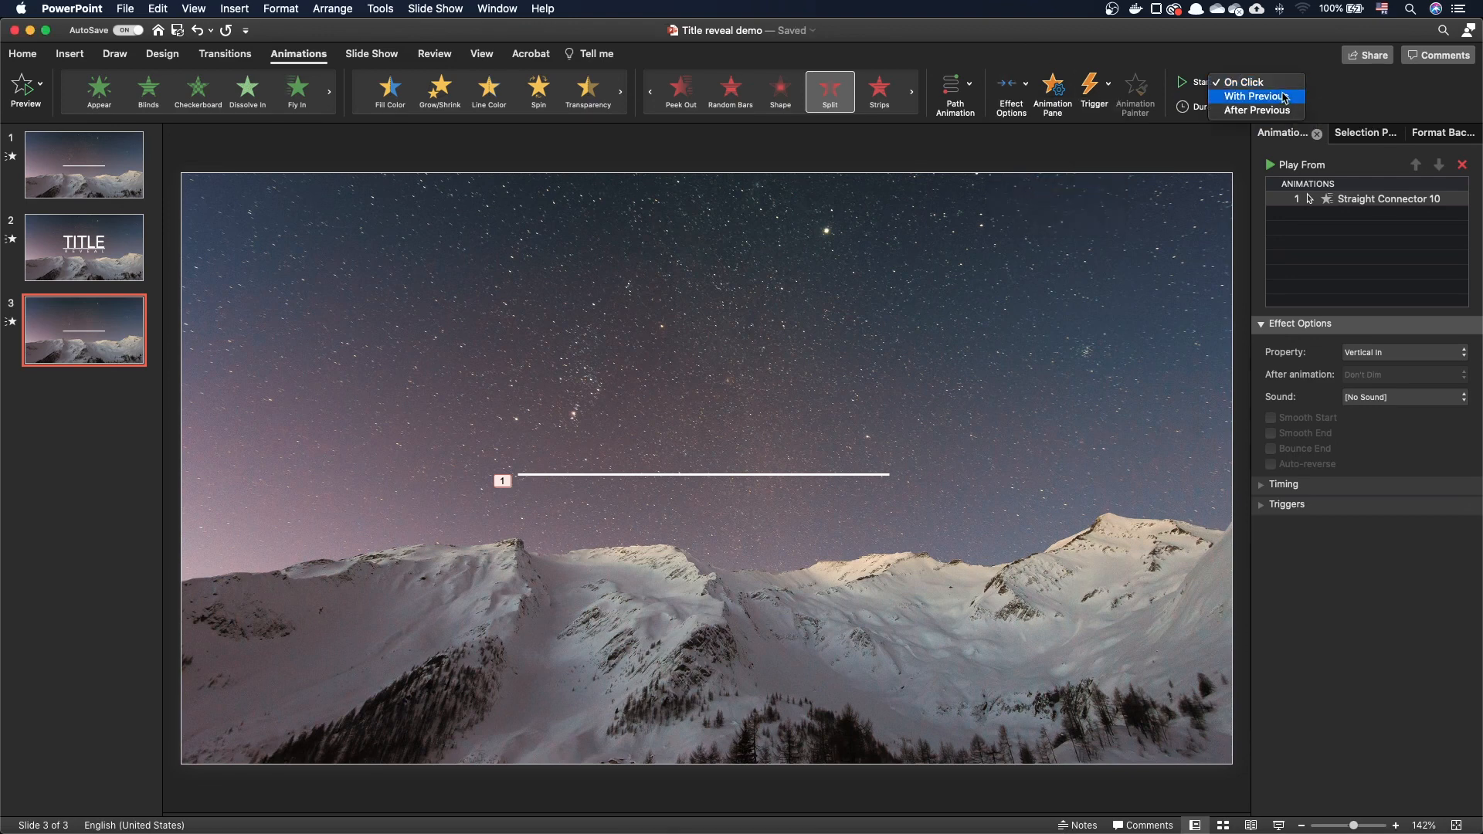
left_click(1256, 96)
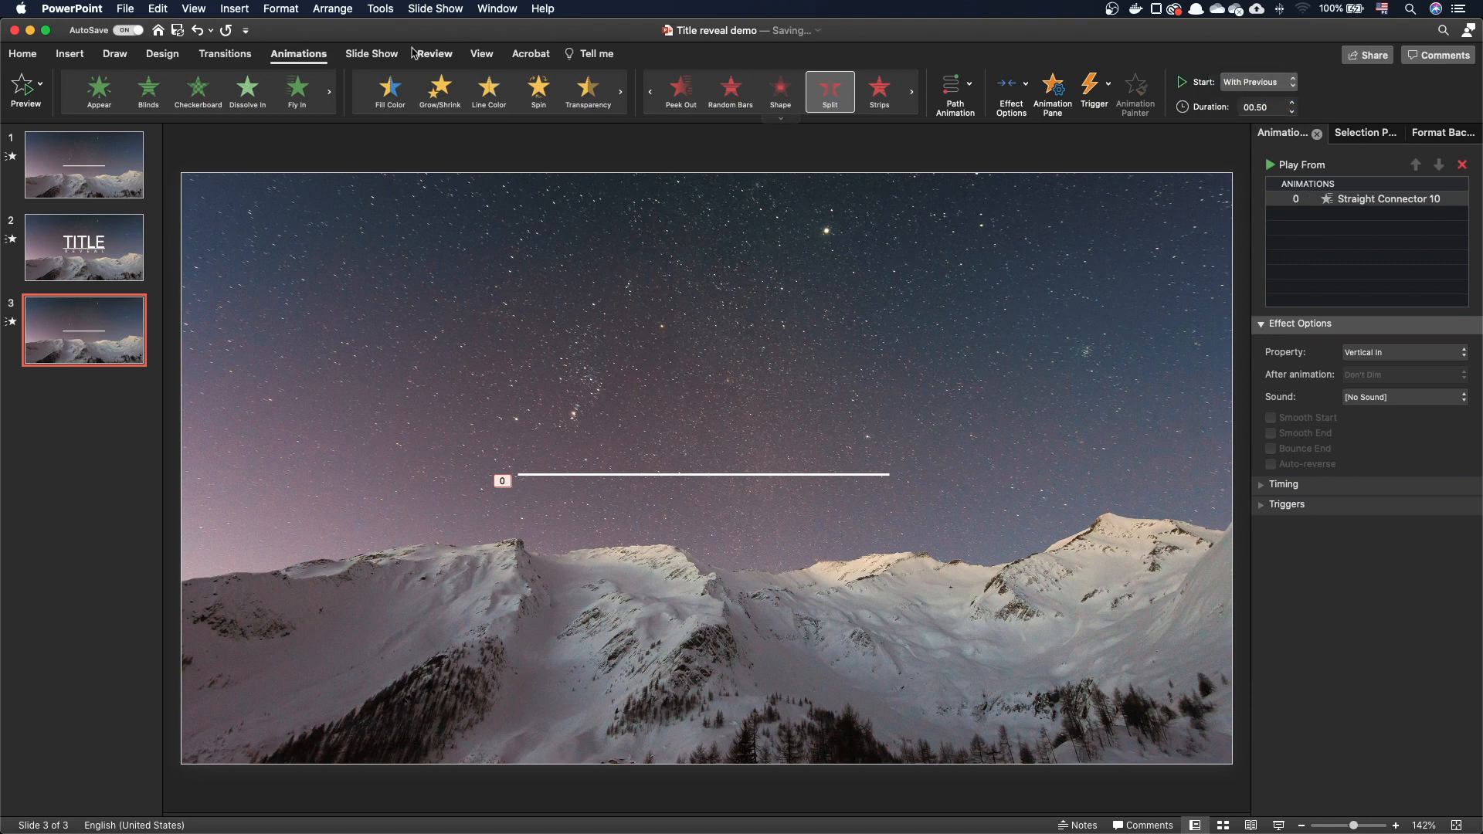
left_click(224, 54)
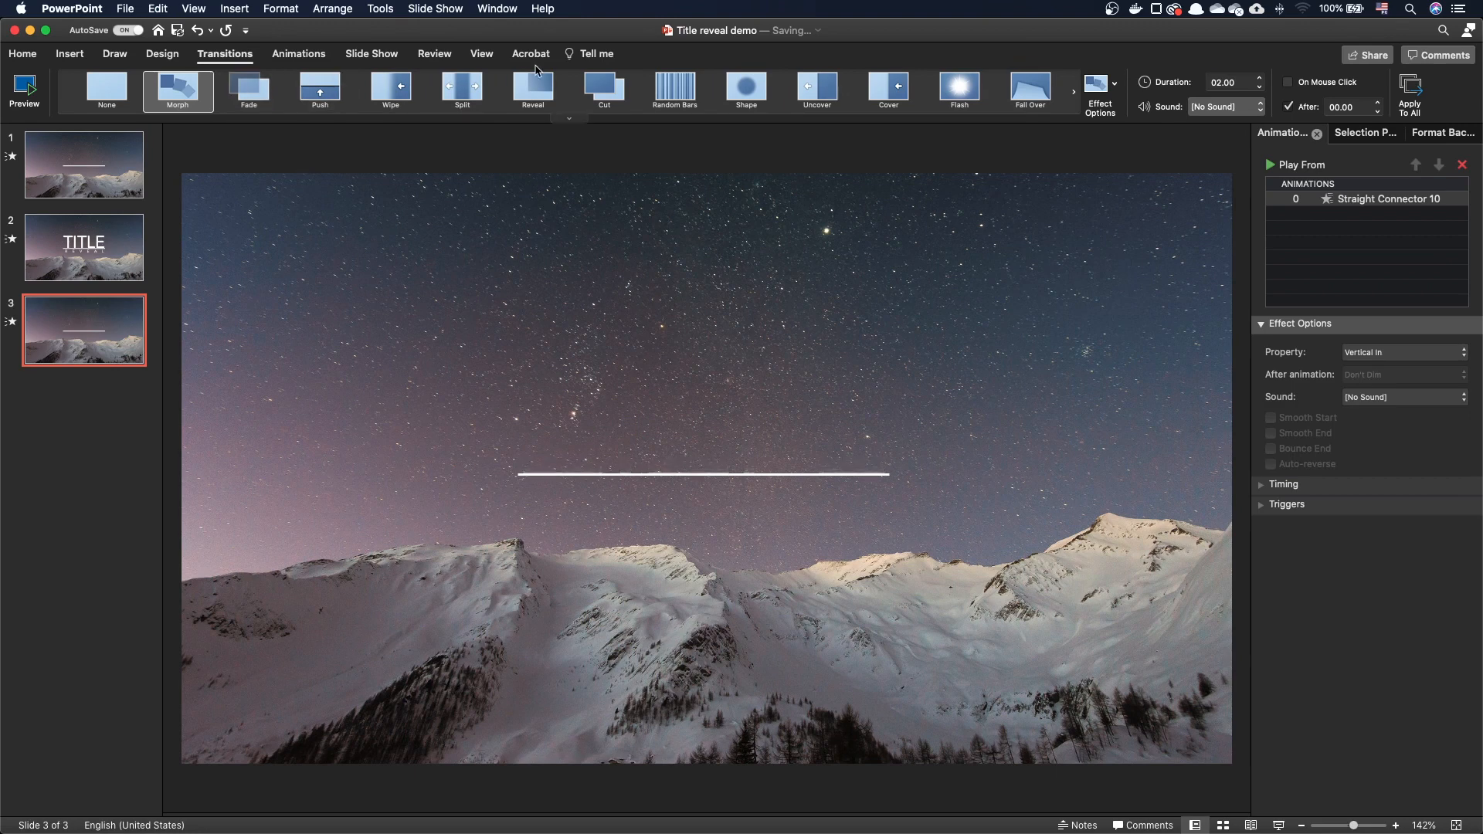
- Lower slide 3's Morph duration to 01.00 and return to slide 1
left_click(1259, 86)
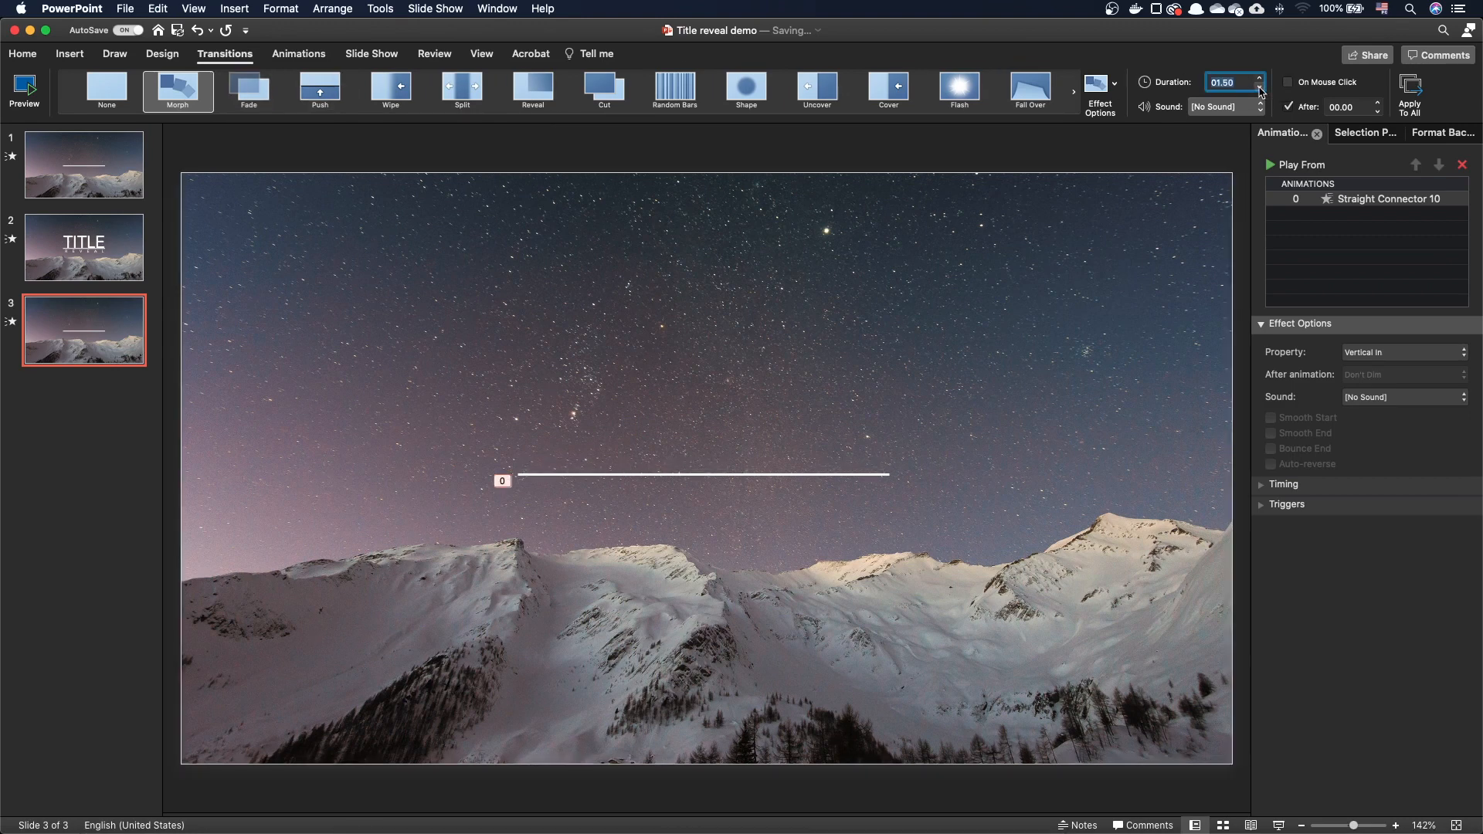
left_click(1260, 85)
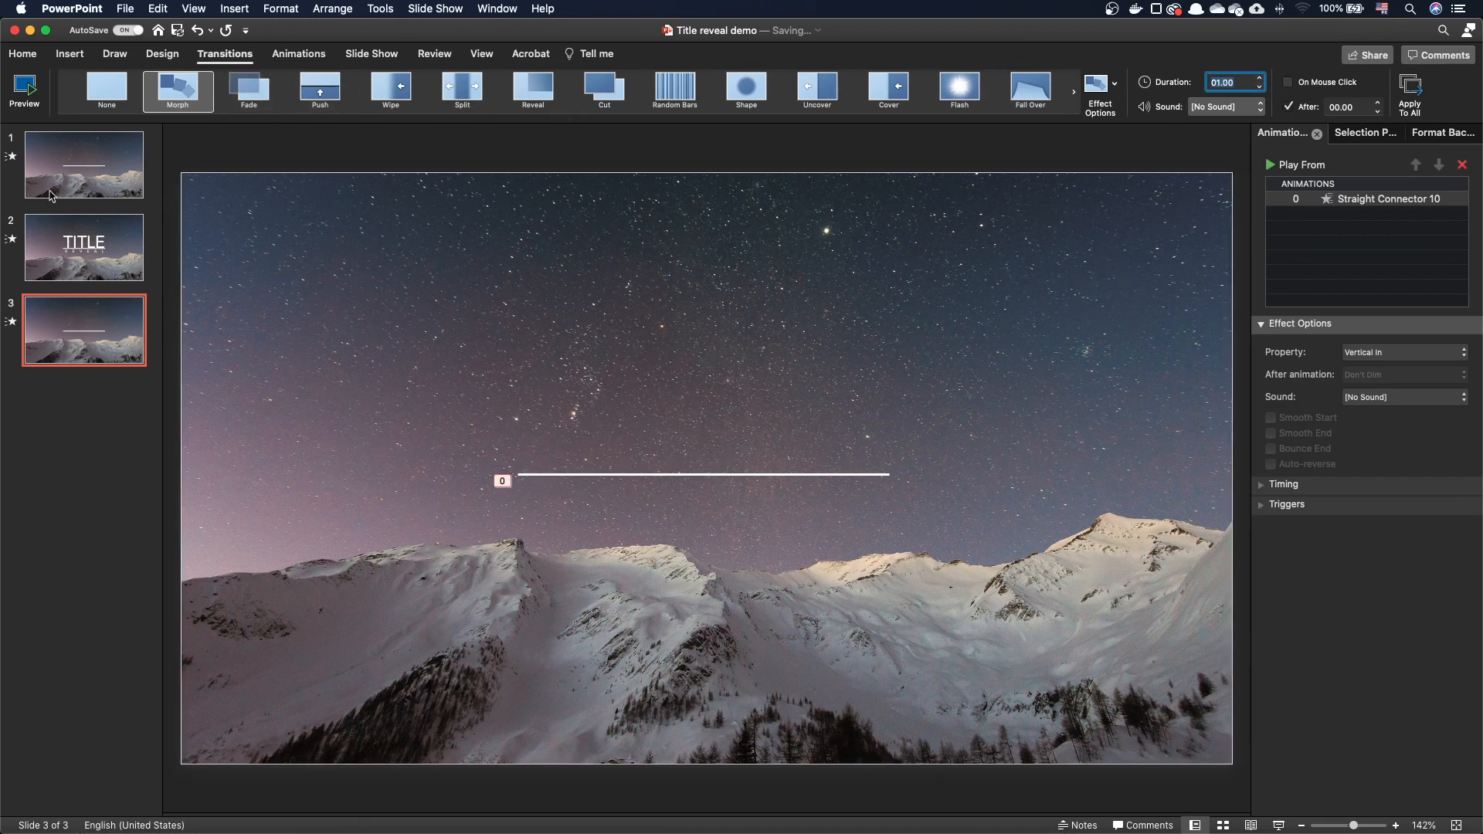
left_click(83, 165)
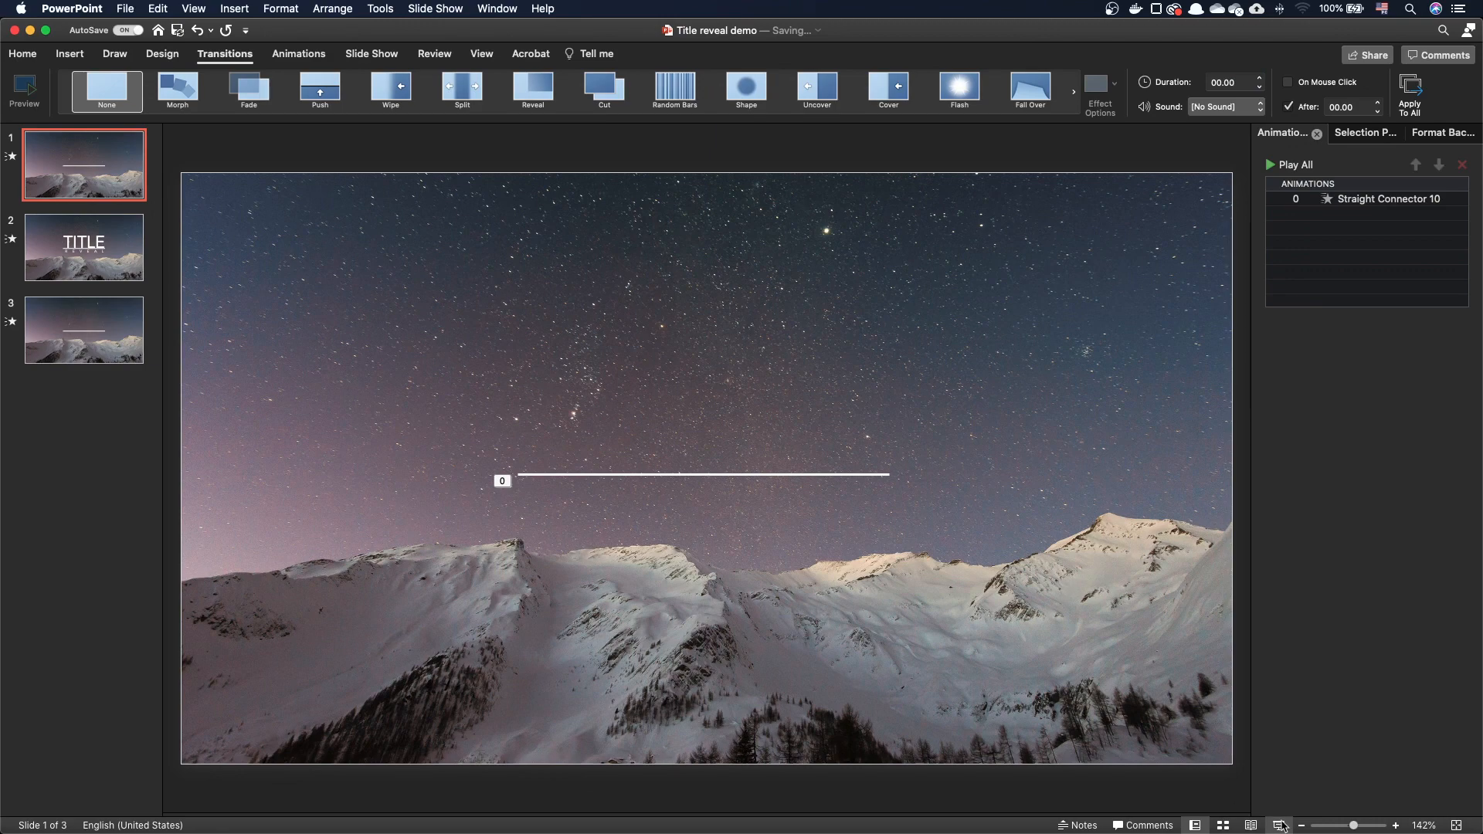